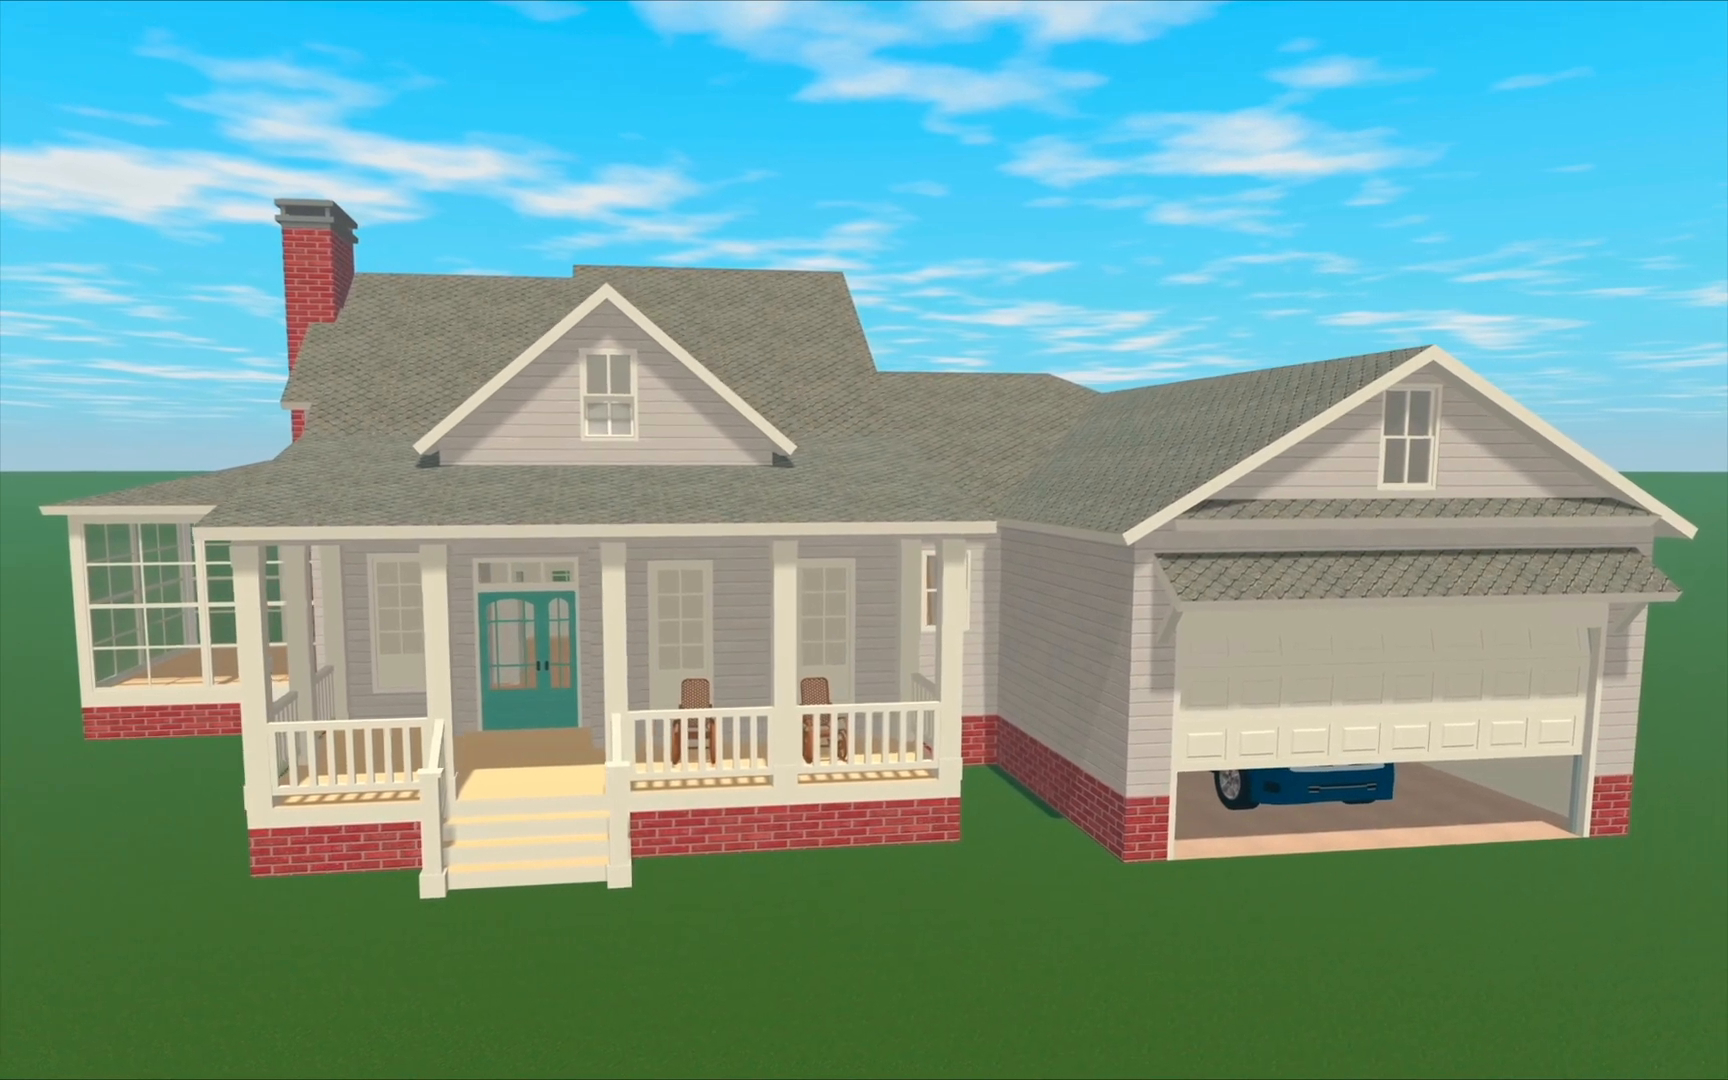
- Show the two-room project (29.6 m² and 27.8 m²) in the 2D plan view
{"action": "left_click", "coordinate": [1570, 60]}
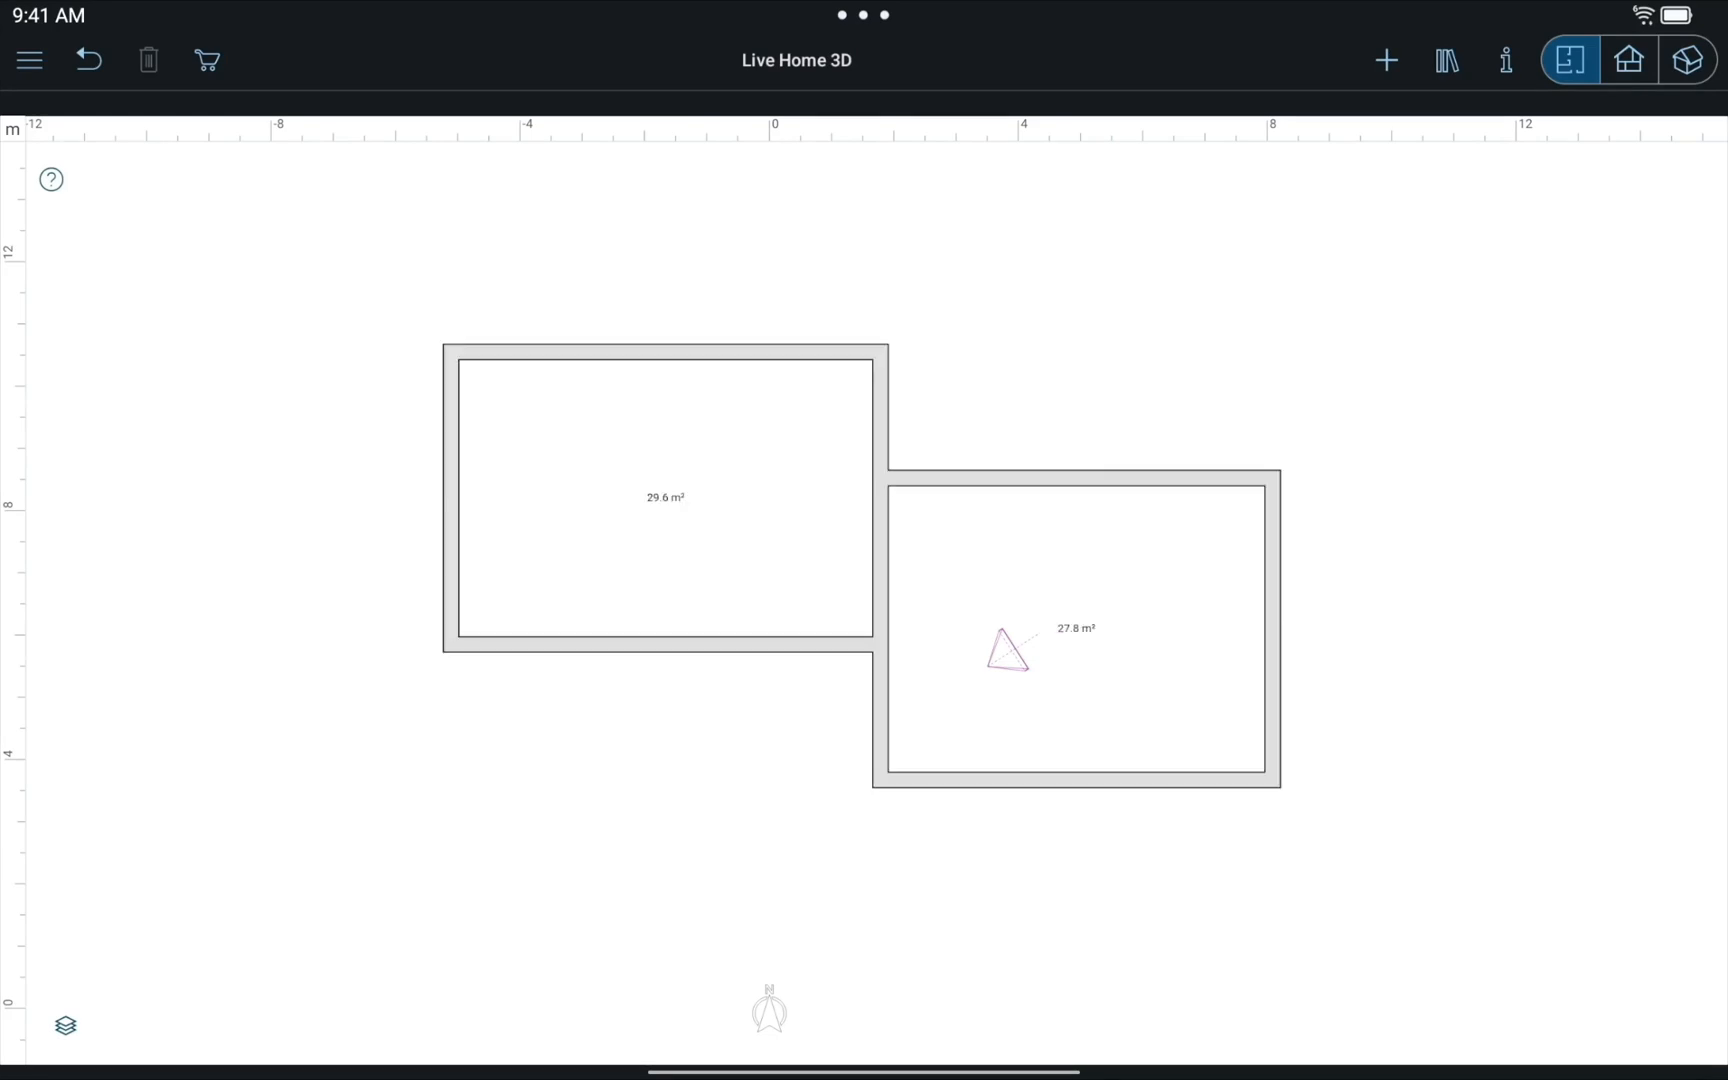
- In 3D, set the first room's floor elevation to -0.20 m via the Inspector
{"action": "left_click", "coordinate": [1686, 60]}
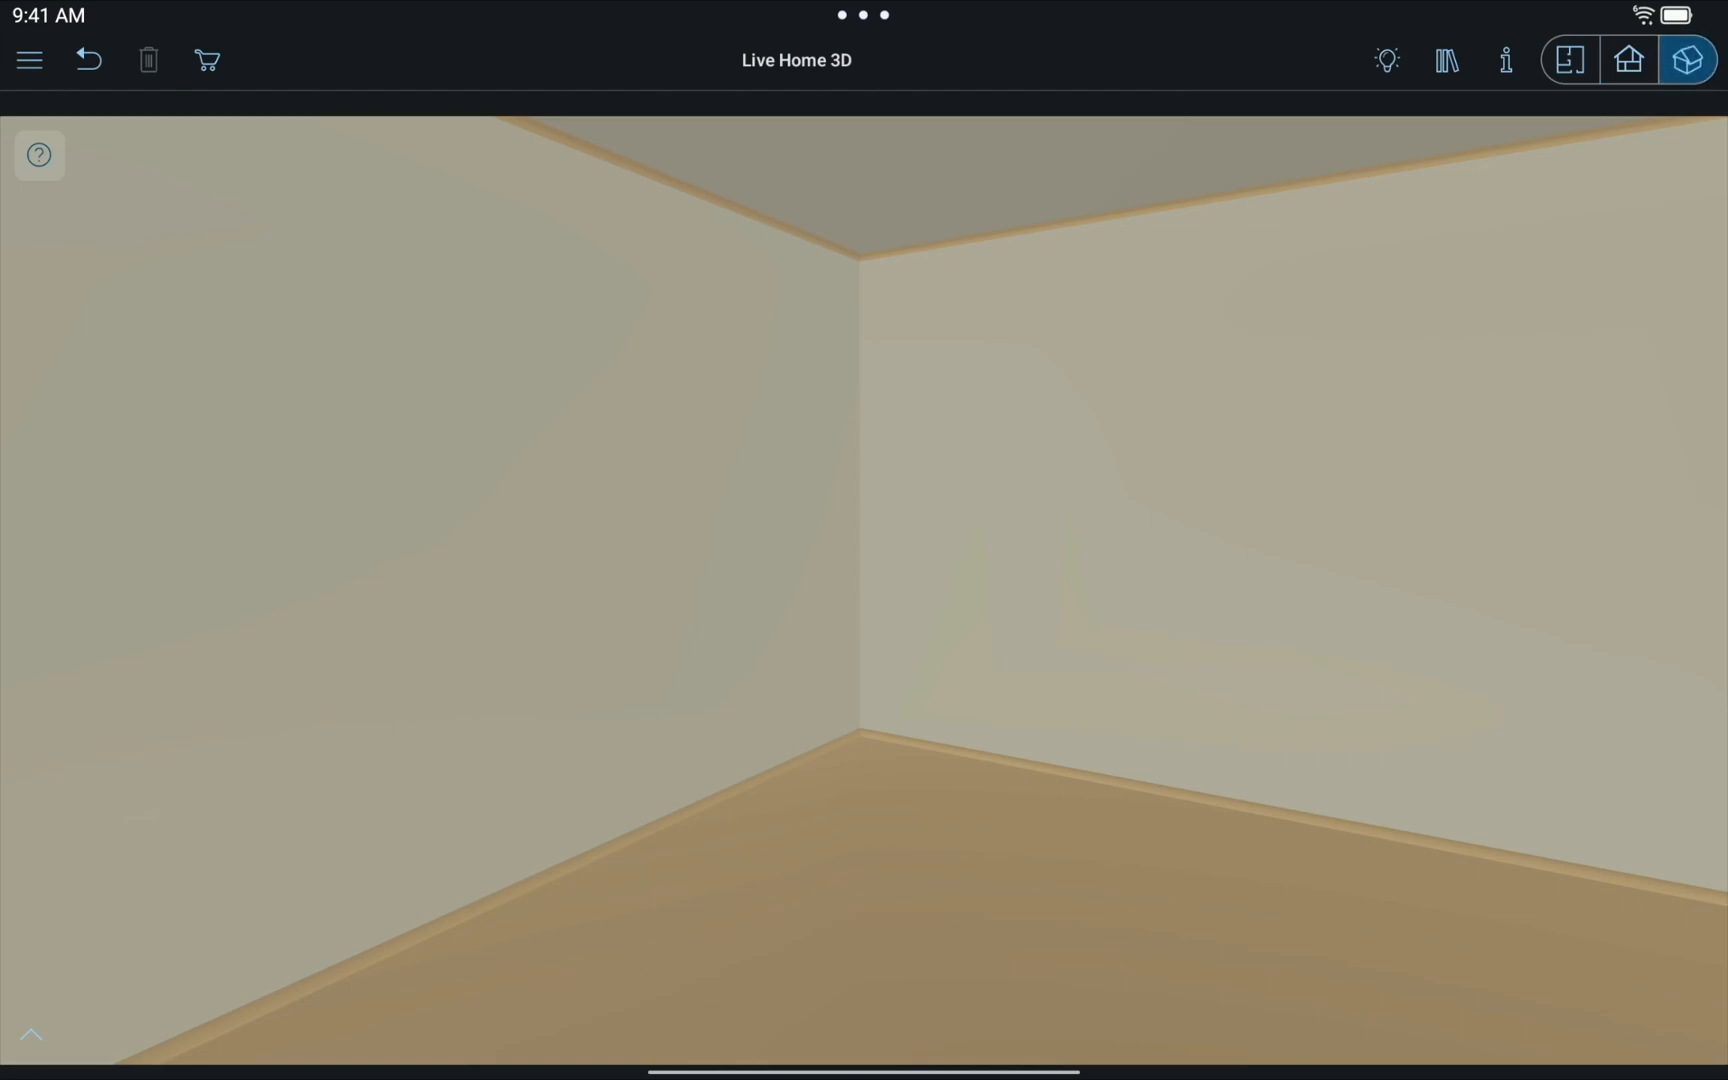
{"action": "left_click", "coordinate": [932, 912]}
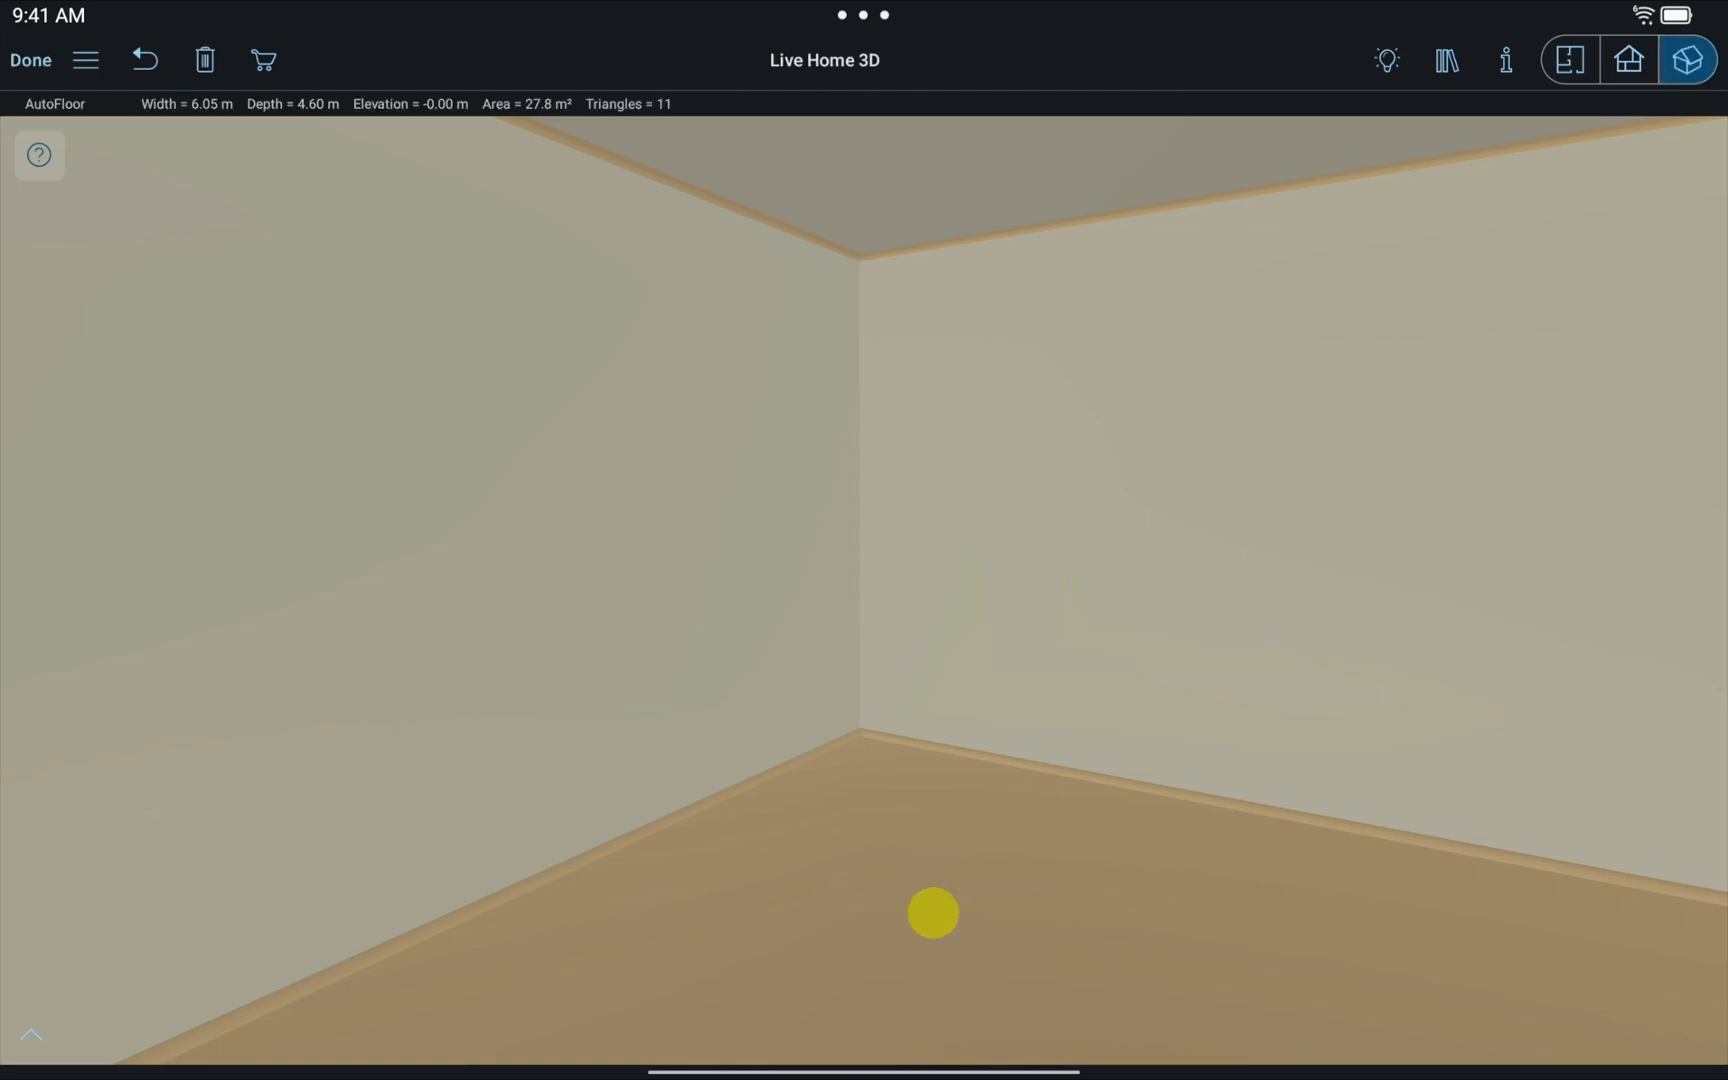
{"action": "left_click", "coordinate": [1504, 60]}
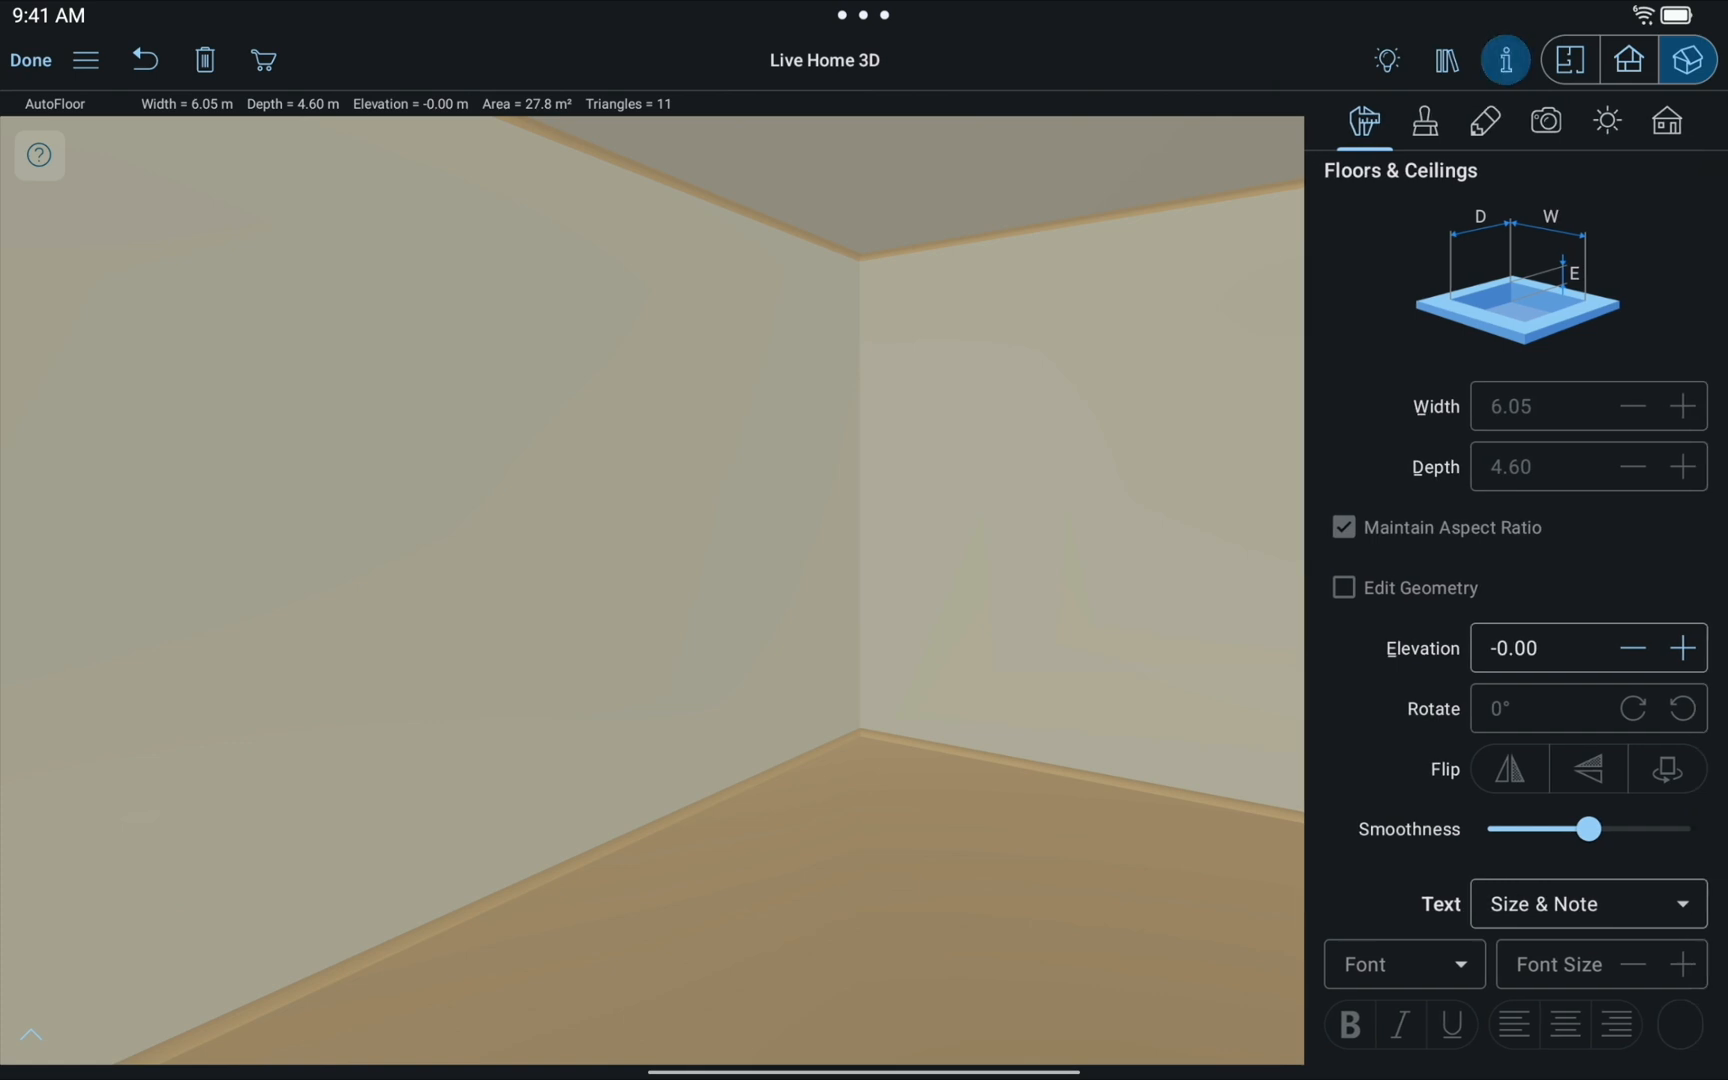
{"action": "left_click", "coordinate": [1552, 648]}
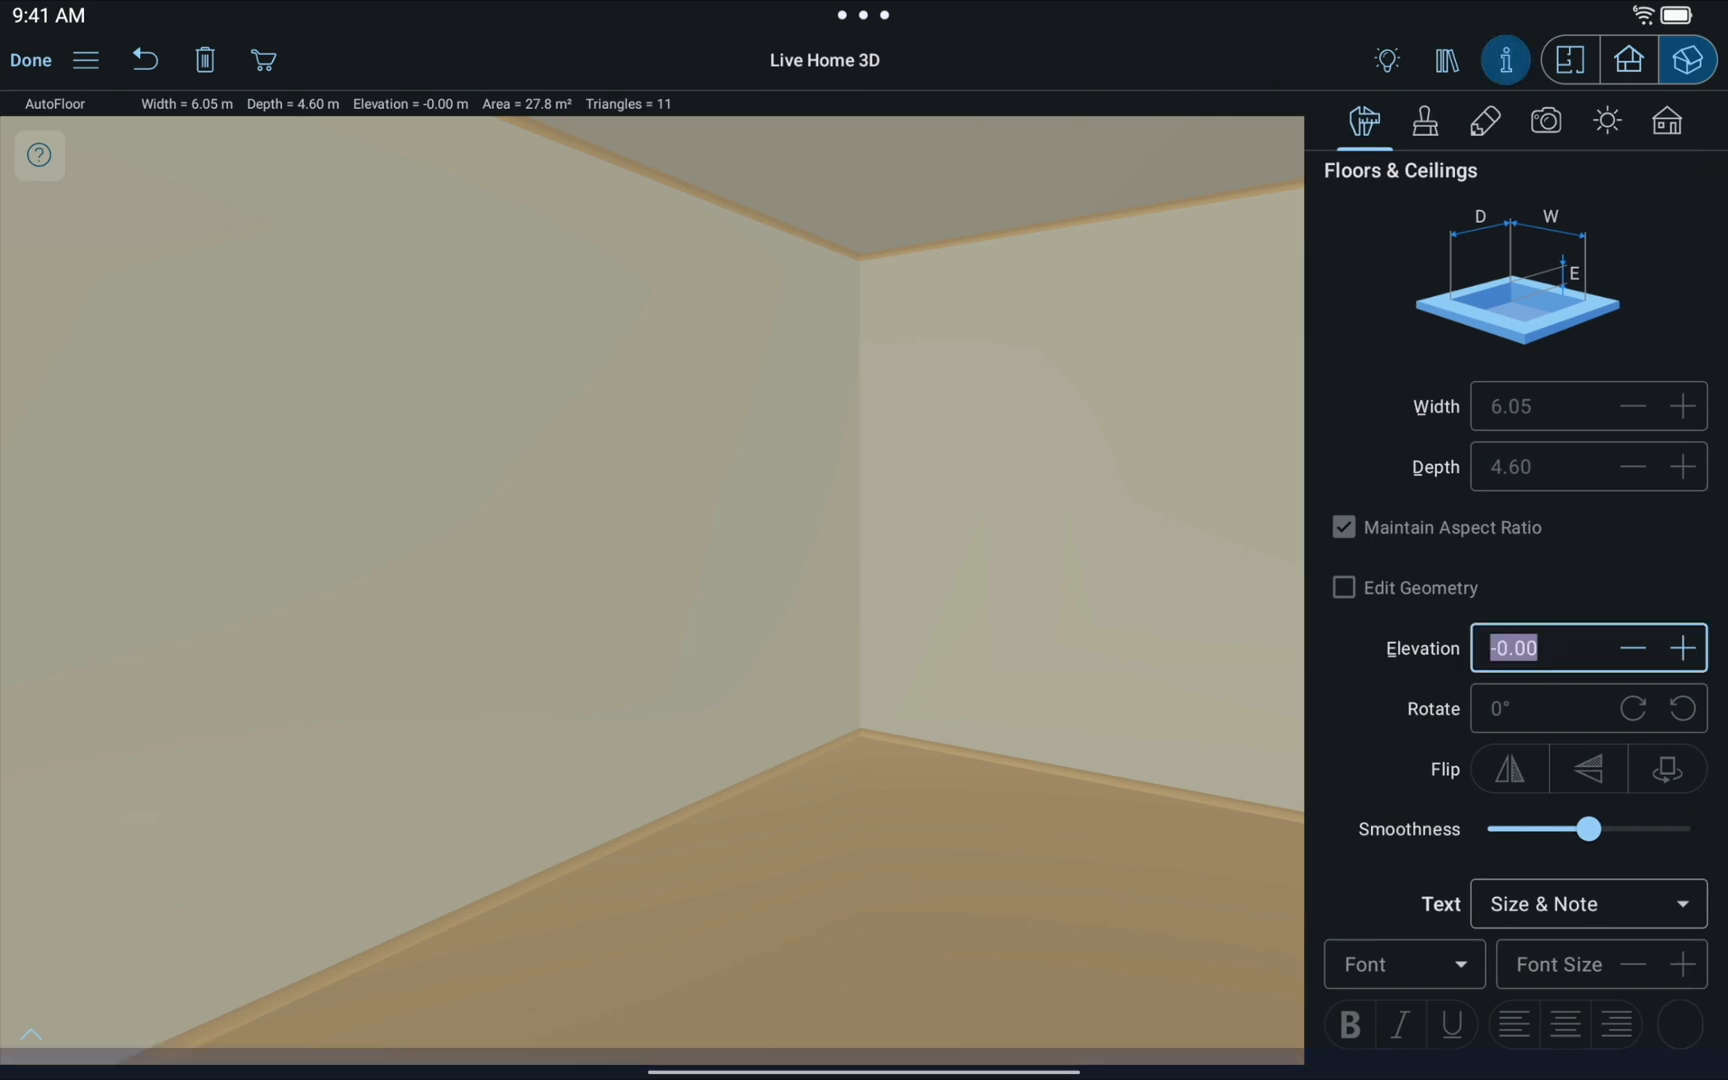
{"action": "left_click", "coordinate": [1542, 648]}
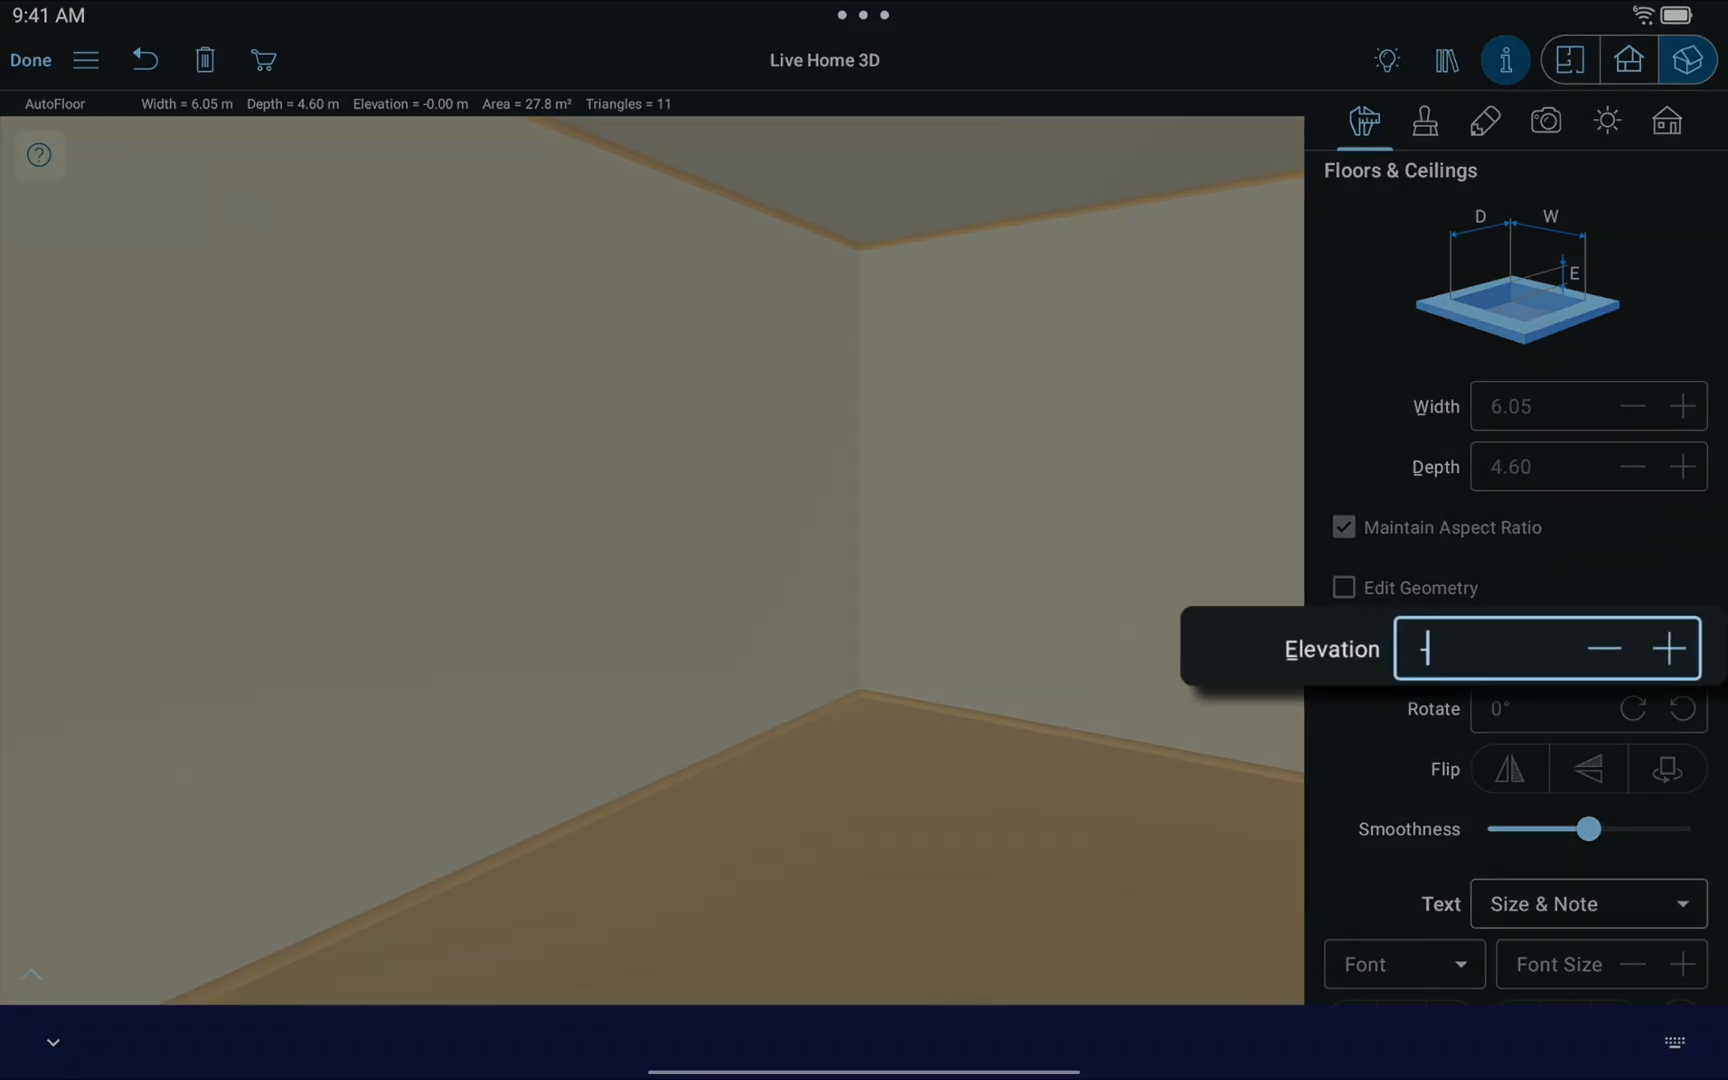
{"action": "type", "text": "-0.20"}
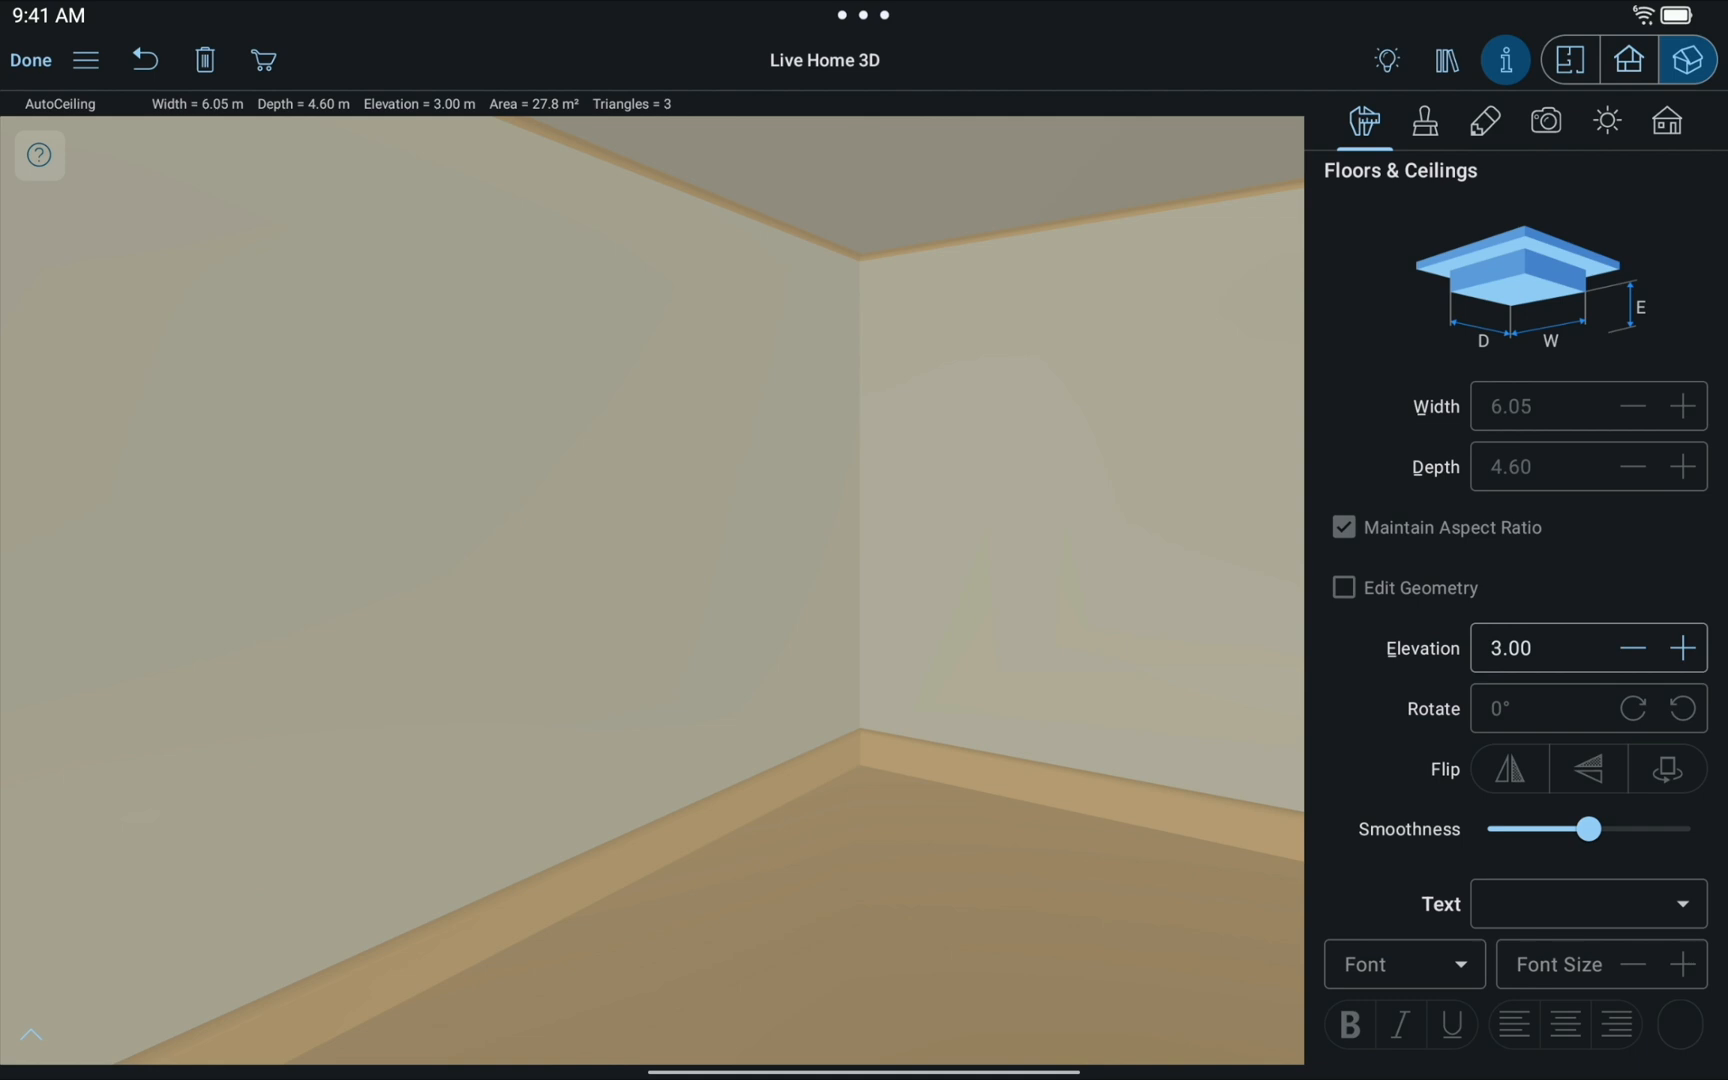
{"action": "left_click", "coordinate": [1542, 648]}
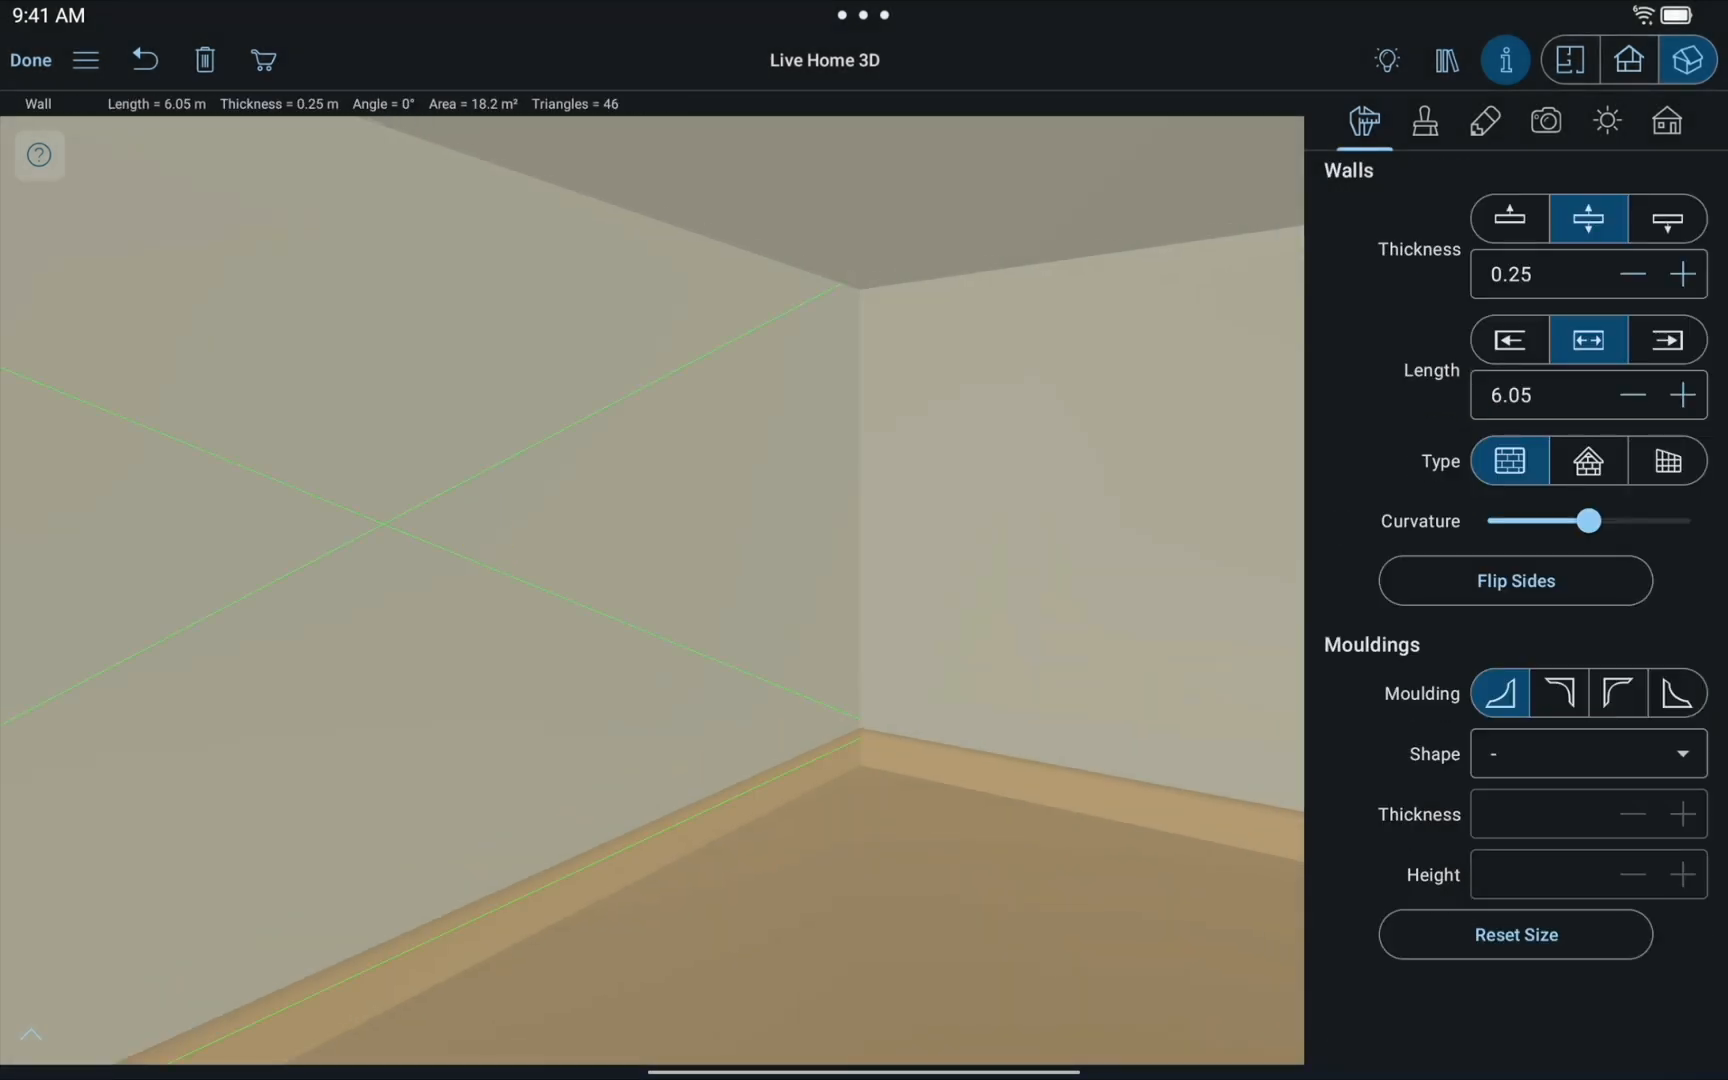
- Give the walls moulding positions with the Type 3 and Type 4 moulding shapes
{"action": "left_click", "coordinate": [1586, 754]}
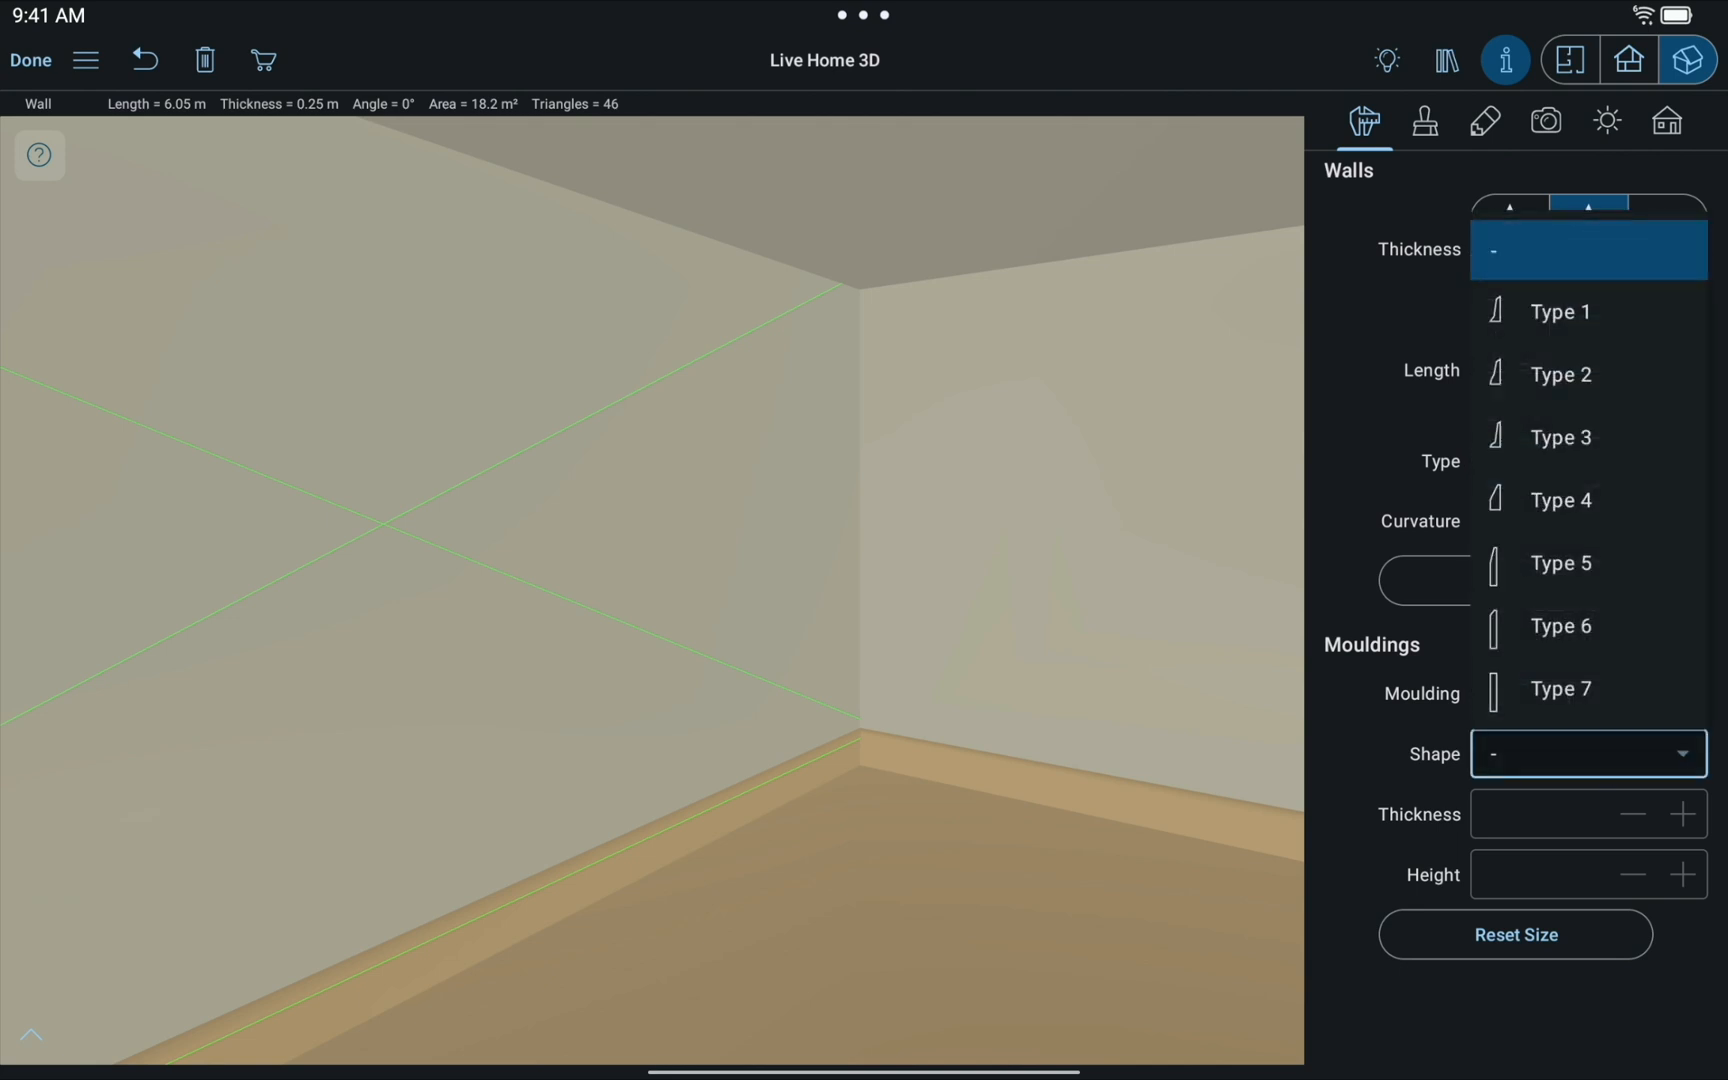
{"action": "left_click", "coordinate": [1586, 250]}
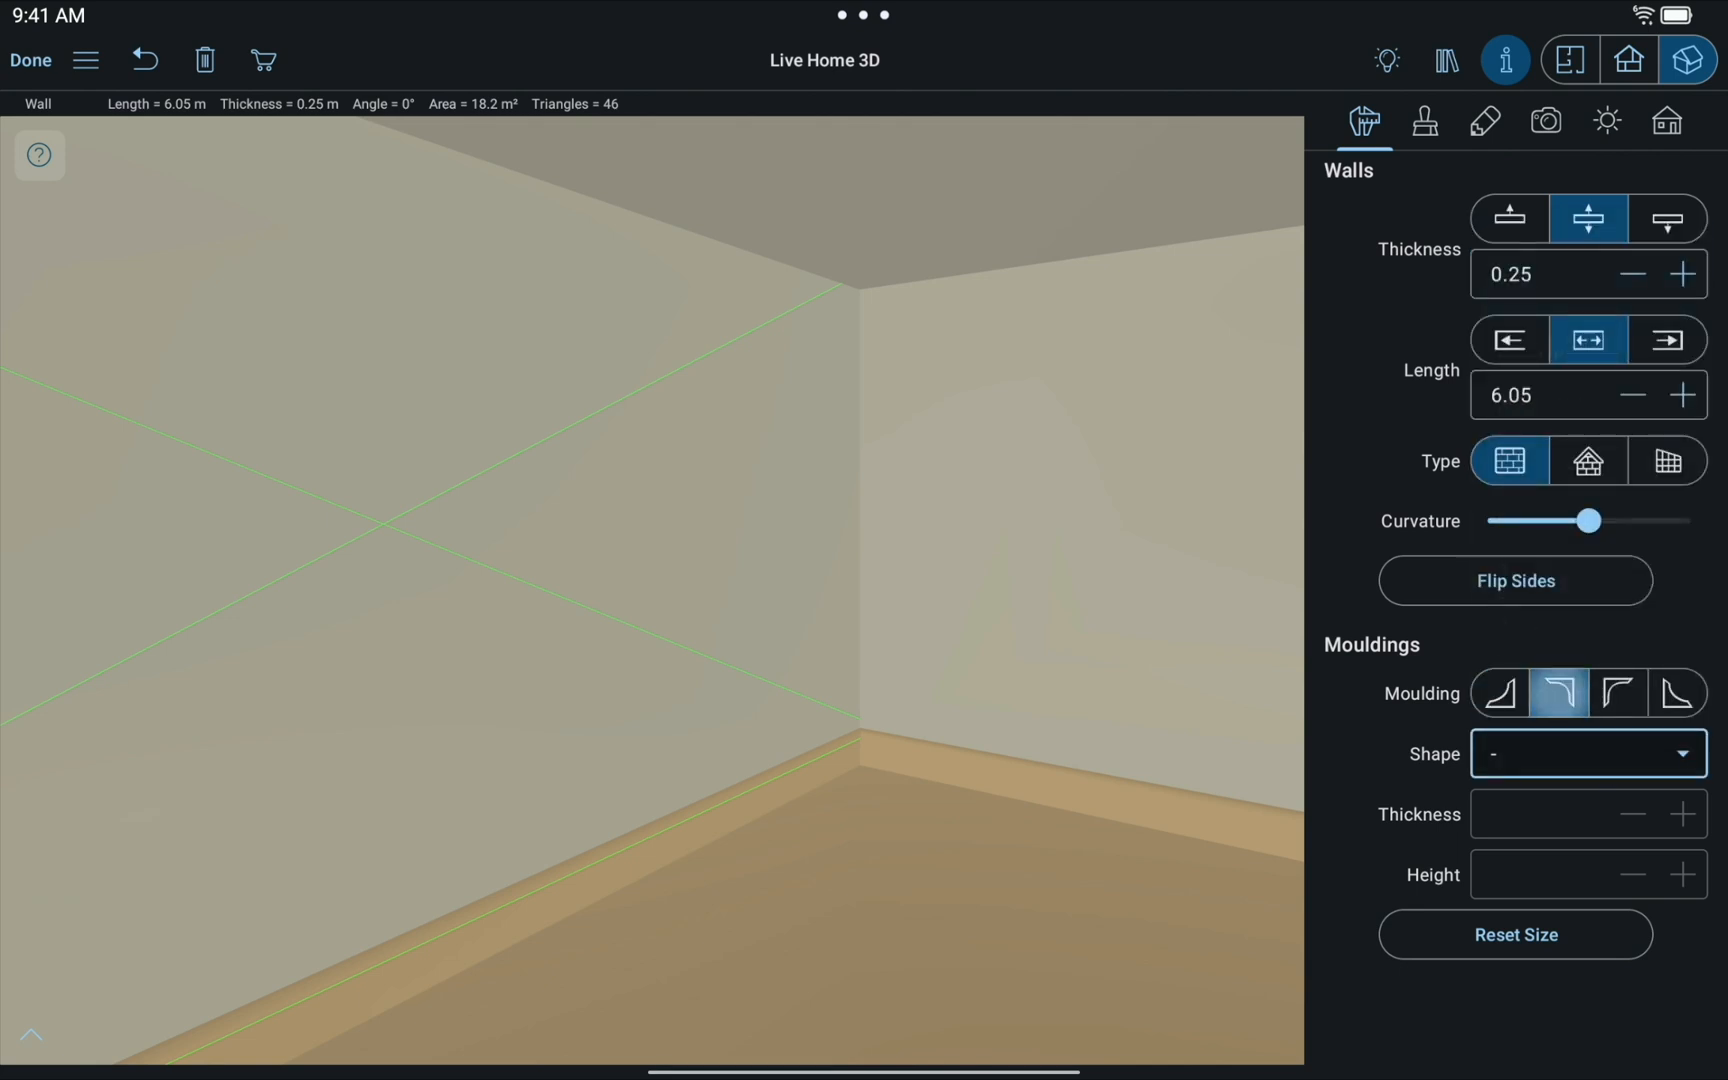
{"action": "left_click", "coordinate": [1618, 694]}
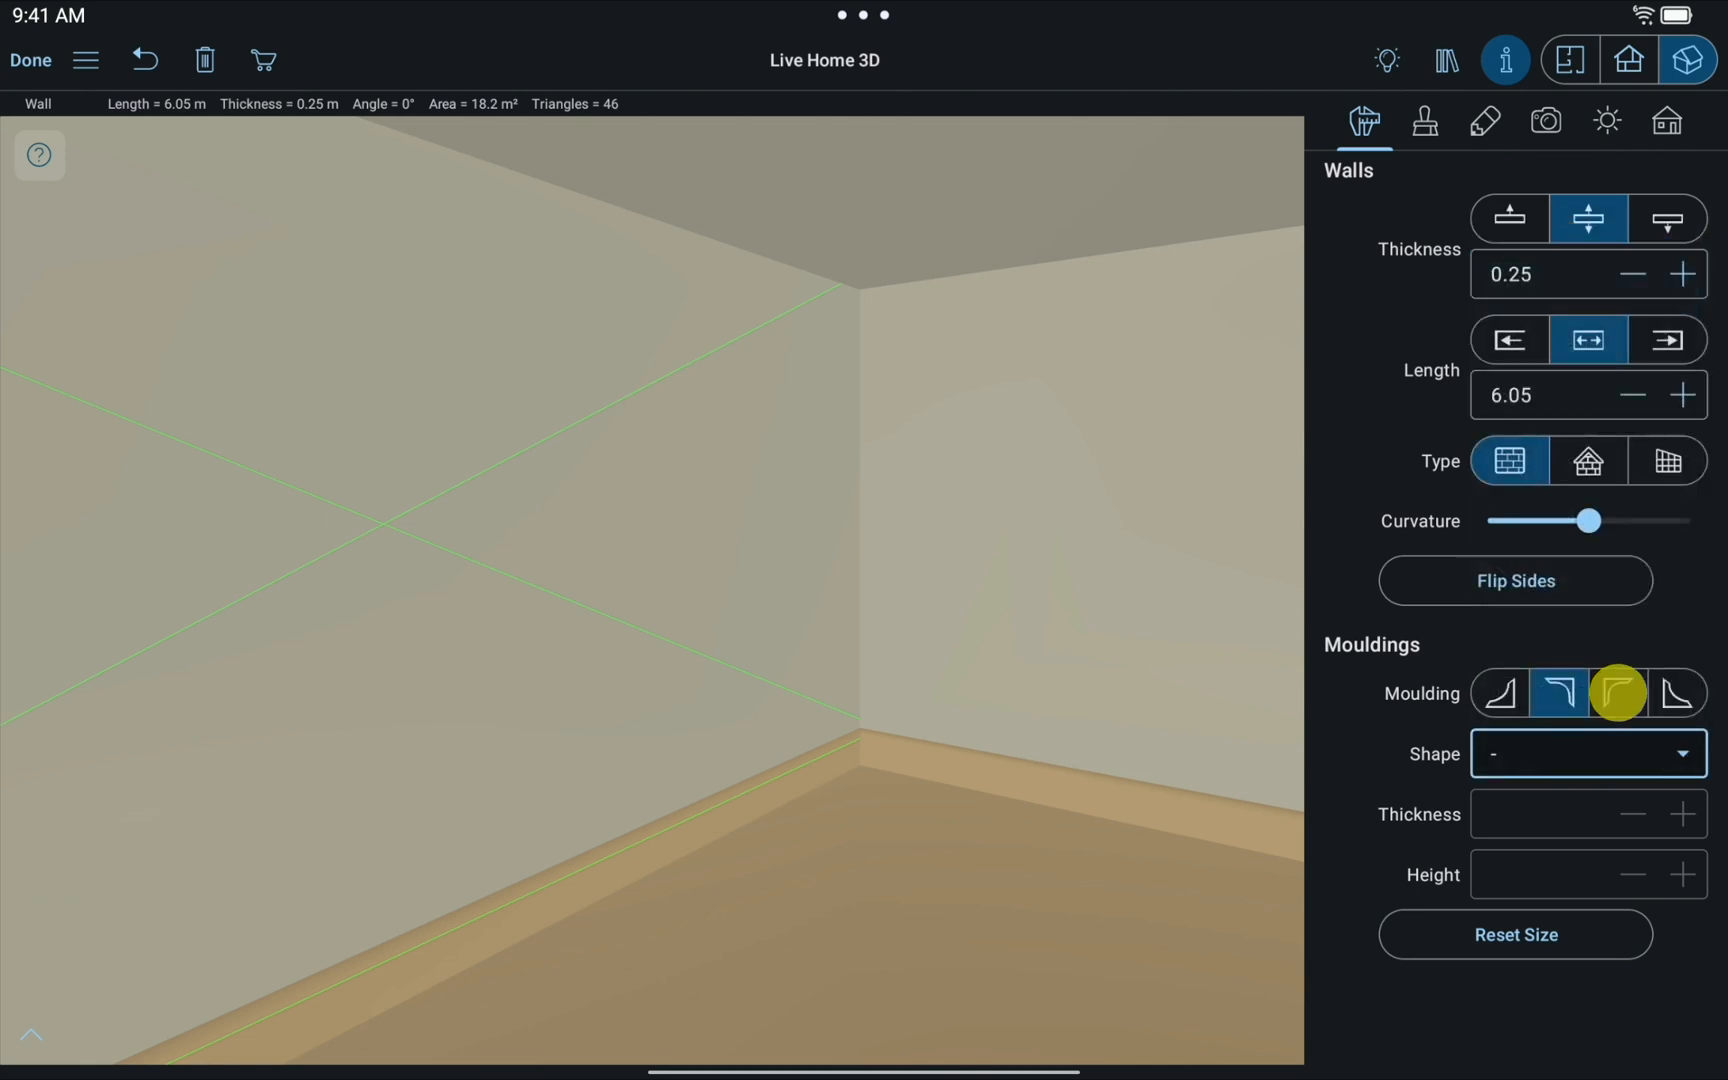
{"action": "left_click", "coordinate": [1586, 754]}
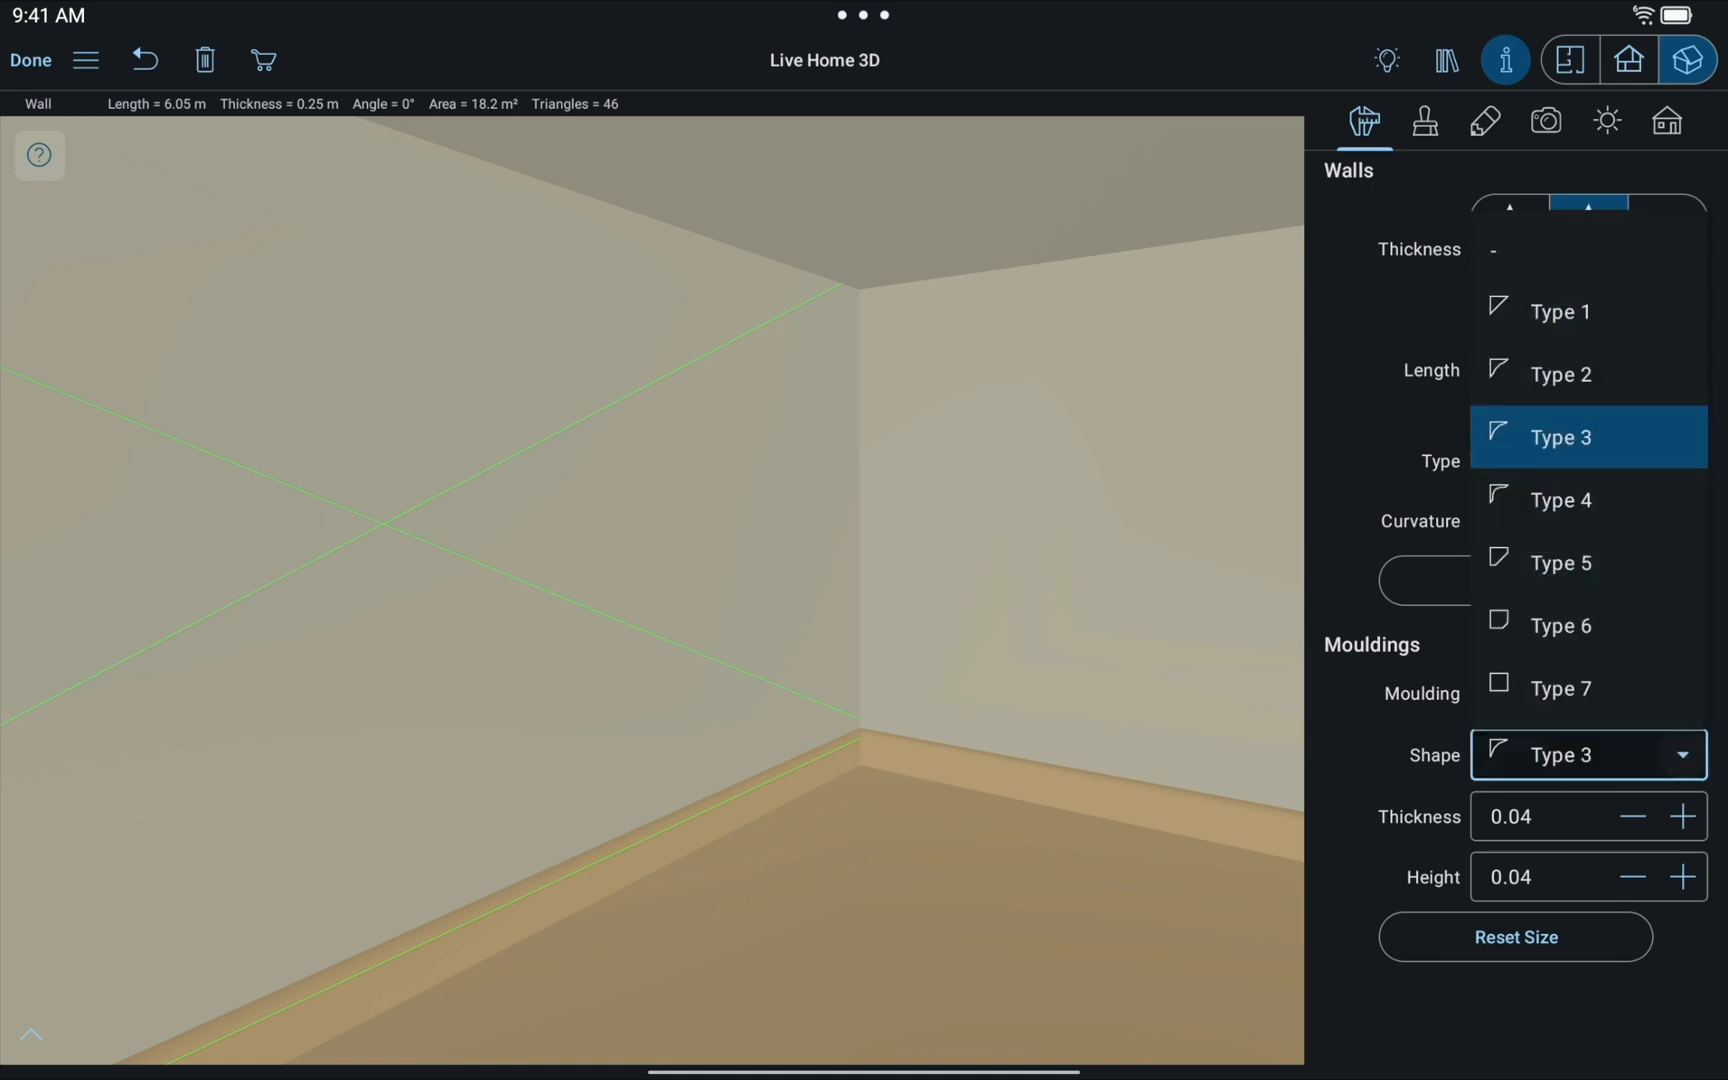
{"action": "left_click", "coordinate": [1560, 498]}
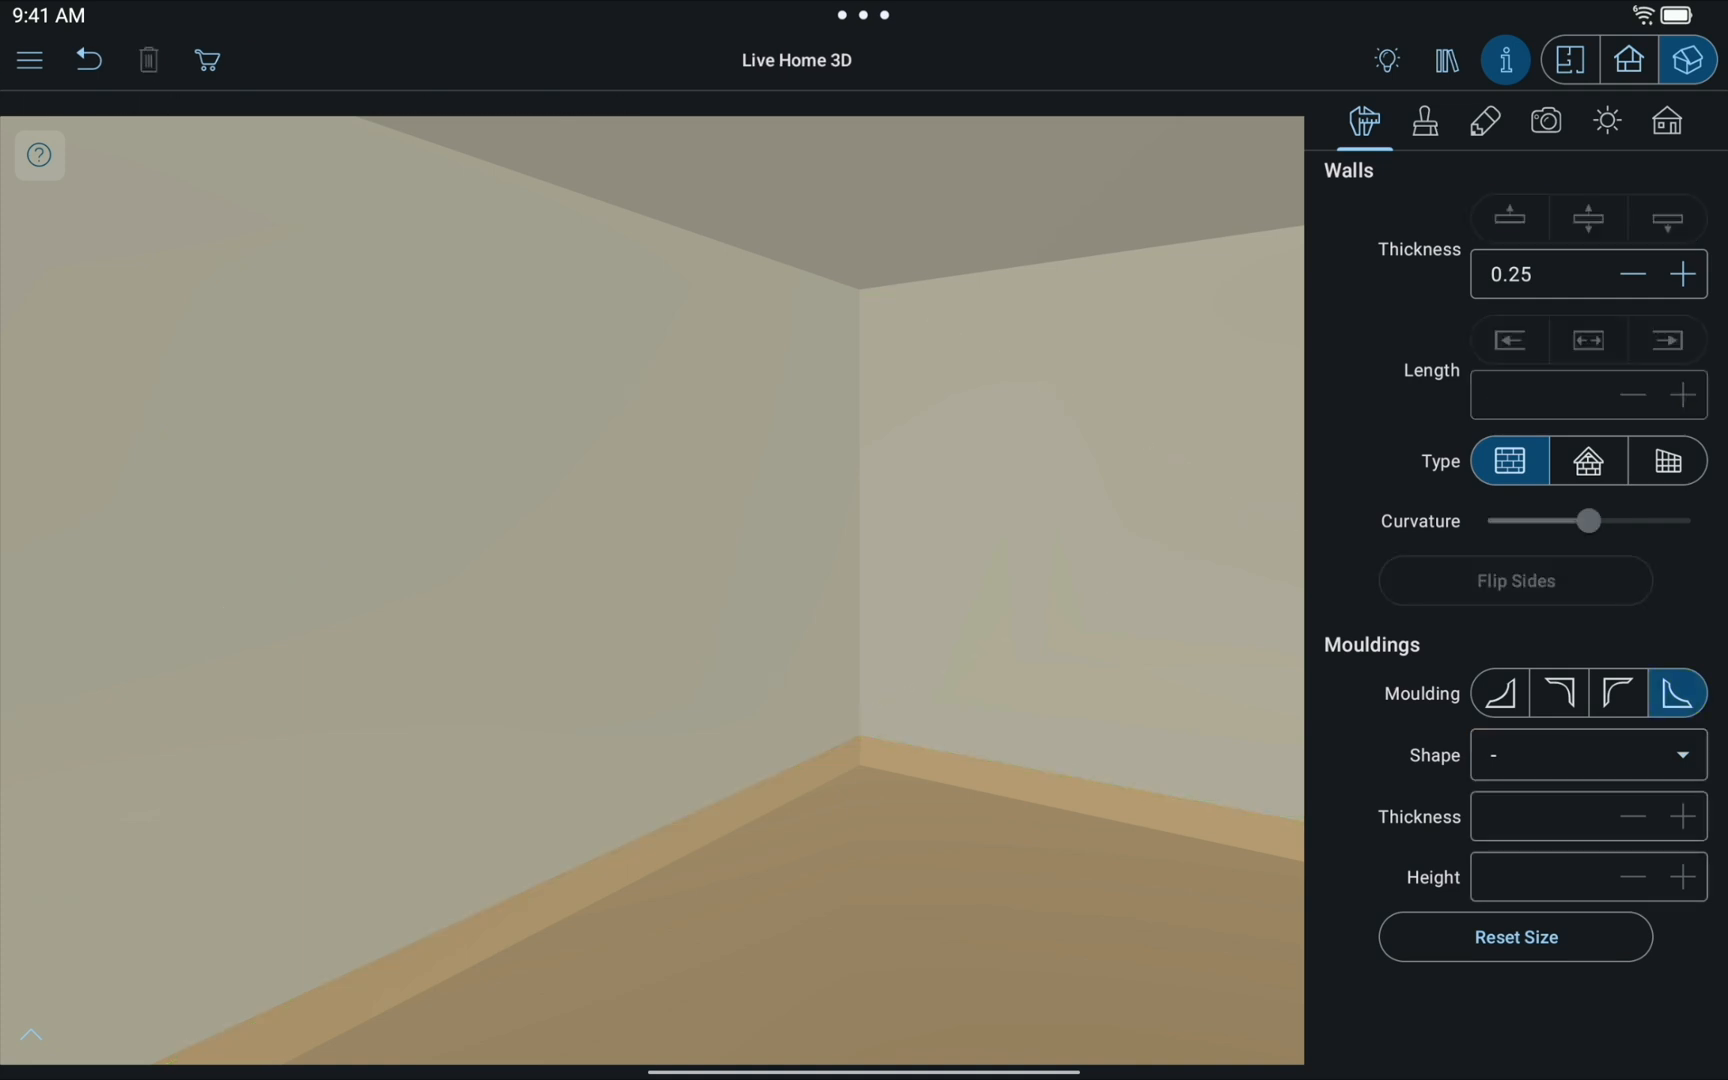
- Clear the wall selection and go to the gallery of sample houses
{"action": "left_click", "coordinate": [1570, 60]}
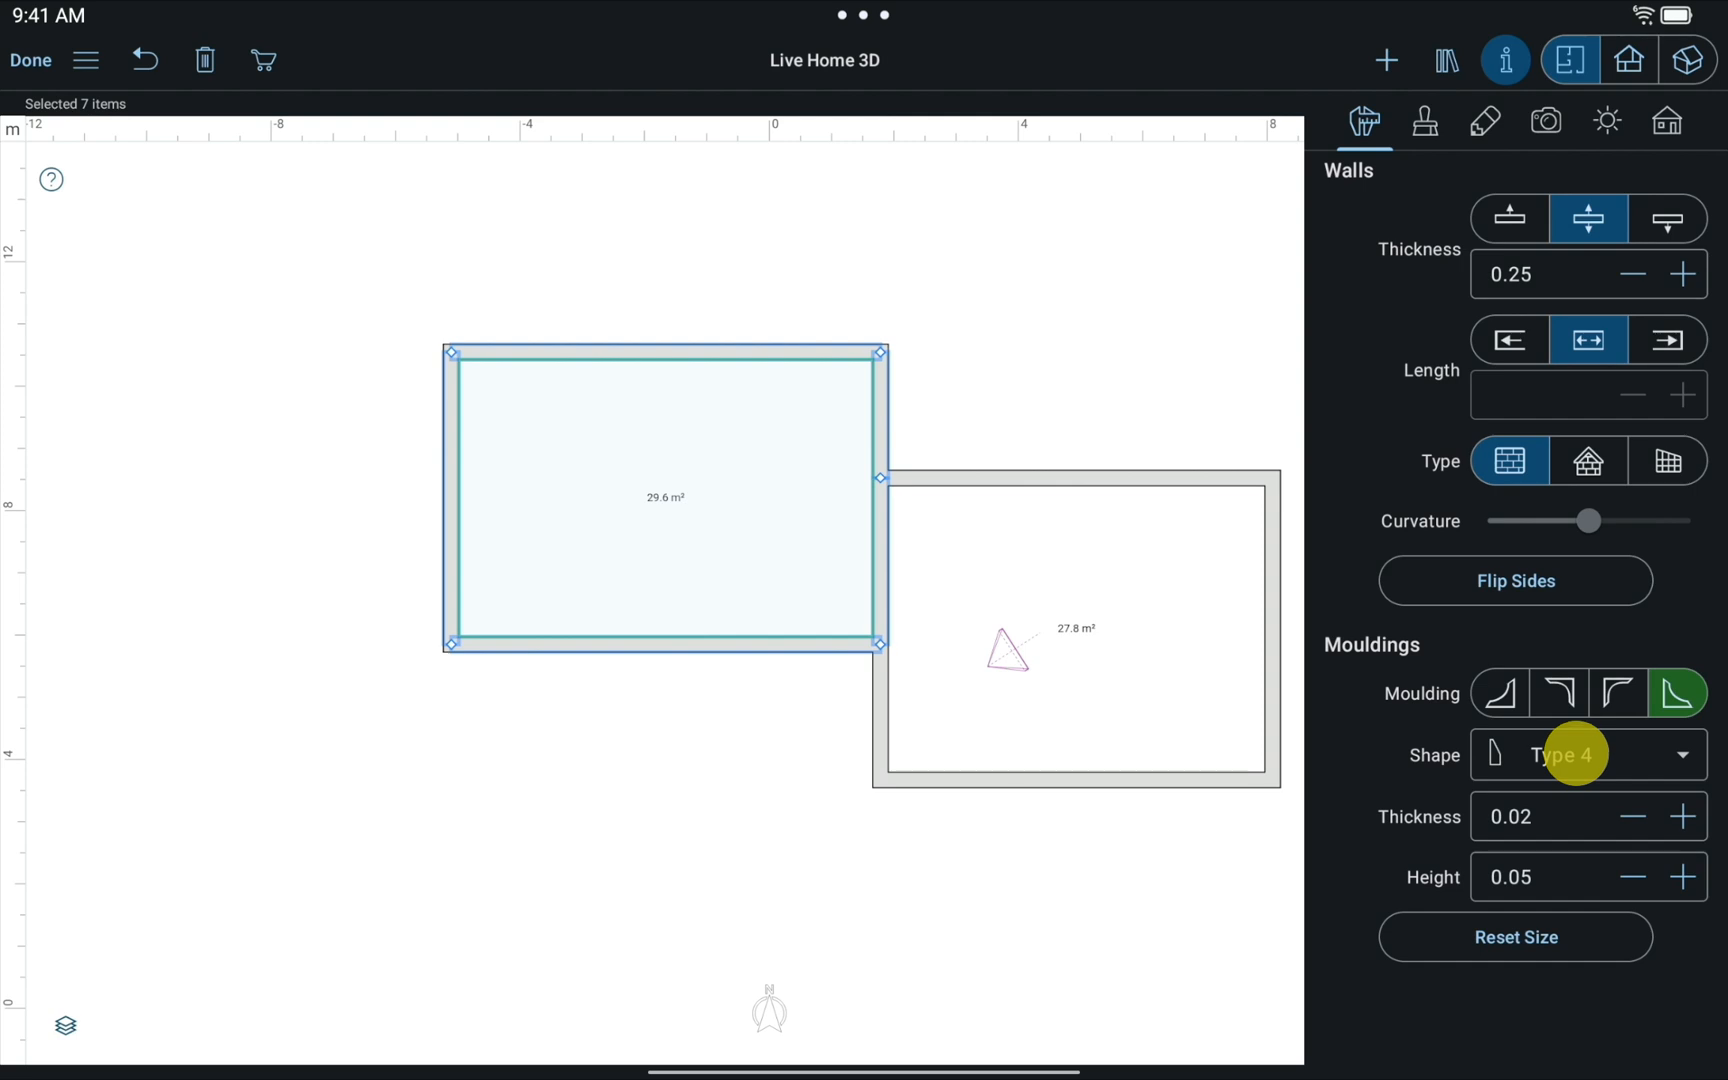
{"action": "left_click", "coordinate": [1586, 754]}
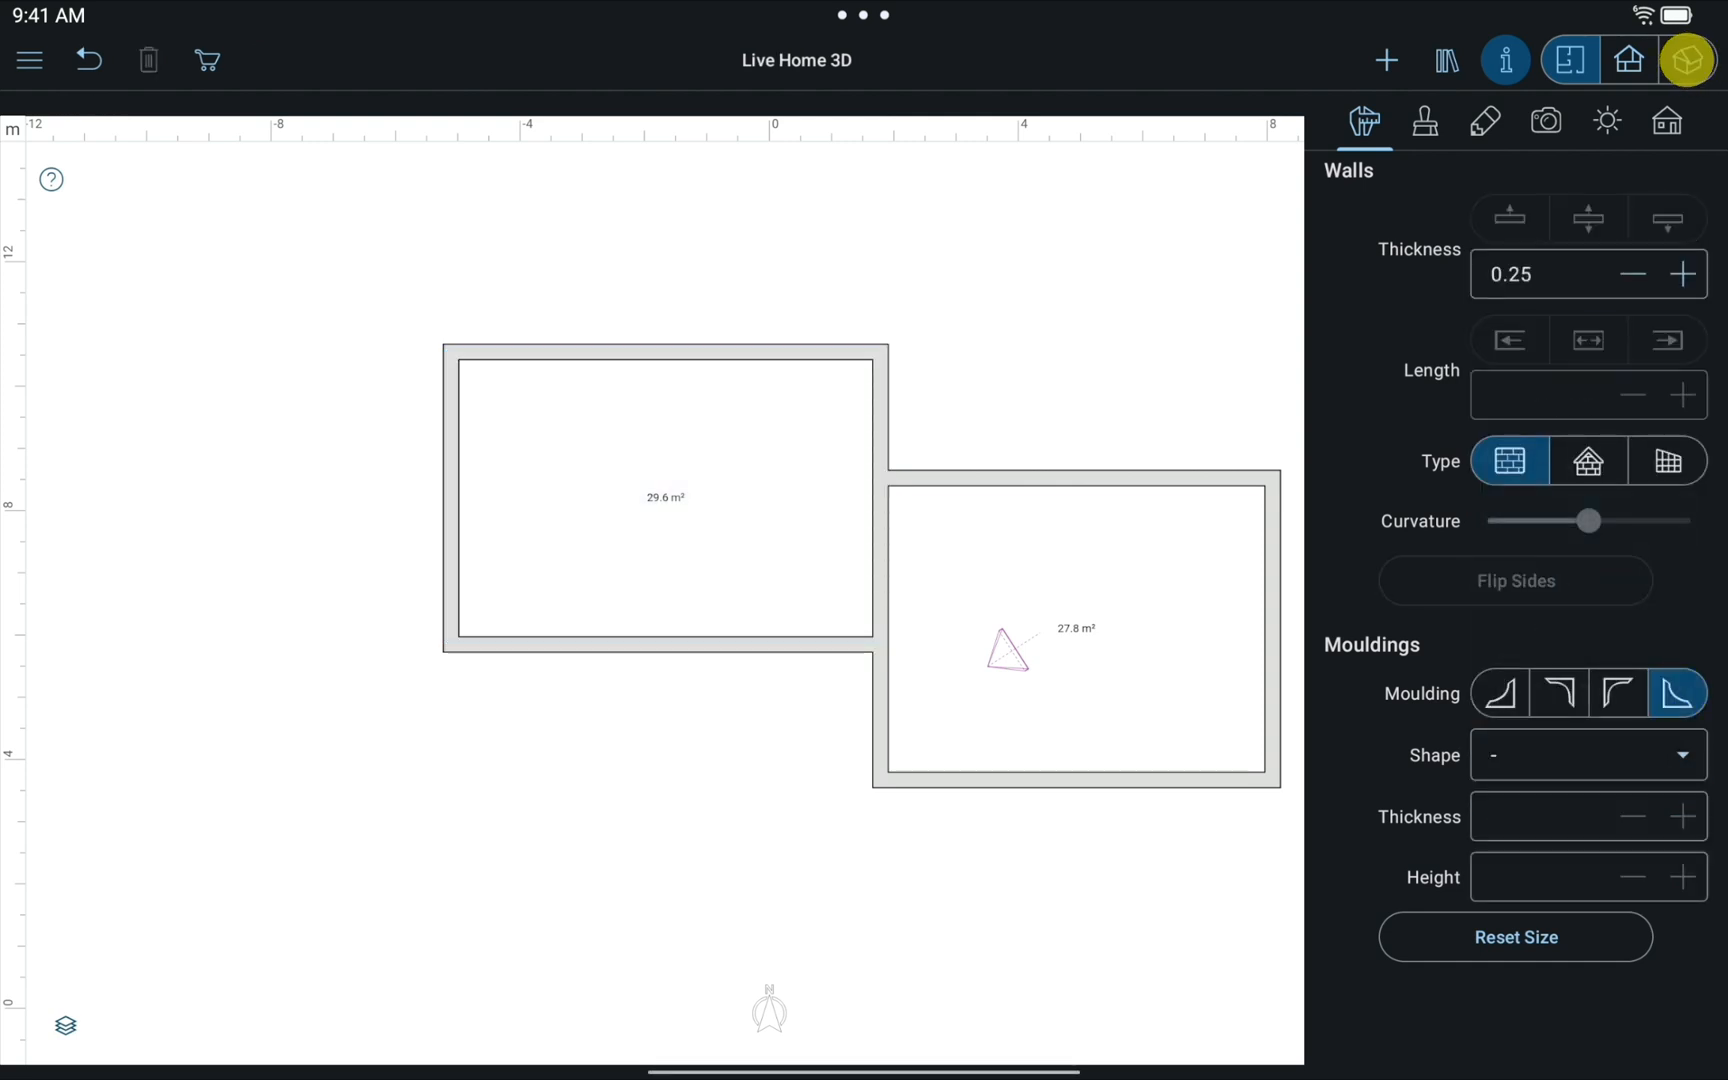
{"action": "left_click", "coordinate": [1688, 60]}
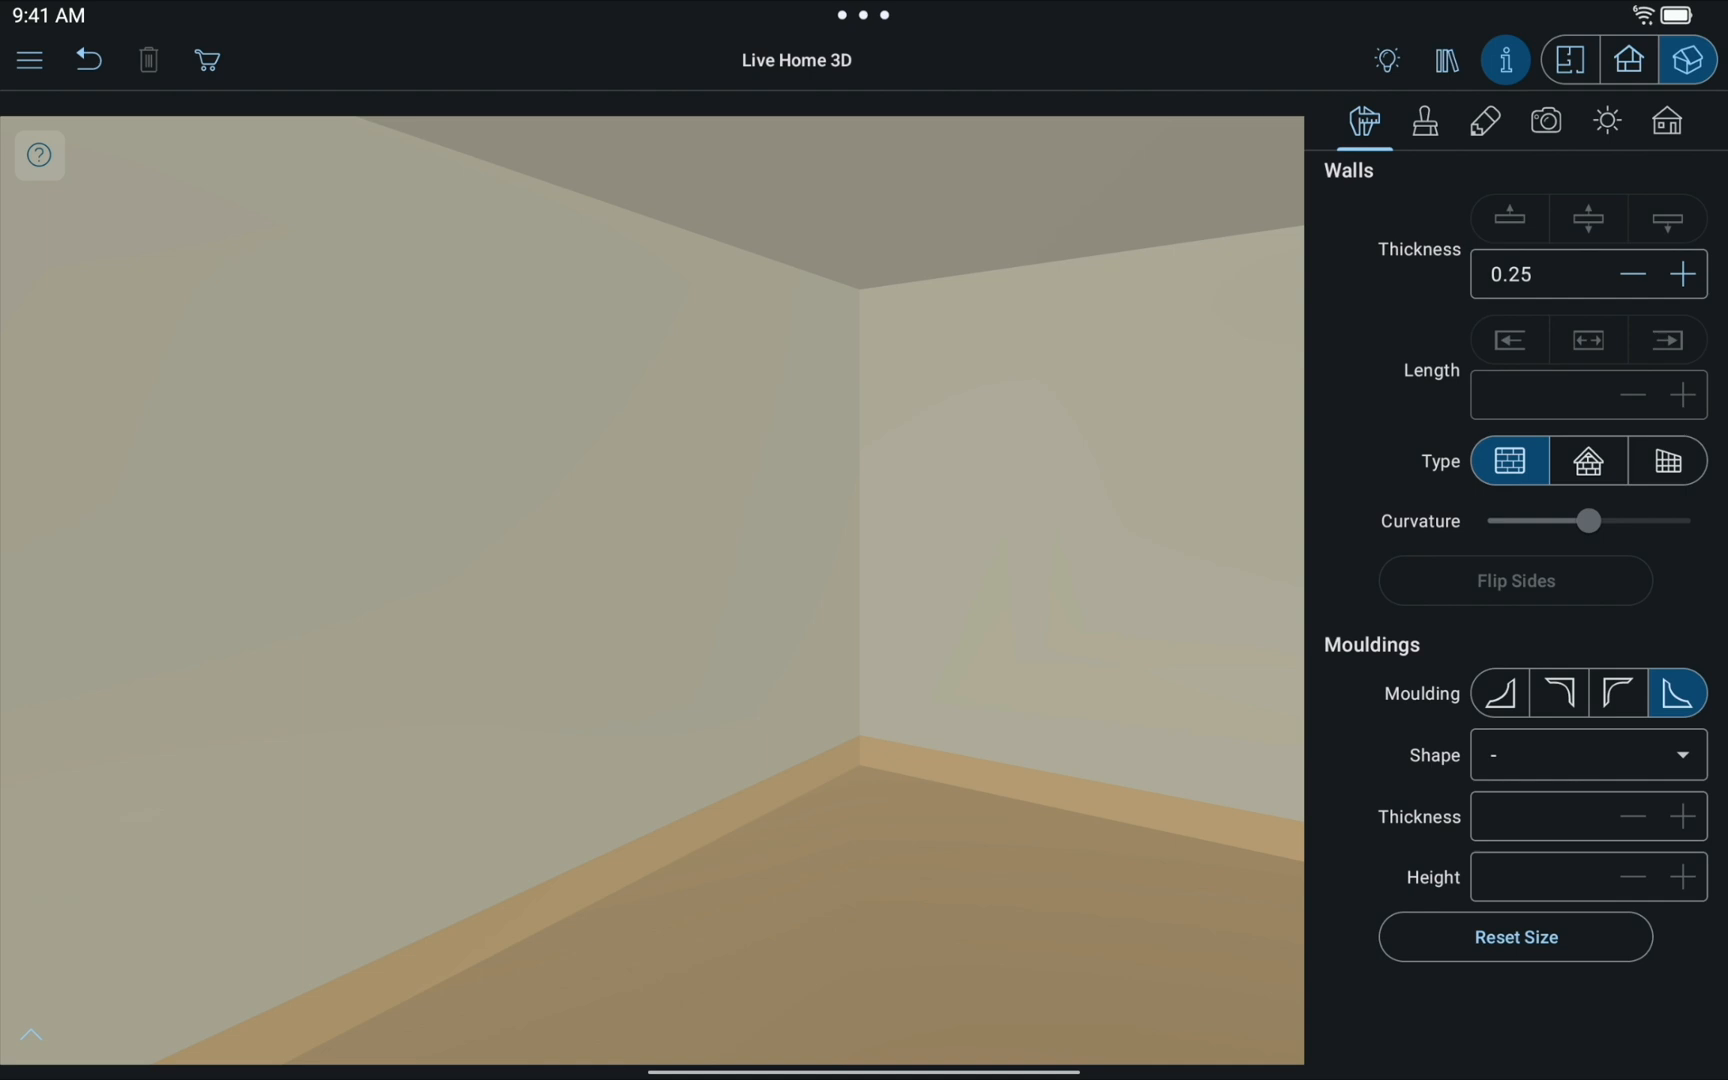
{"action": "left_click", "coordinate": [1446, 60]}
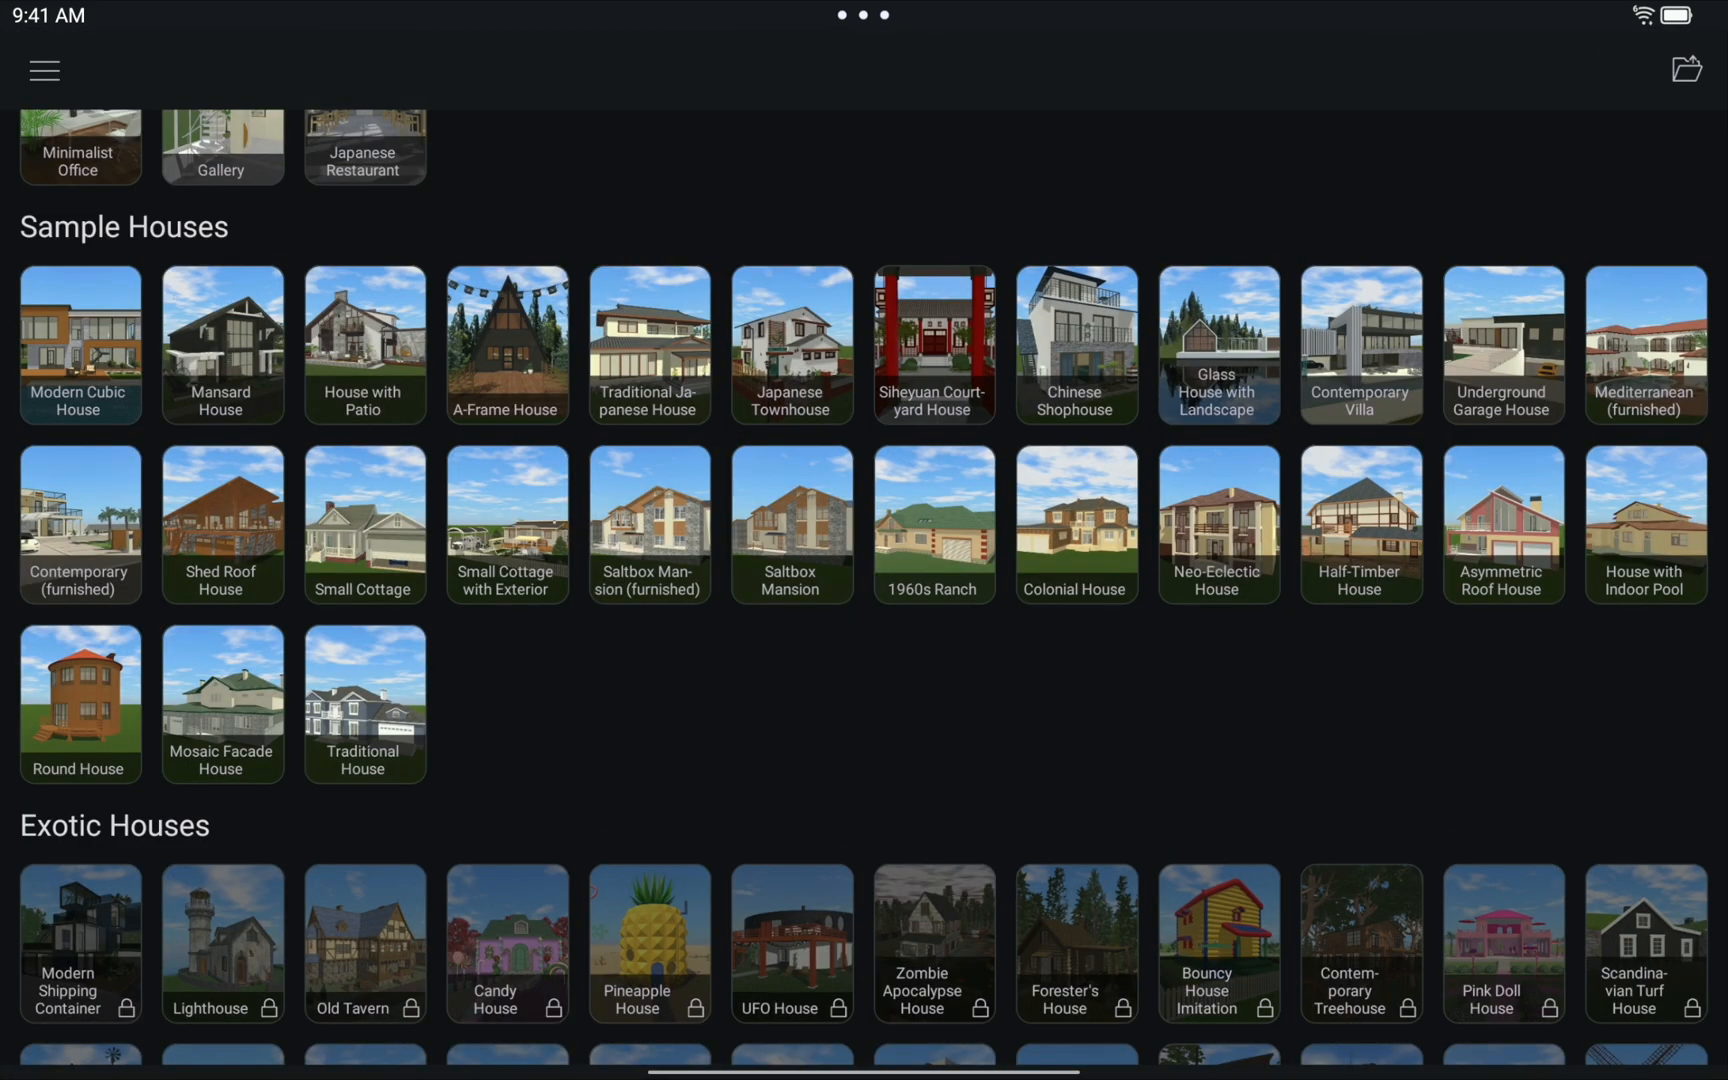
- Open the Small Cottage sample and lower its garage floor elevation to -0.35 m
{"action": "left_click", "coordinate": [364, 524]}
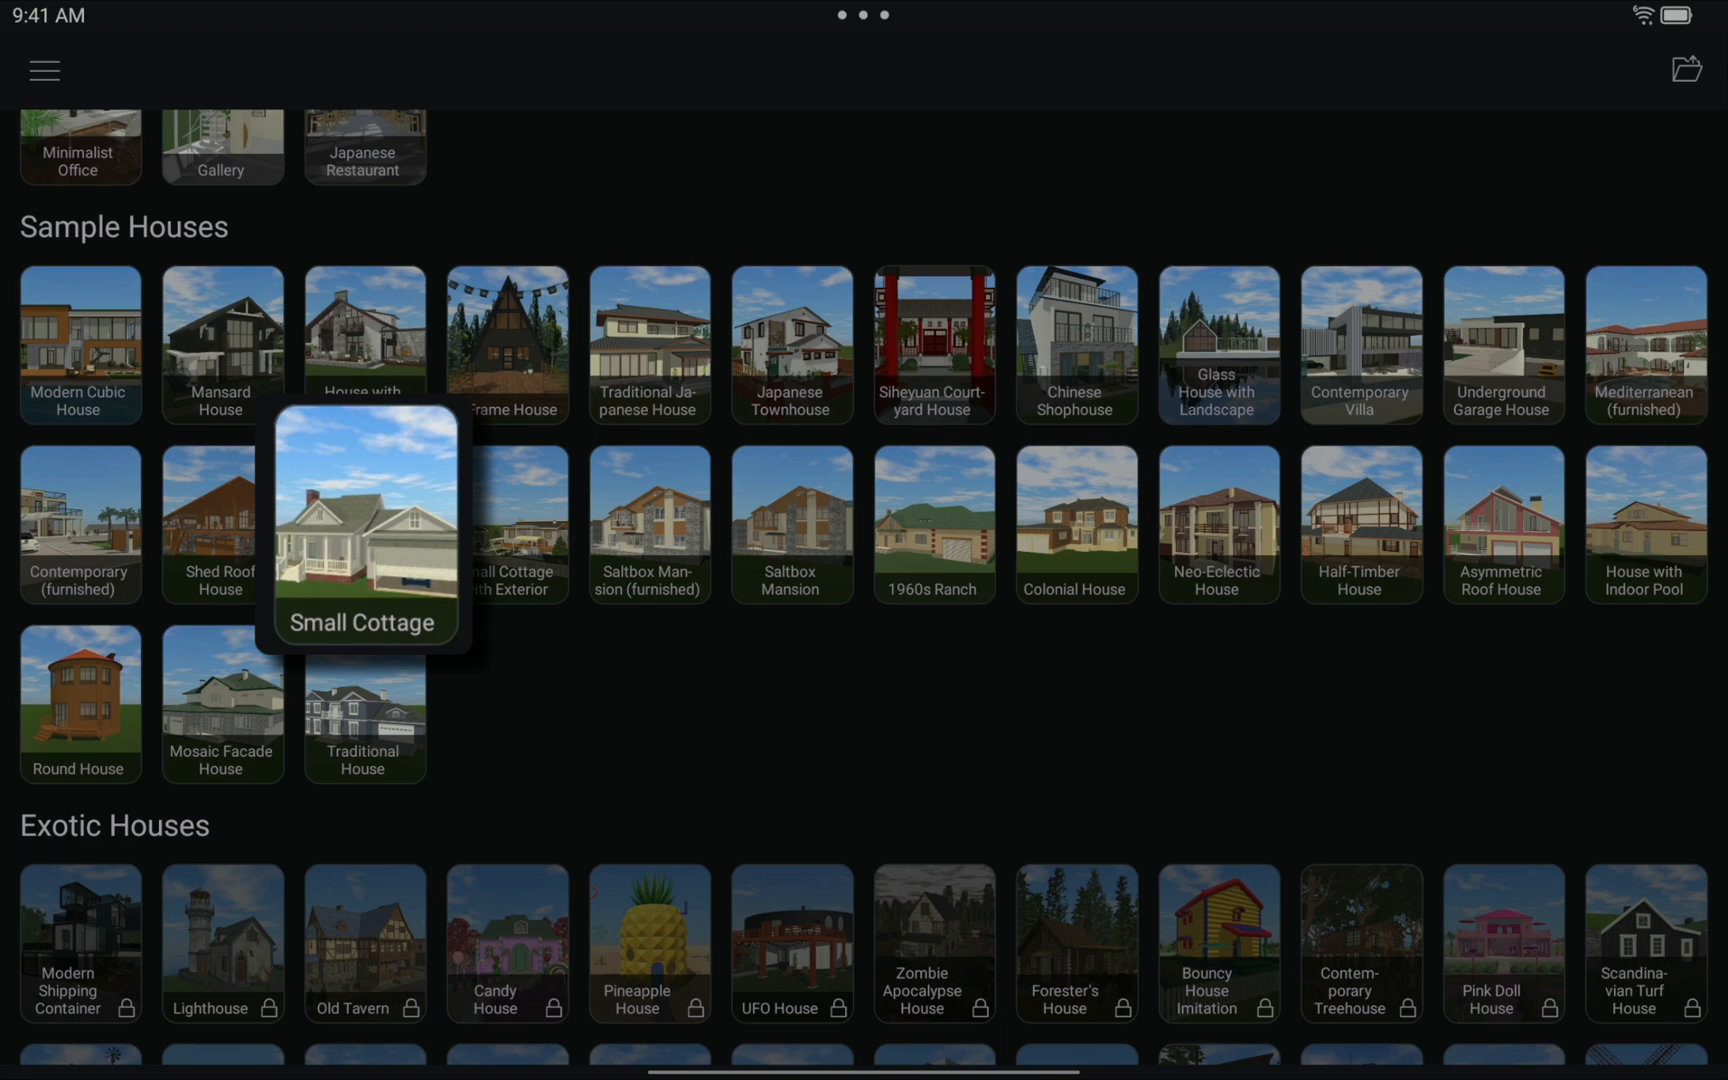
{"action": "left_click", "coordinate": [364, 524]}
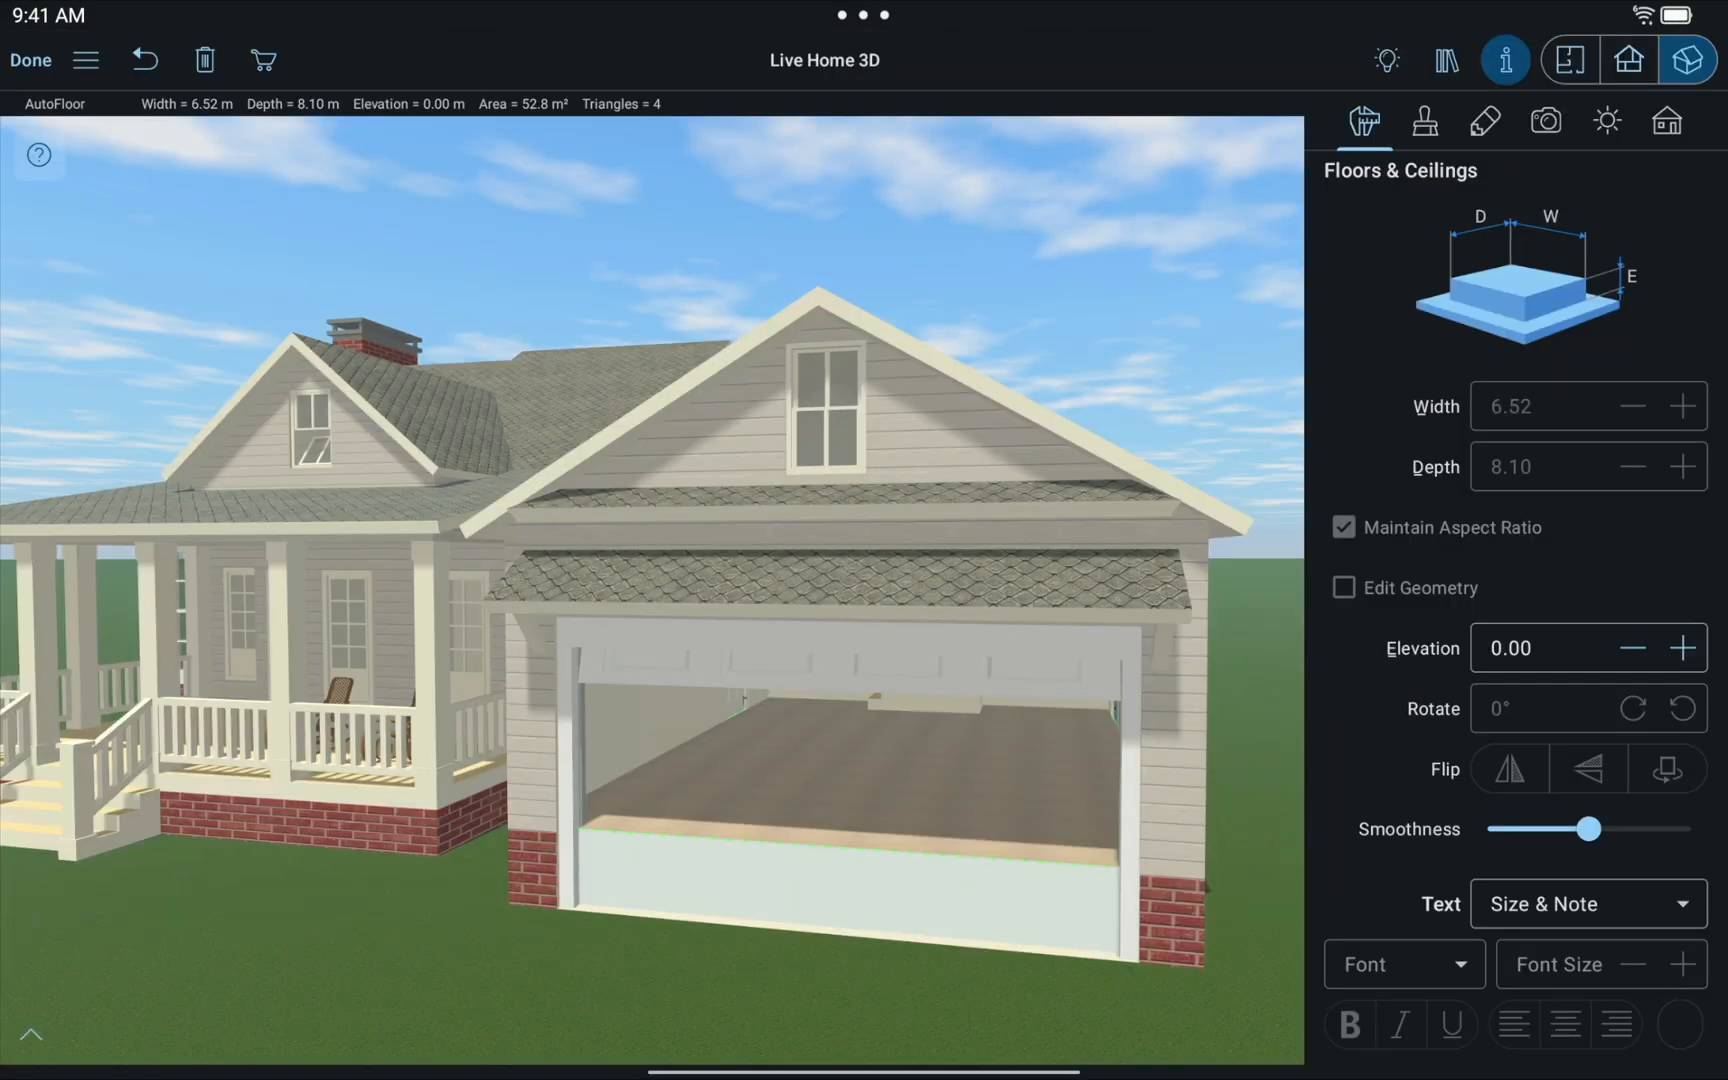
{"action": "left_click", "coordinate": [1632, 646]}
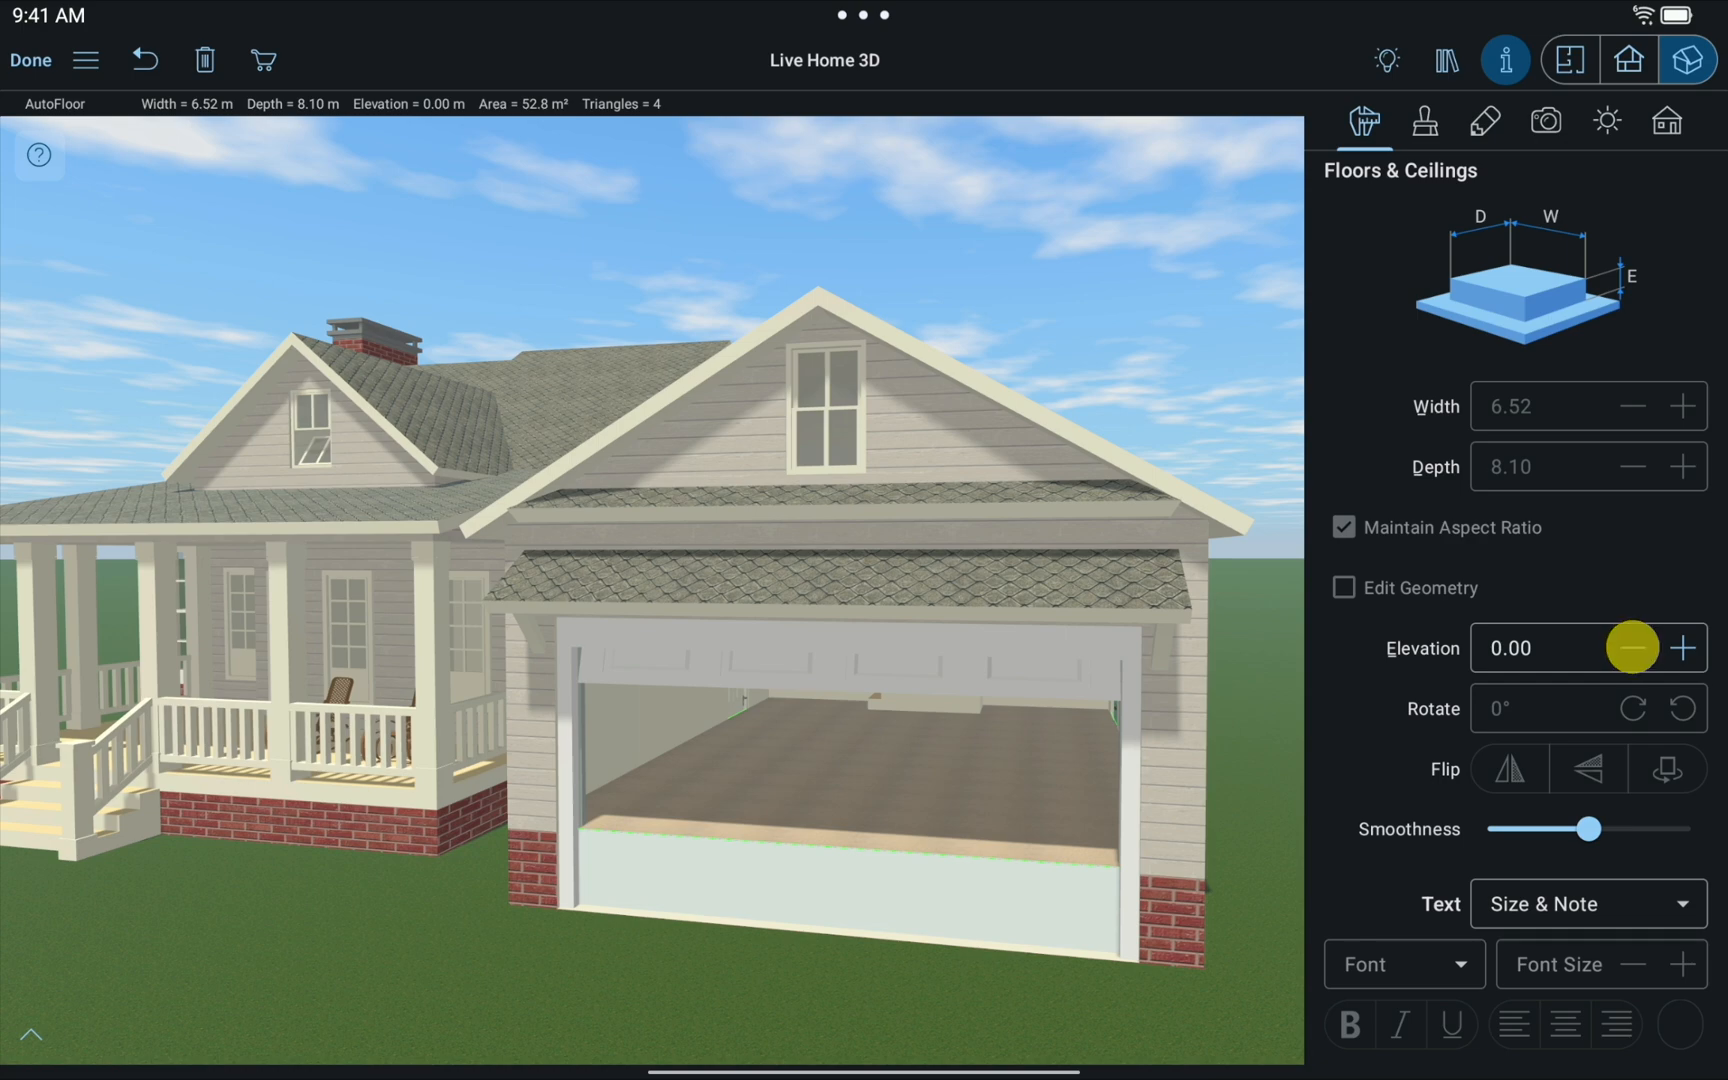
{"action": "left_click", "coordinate": [1634, 648]}
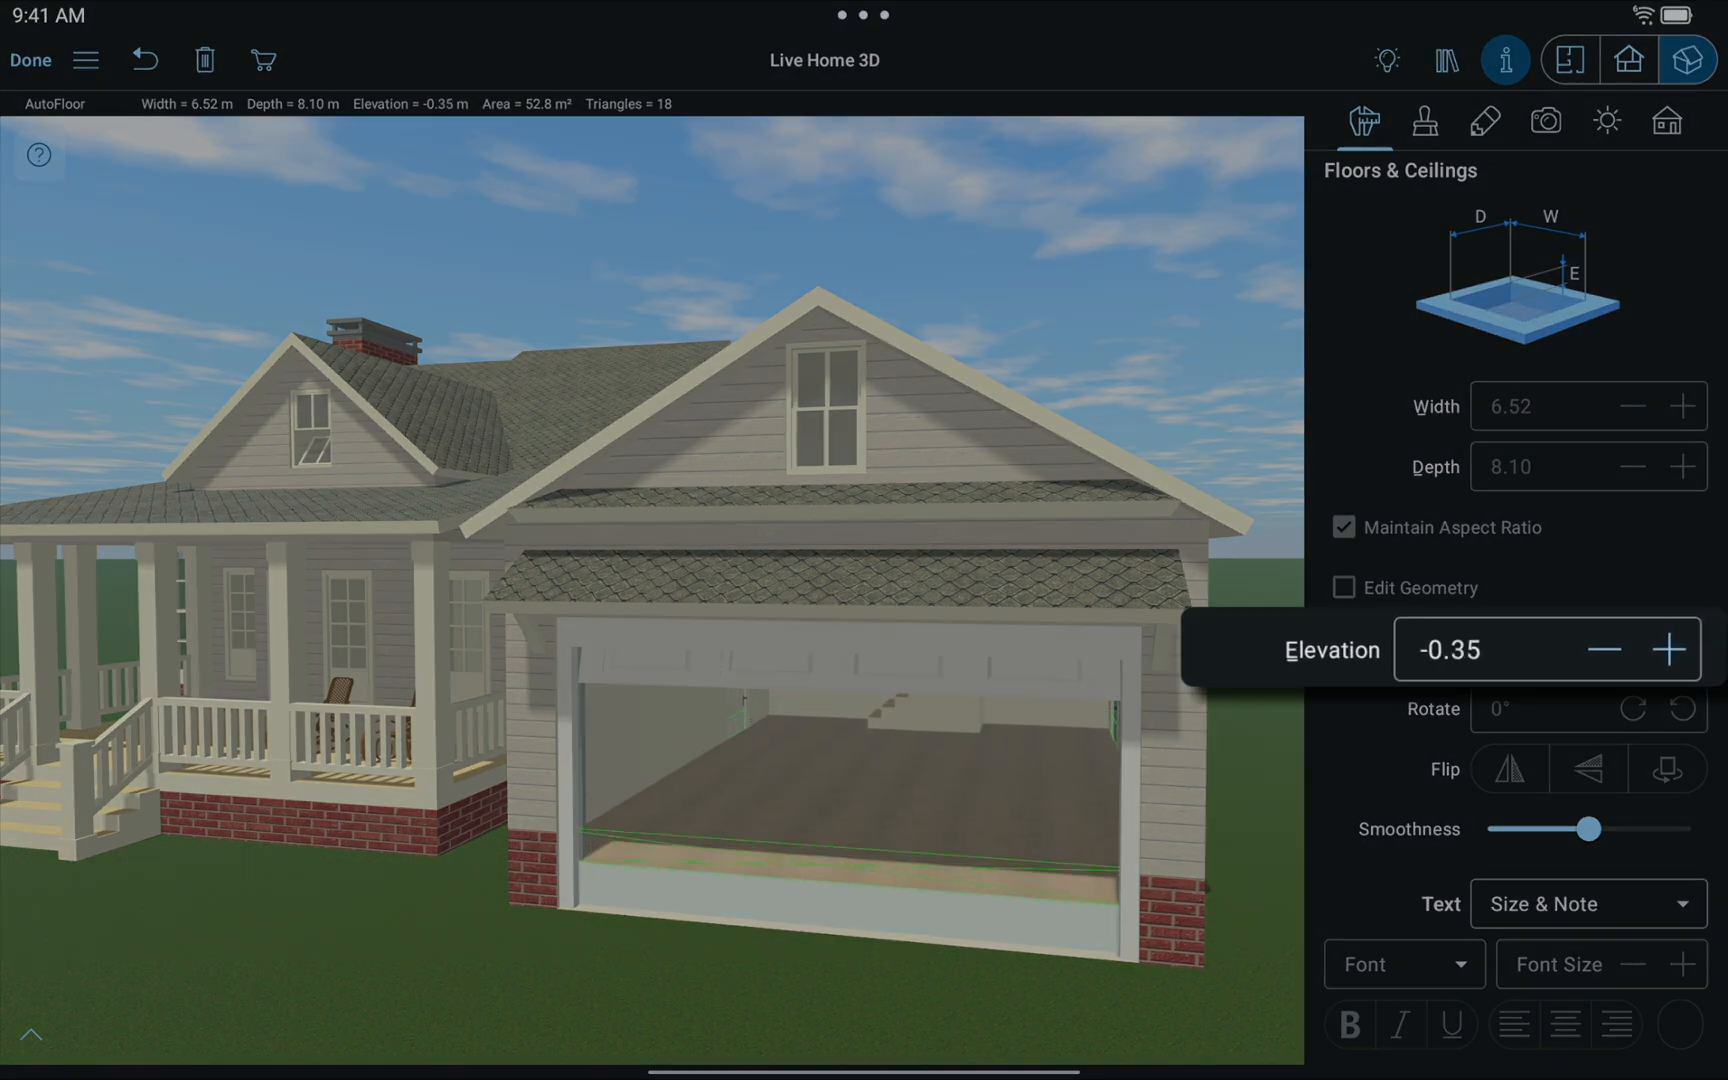
{"action": "left_click", "coordinate": [1610, 648]}
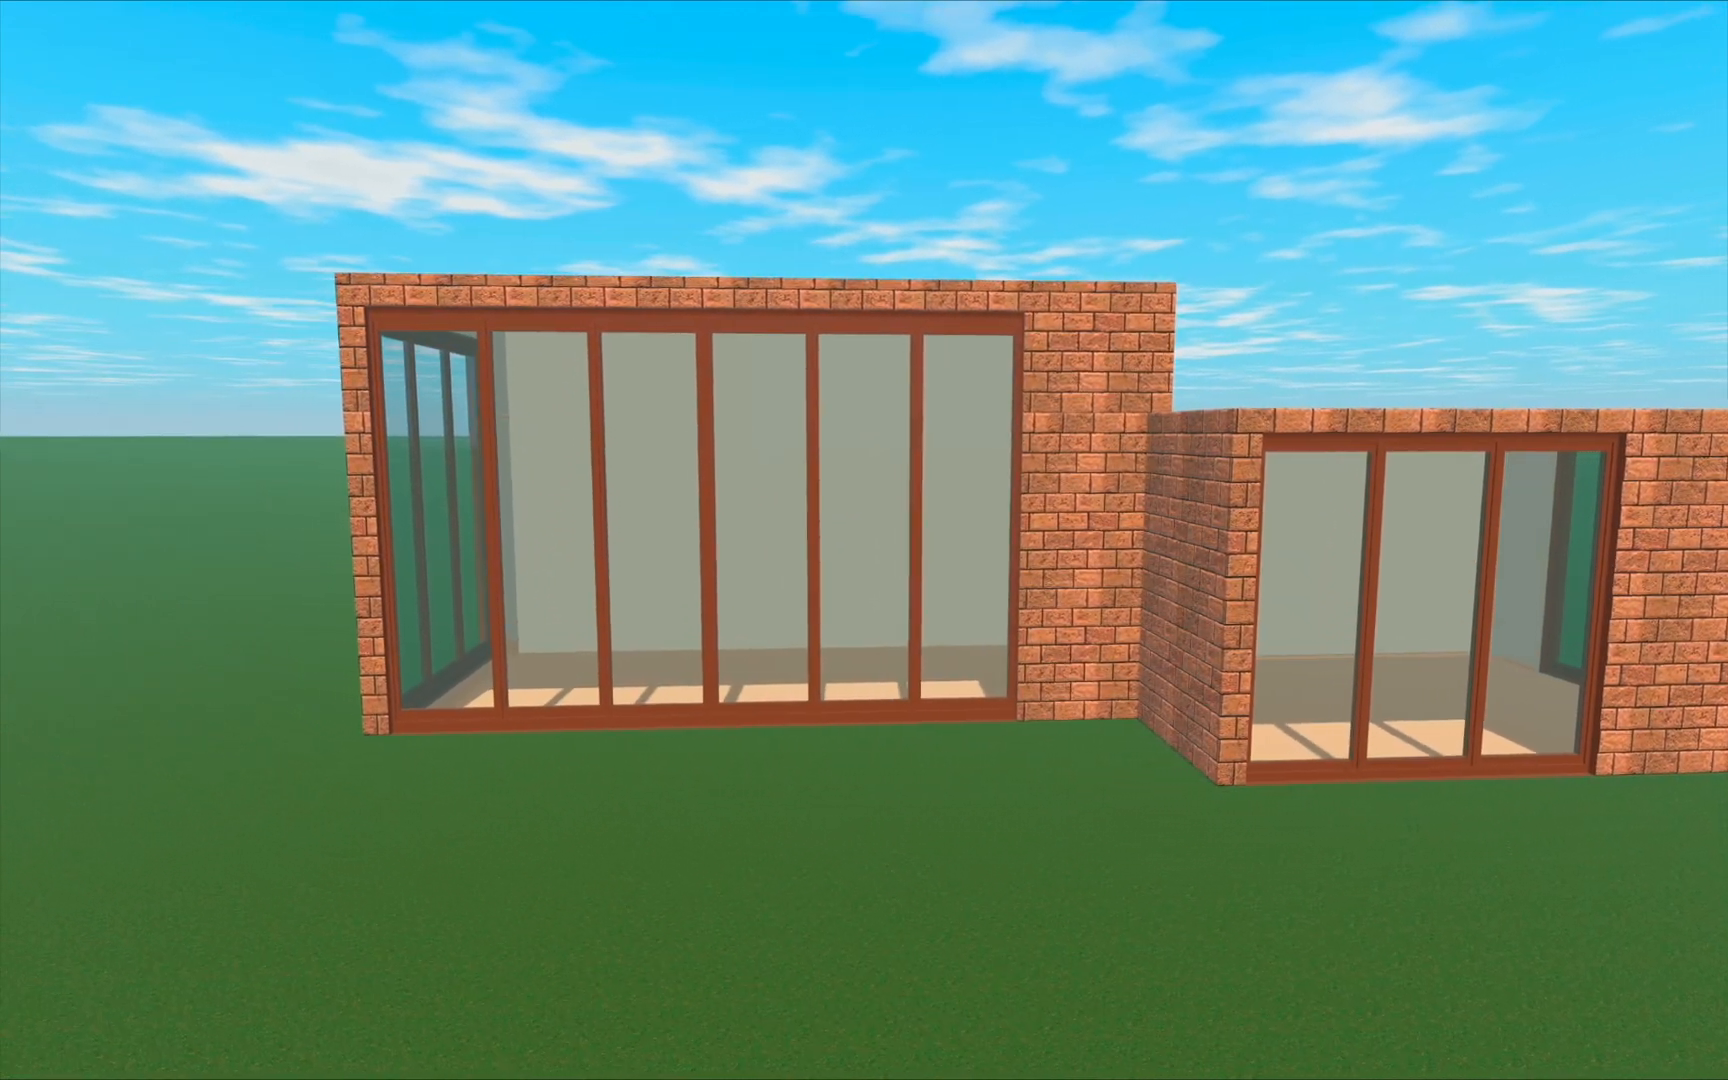
- Show the brick house's two-room plan (25.3 m² and 24.8 m²) with 3.00 m story height
{"action": "left_click", "coordinate": [1570, 60]}
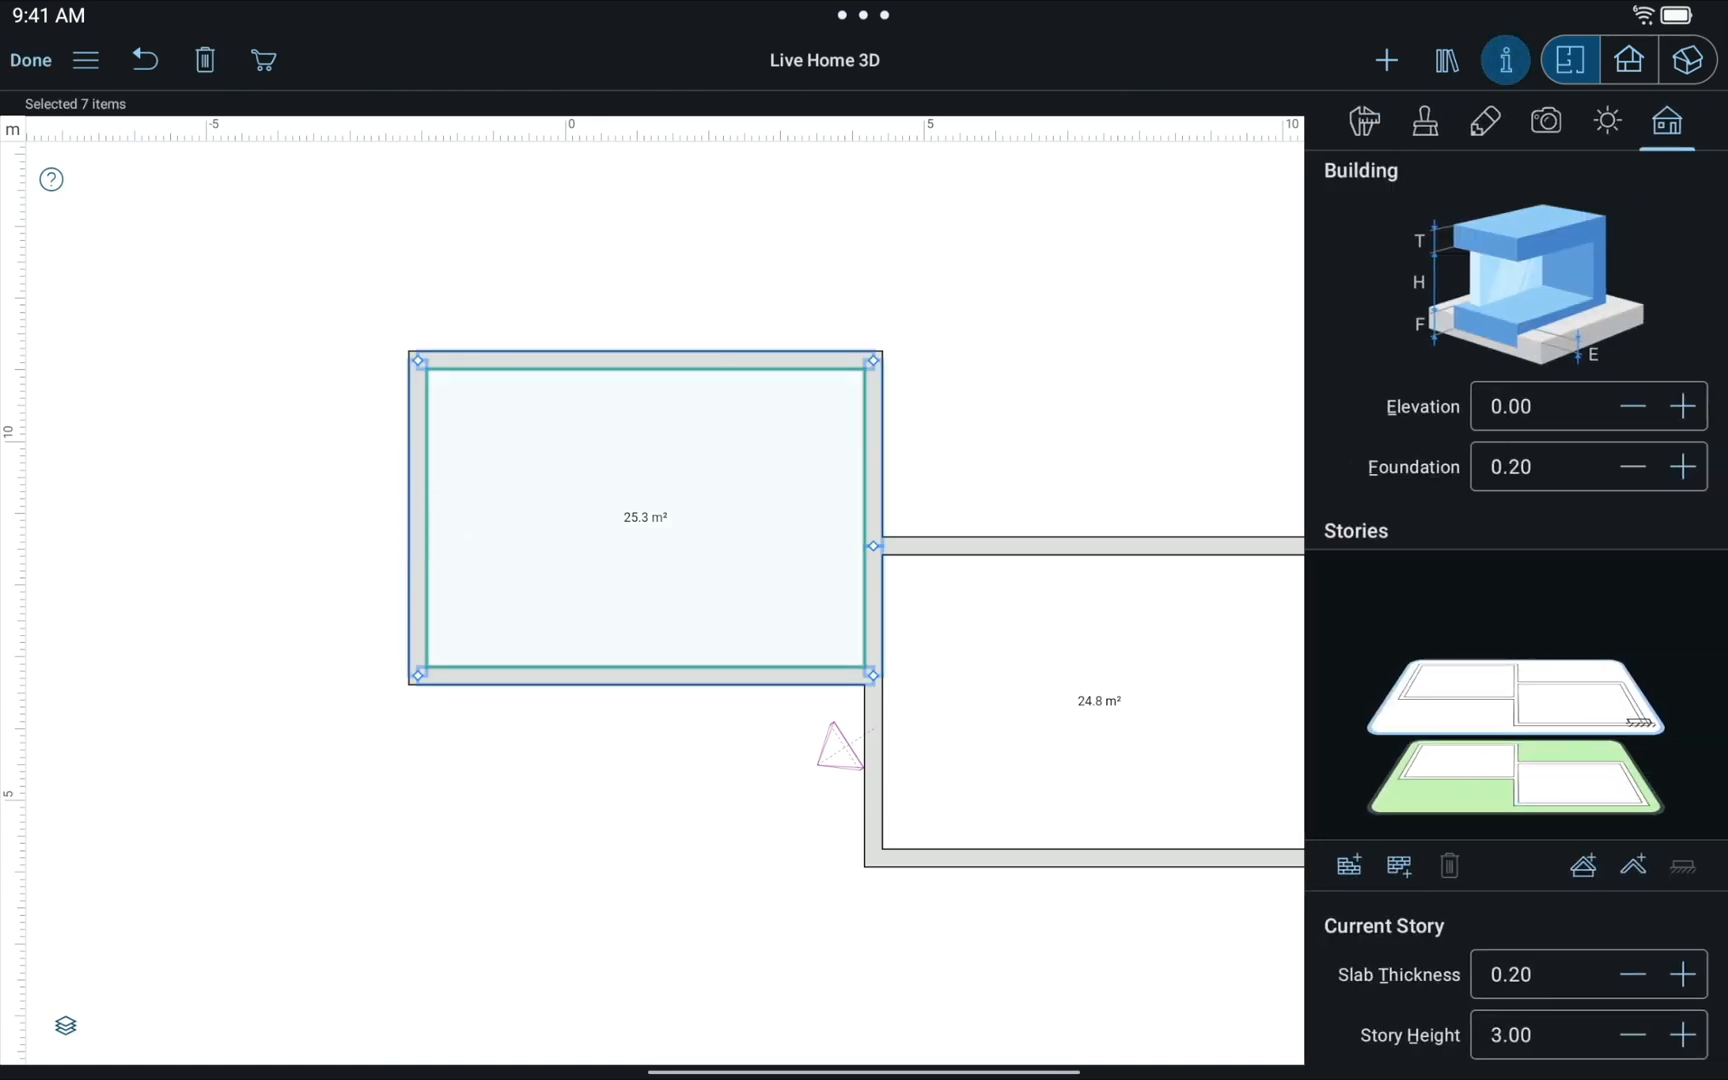
- Set the top story height to 1.30 m and the middle story to 3.00 m, then close the inspector
{"action": "left_click", "coordinate": [1348, 864]}
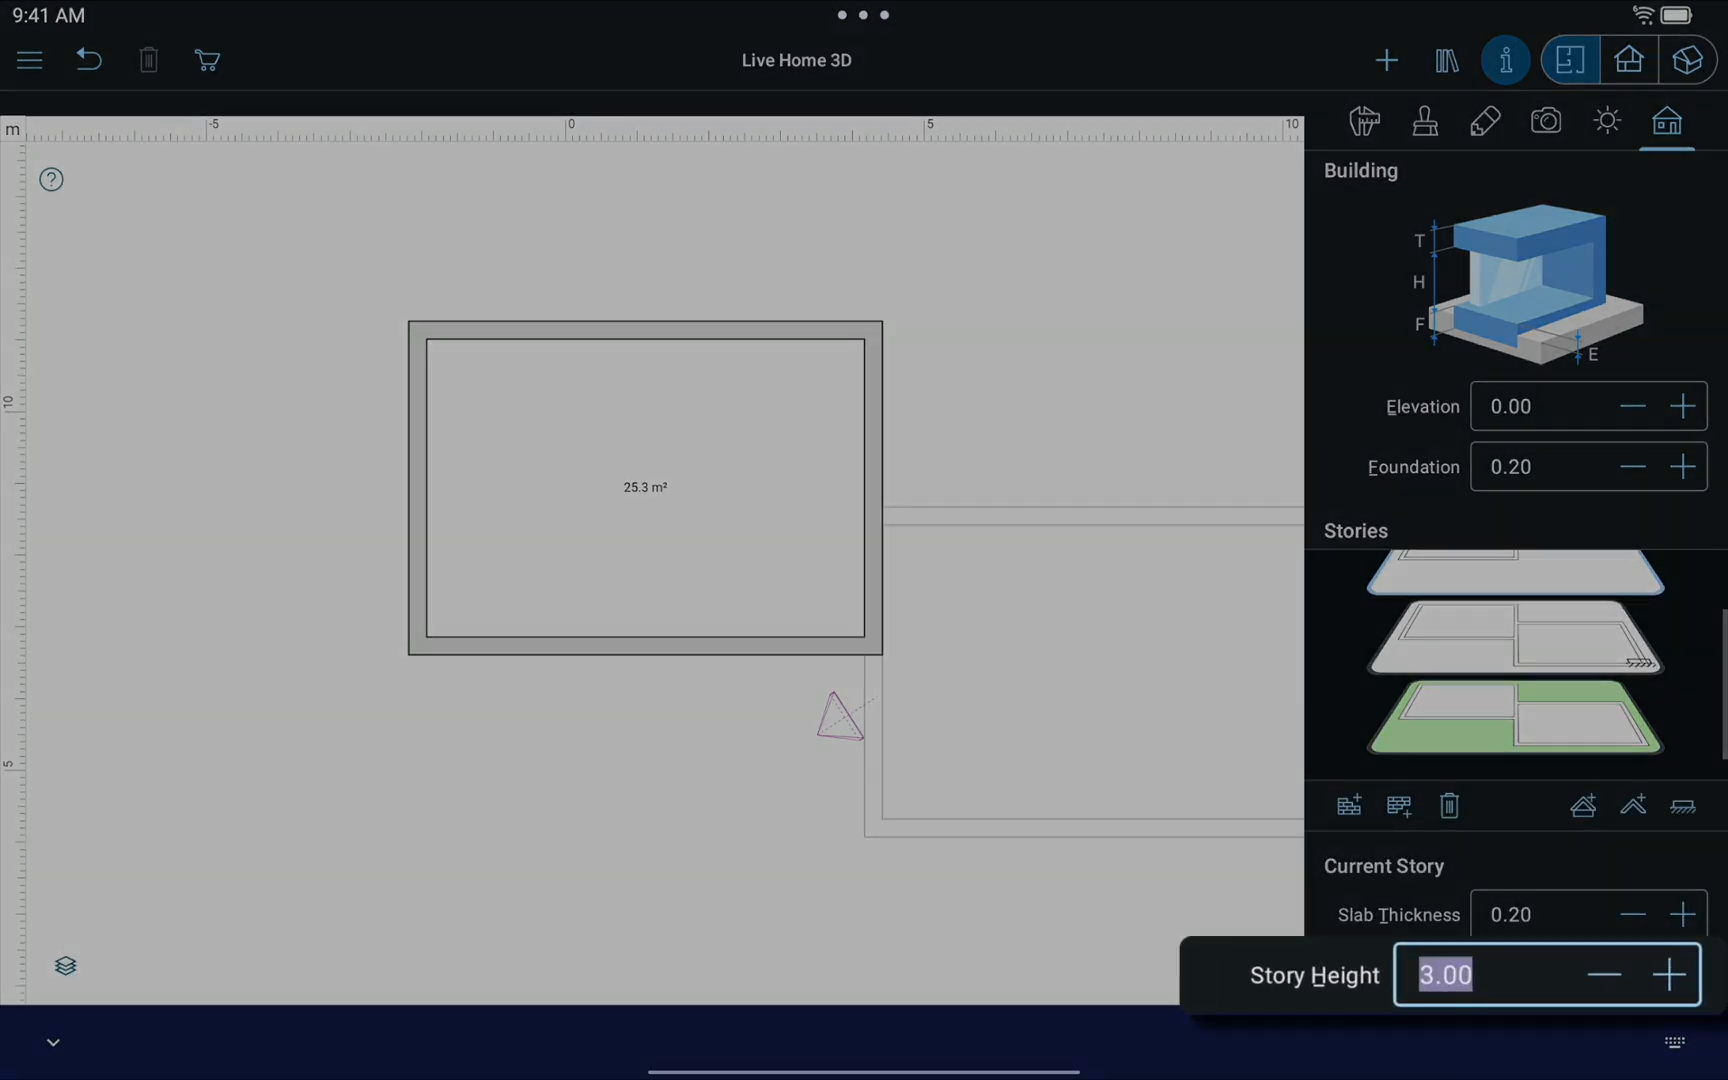
{"action": "type", "text": "1.30"}
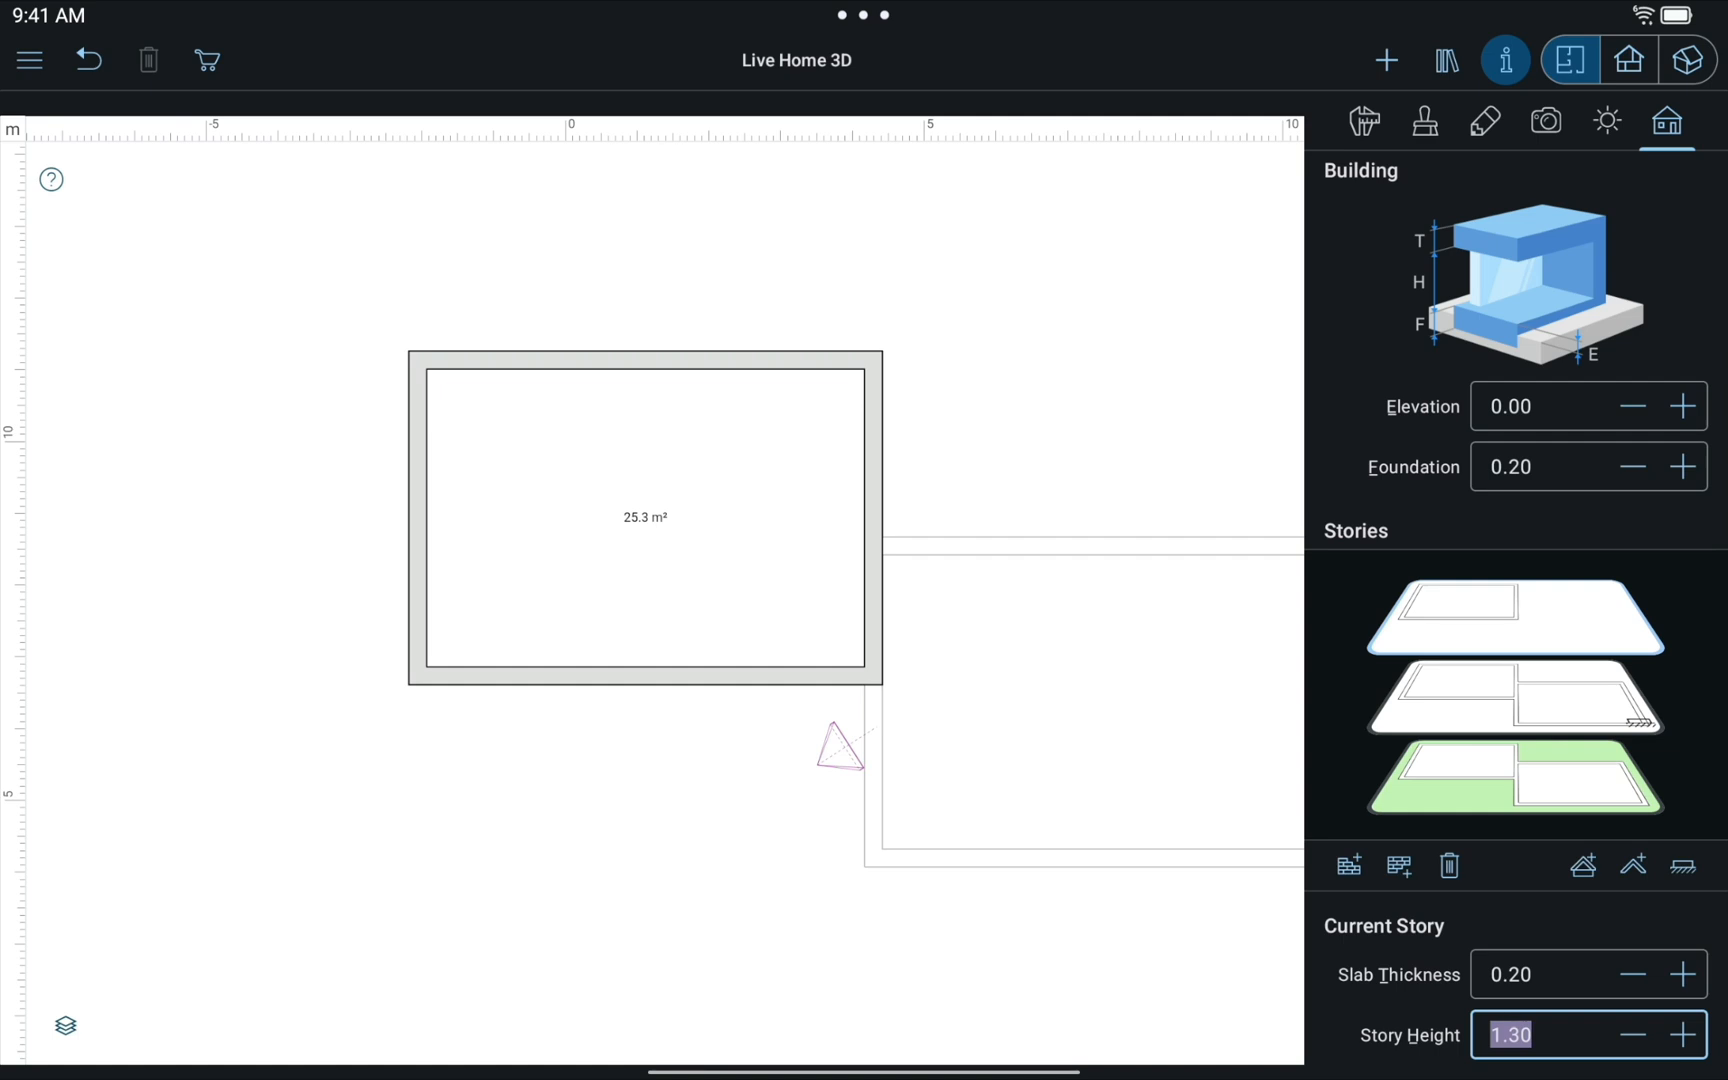
{"action": "type", "text": "3.00"}
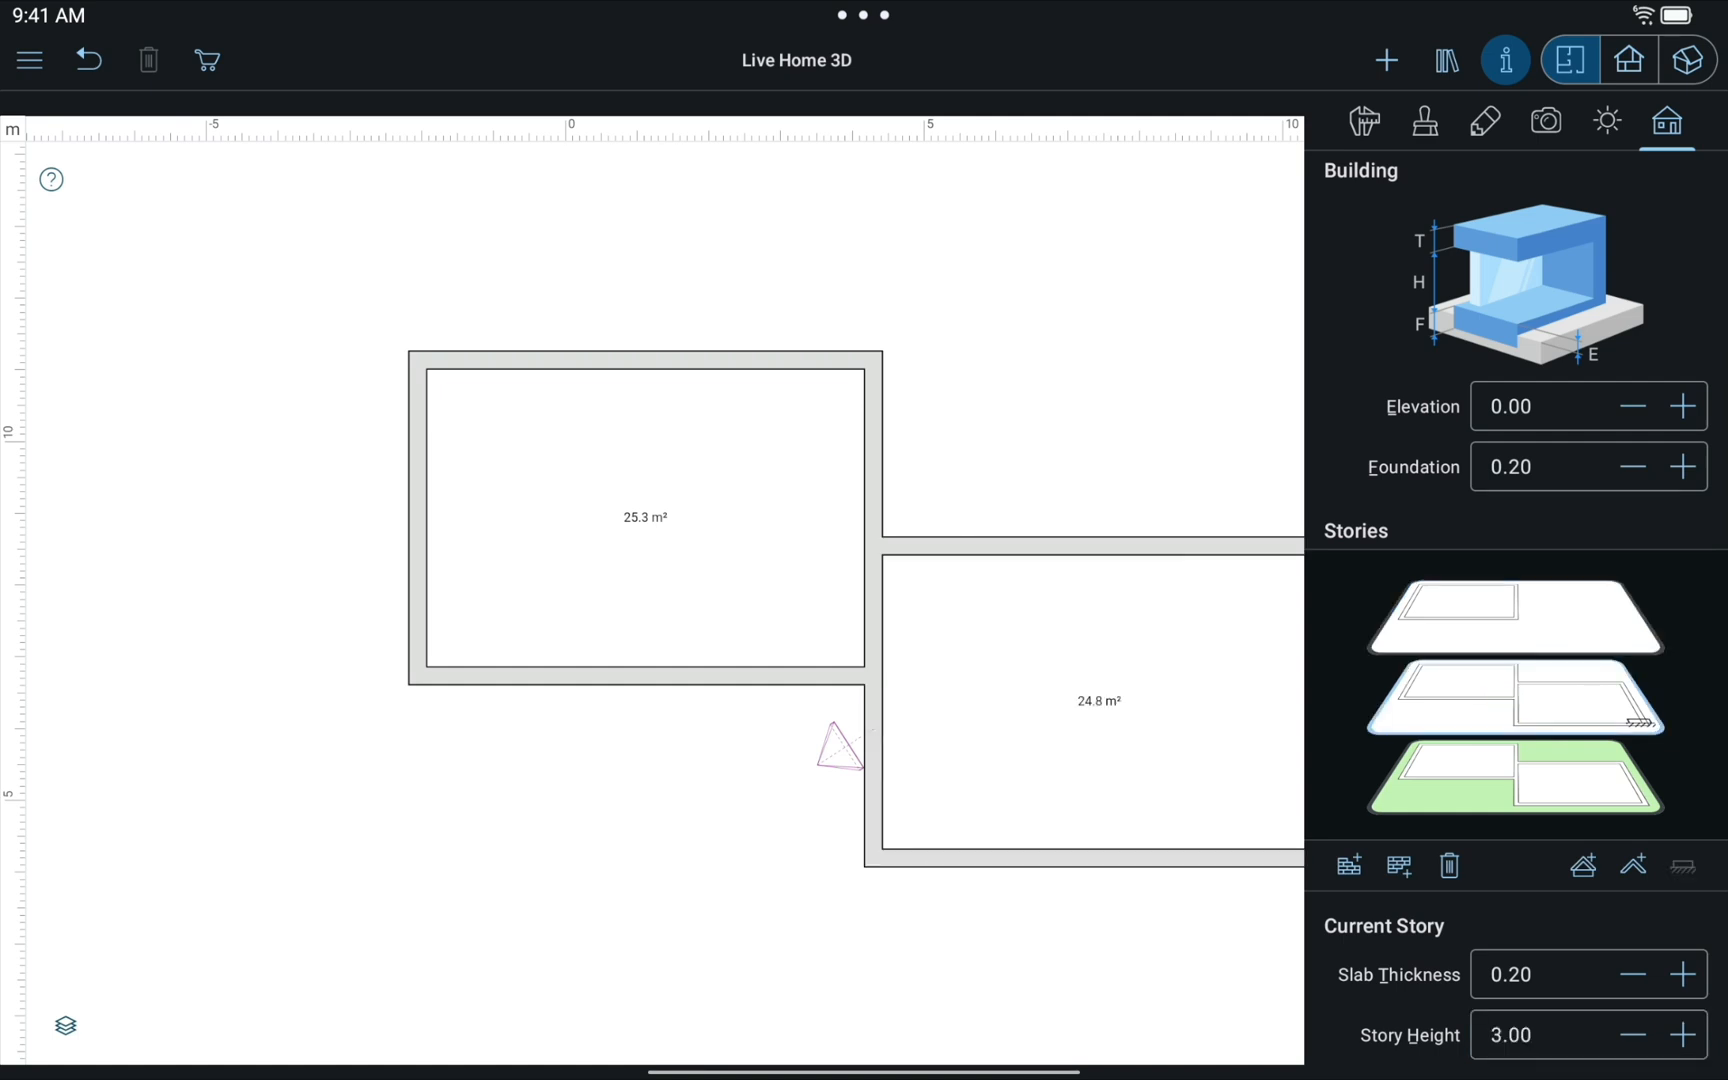
{"action": "left_click", "coordinate": [1386, 60]}
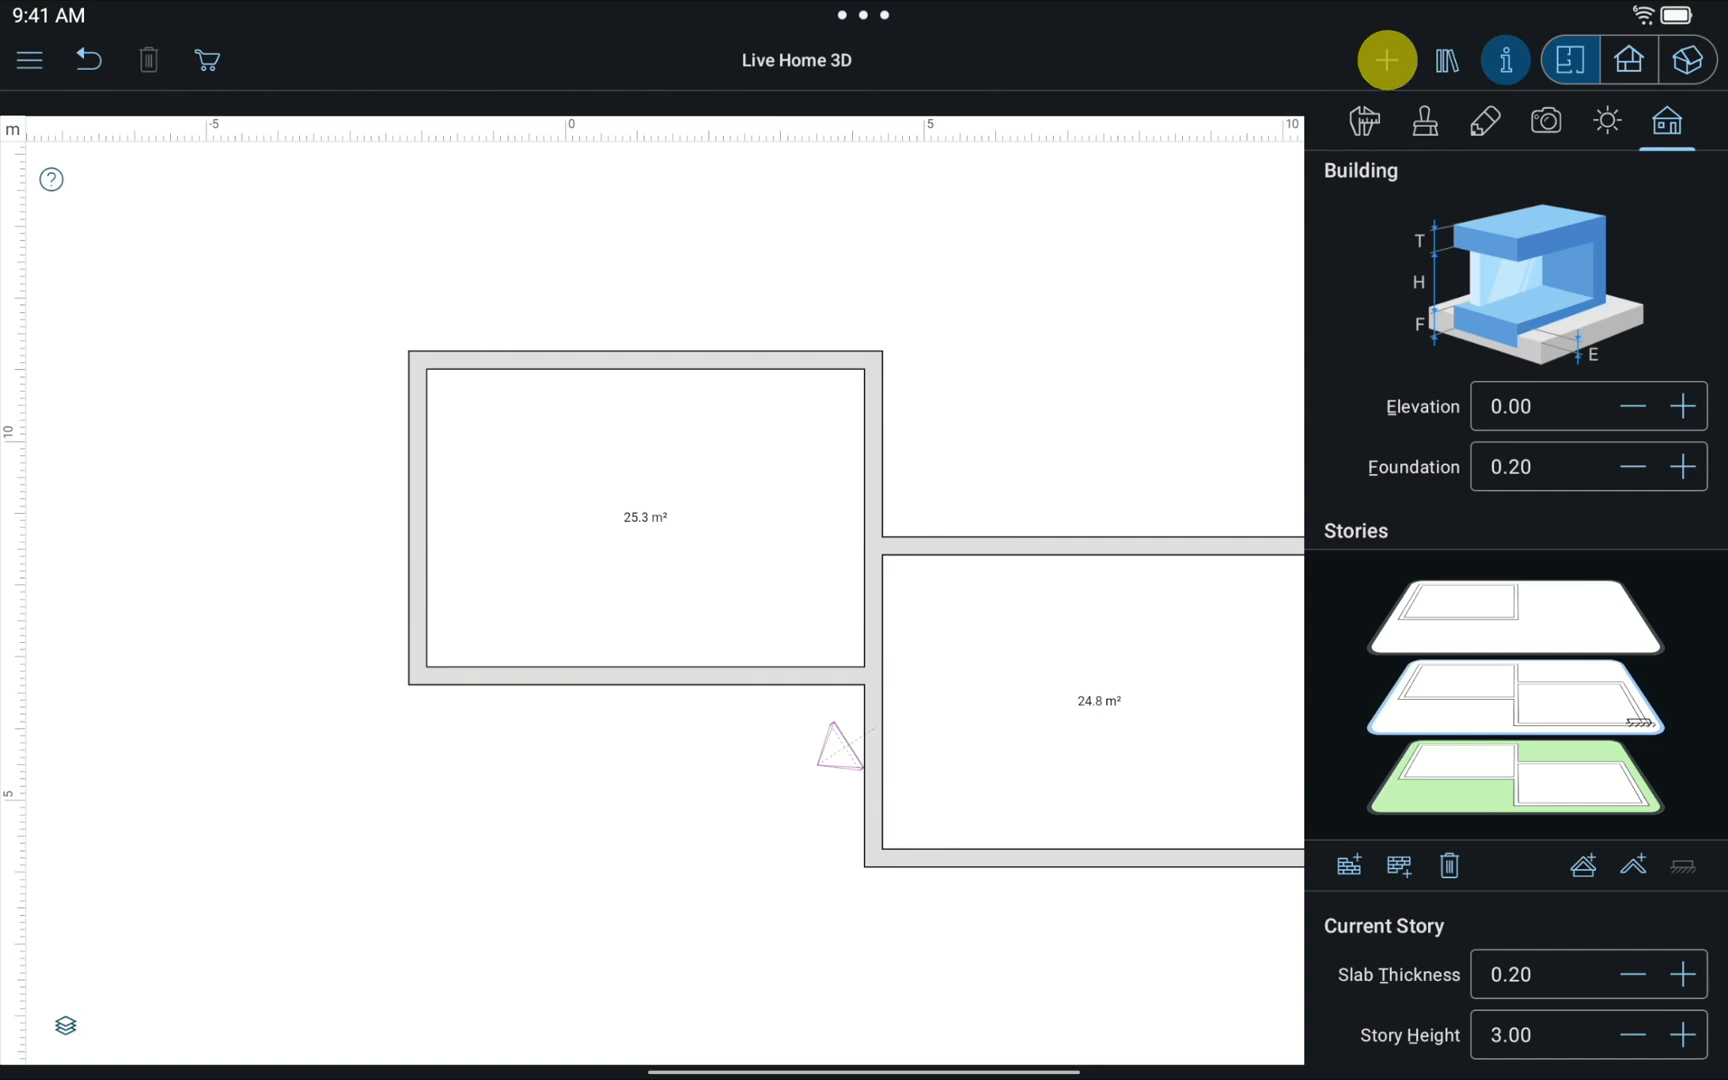
{"action": "left_click", "coordinate": [1386, 60]}
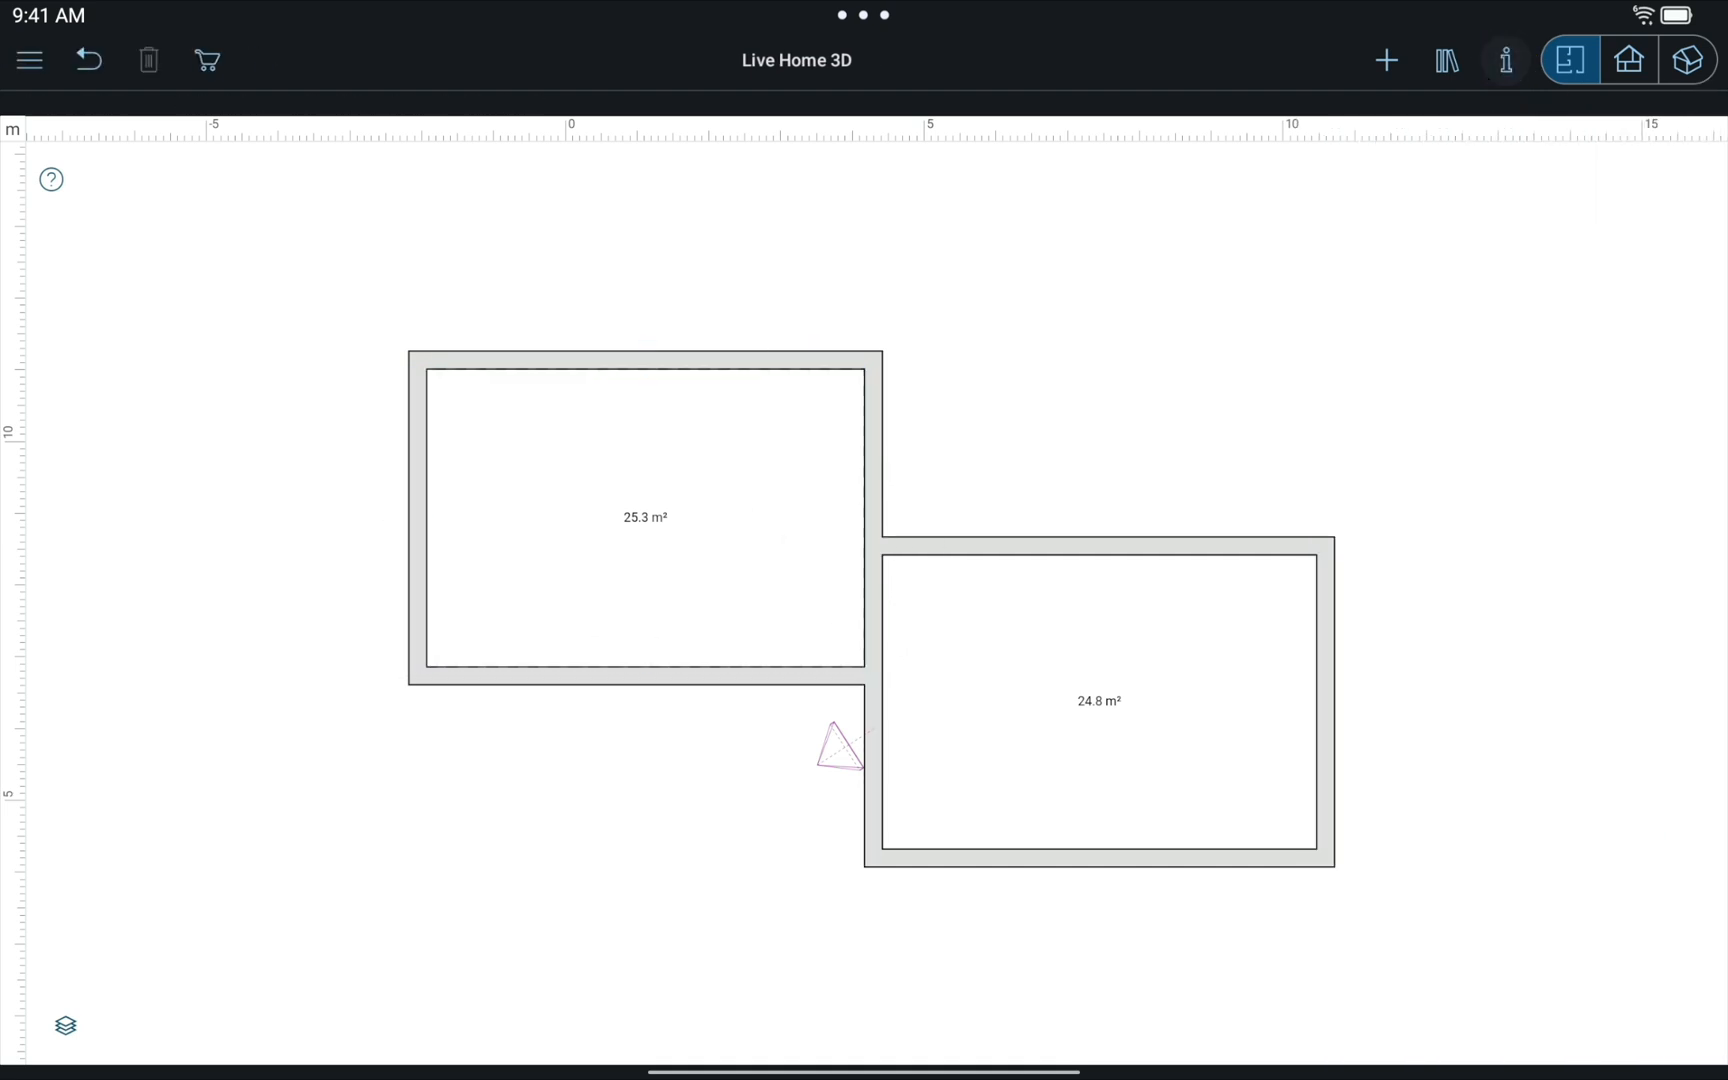
- Preview the two-roofed house in 3D and return to the 2D plan
{"action": "left_click", "coordinate": [1688, 60]}
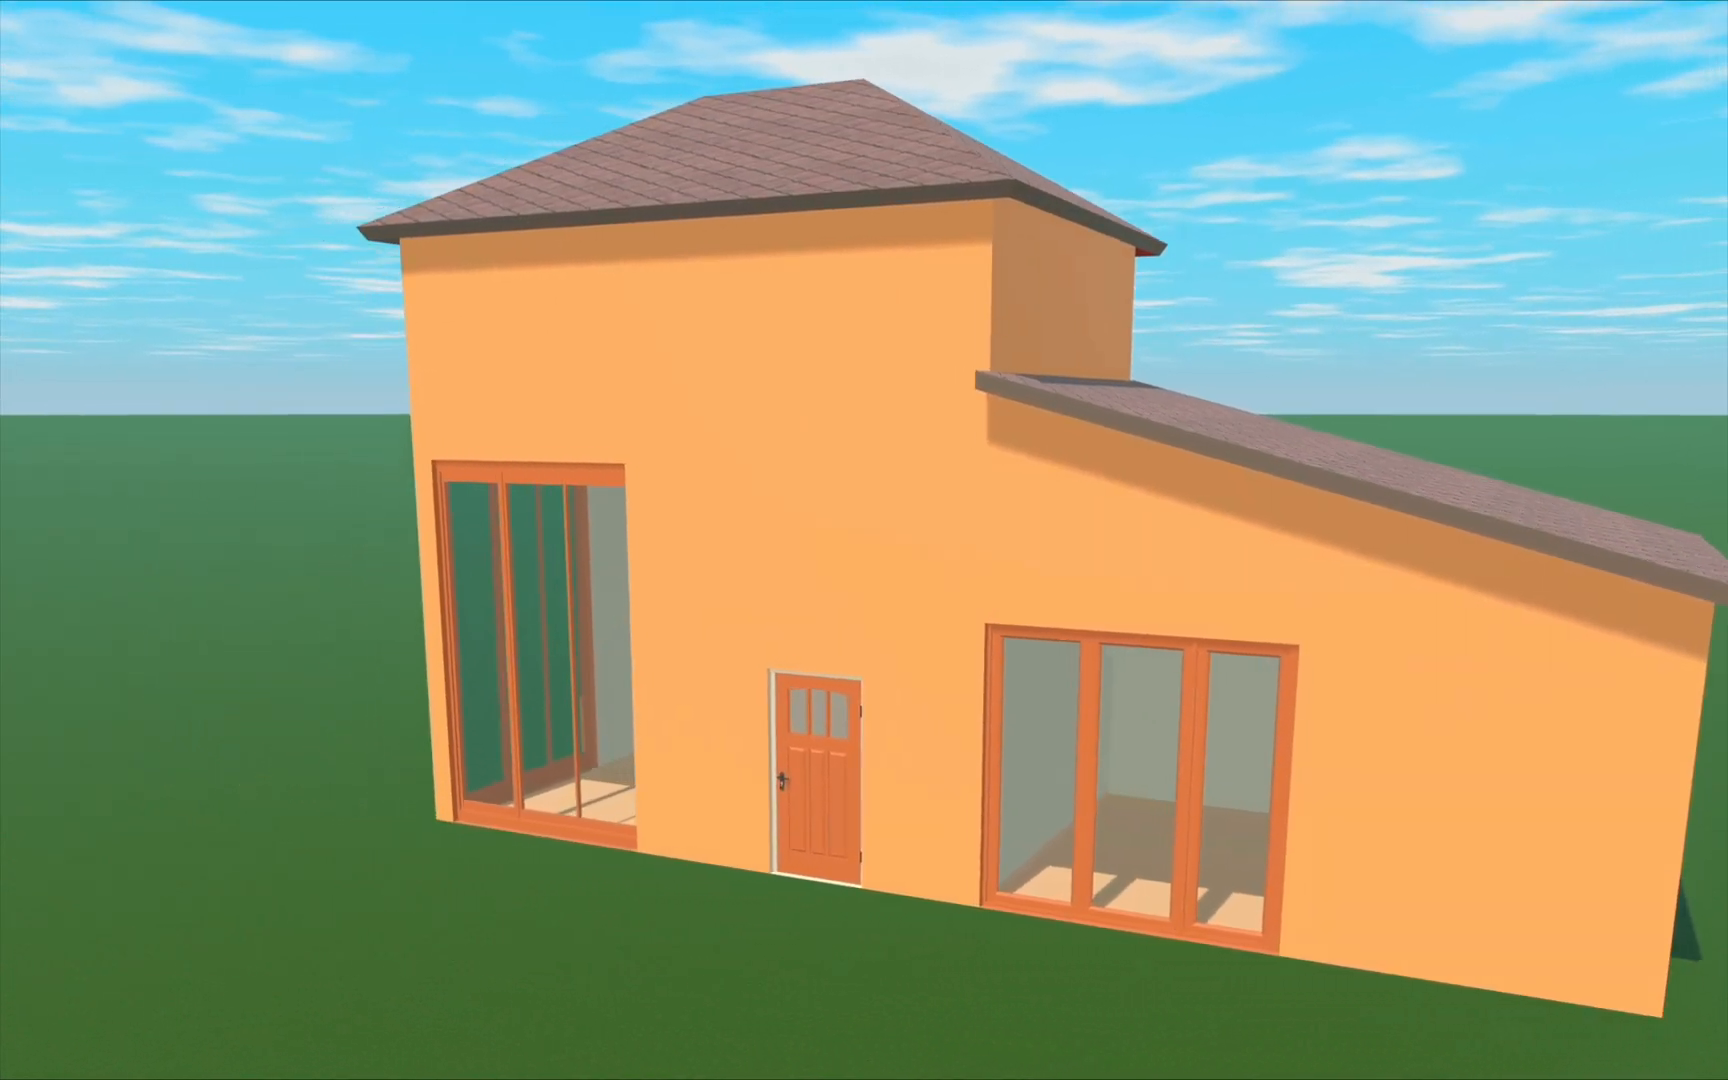
{"action": "left_click", "coordinate": [1570, 60]}
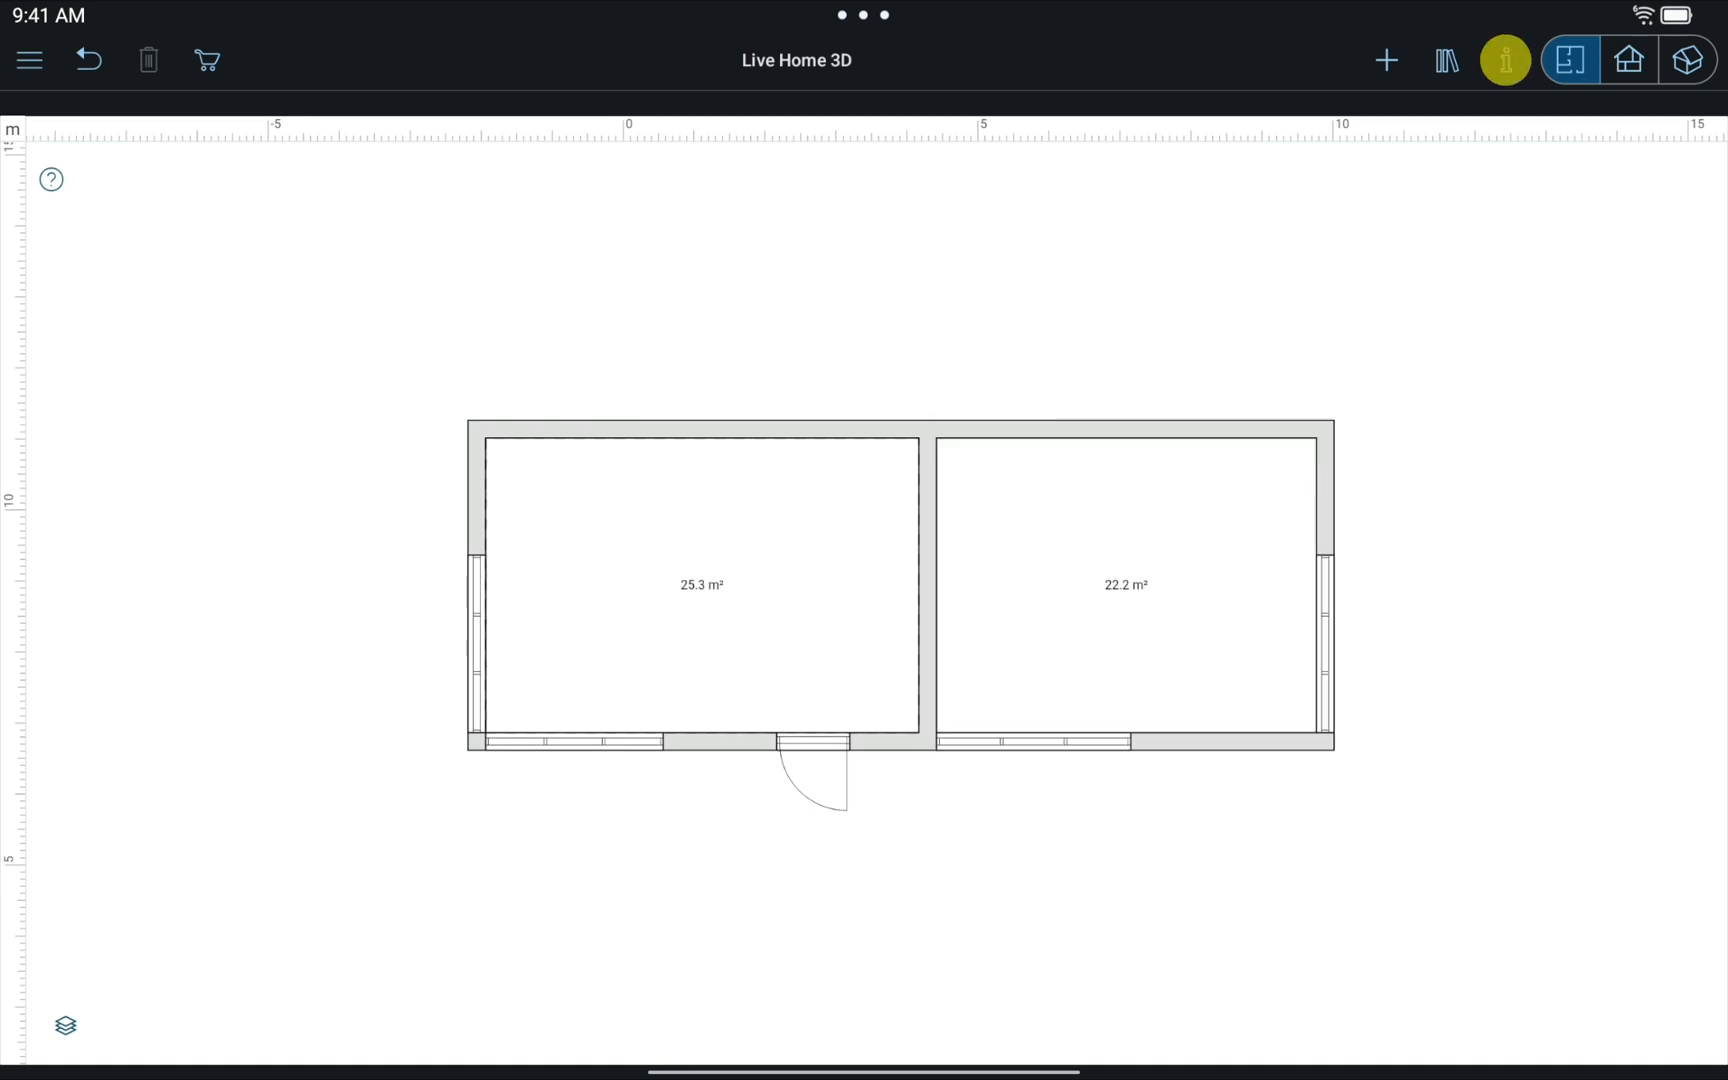
- Build a hip roof over the selected walls with the Roof Assistant
{"action": "left_click", "coordinate": [1506, 60]}
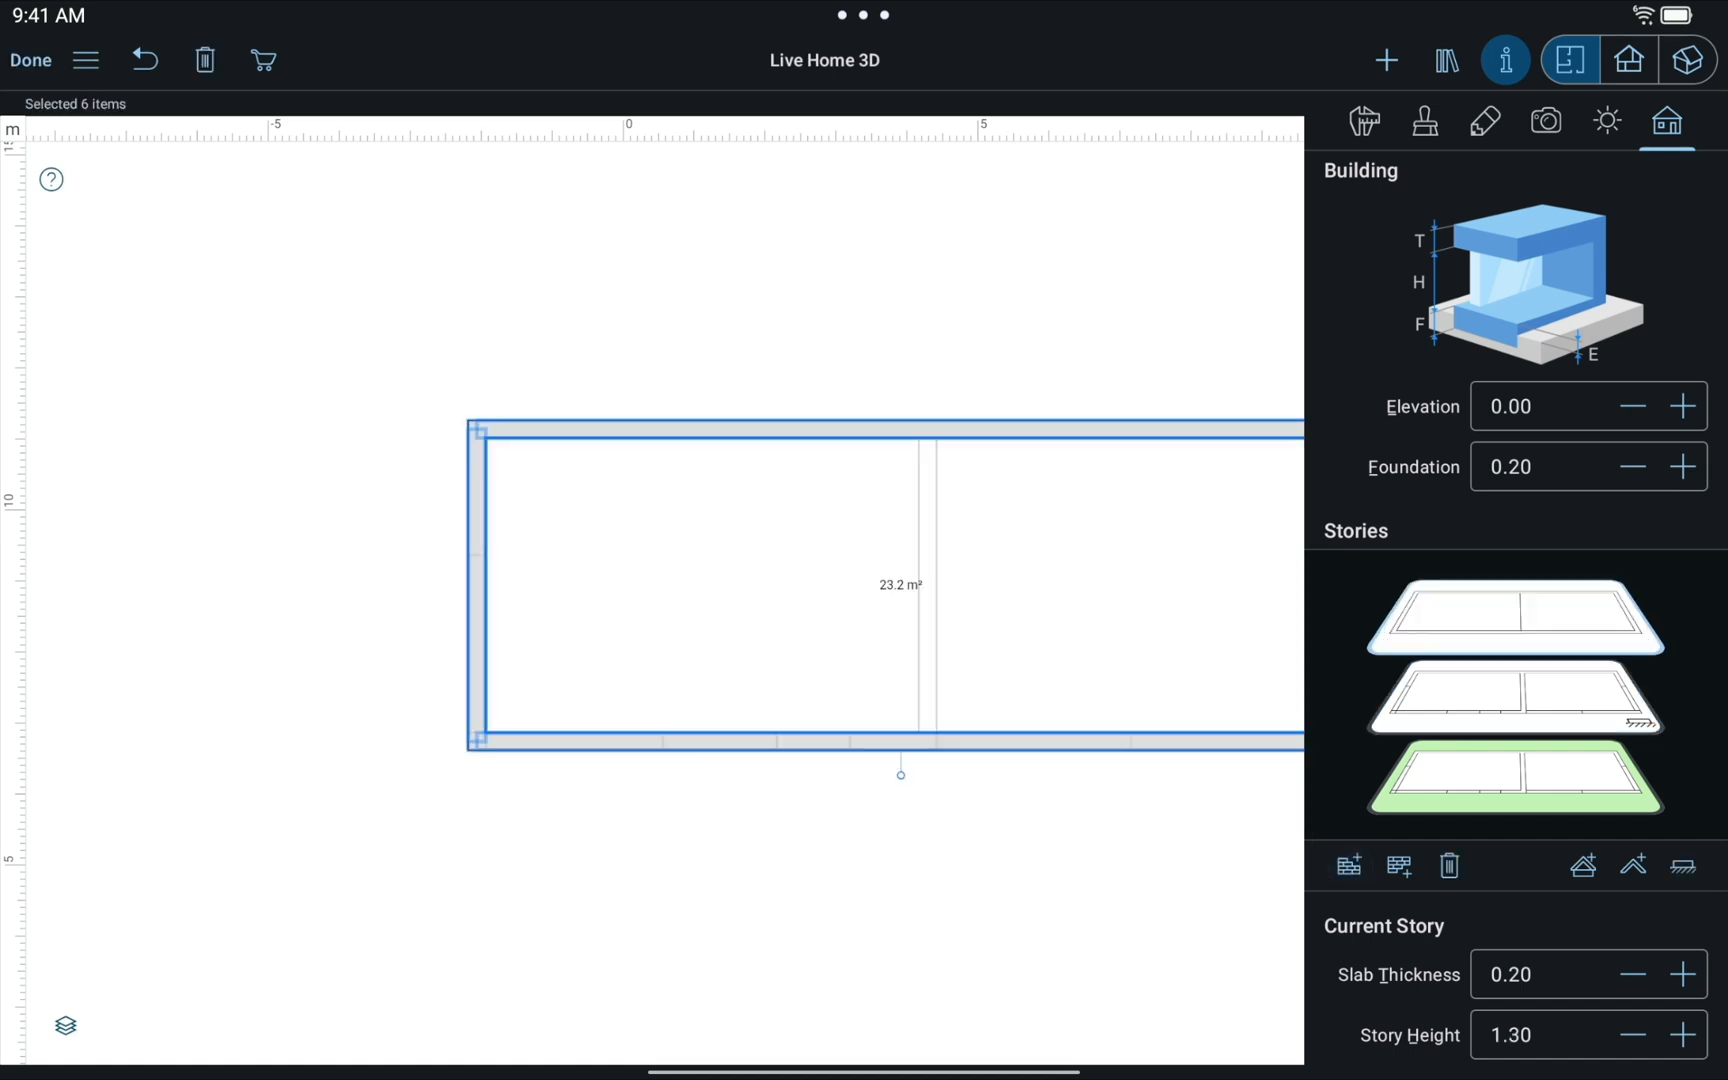
{"action": "left_click", "coordinate": [1386, 60]}
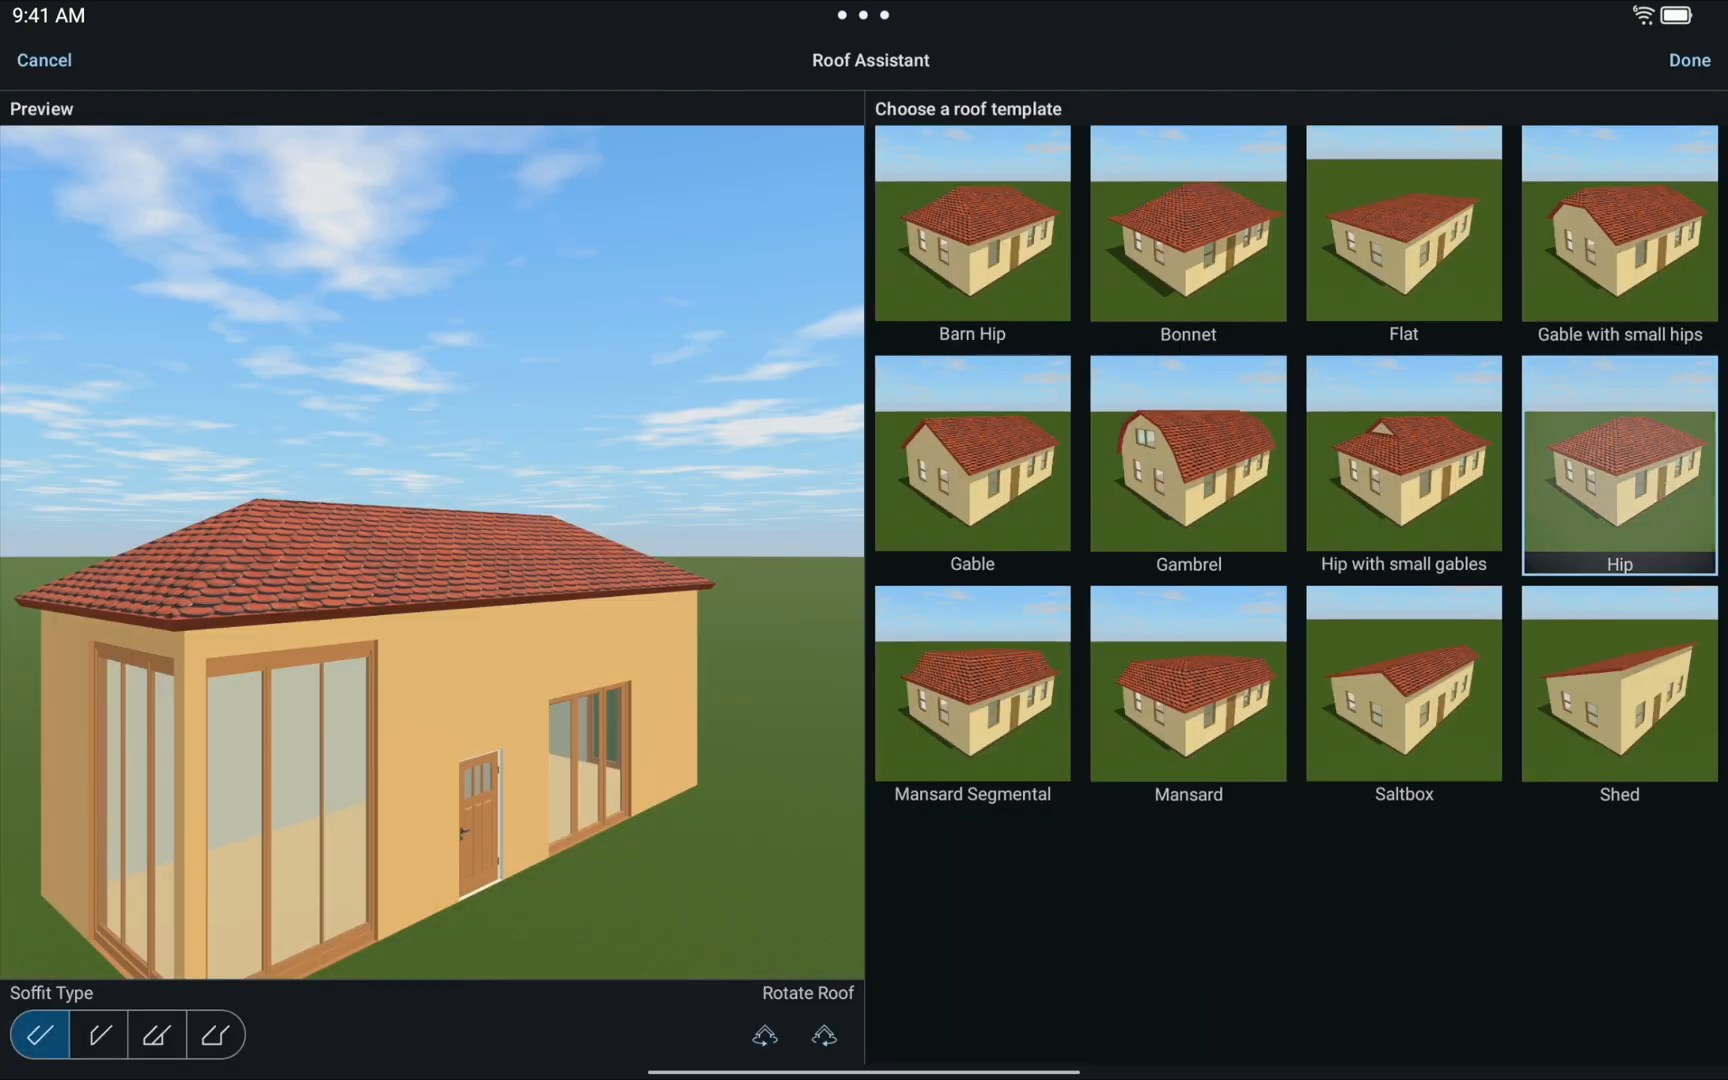
{"action": "left_click", "coordinate": [1688, 60]}
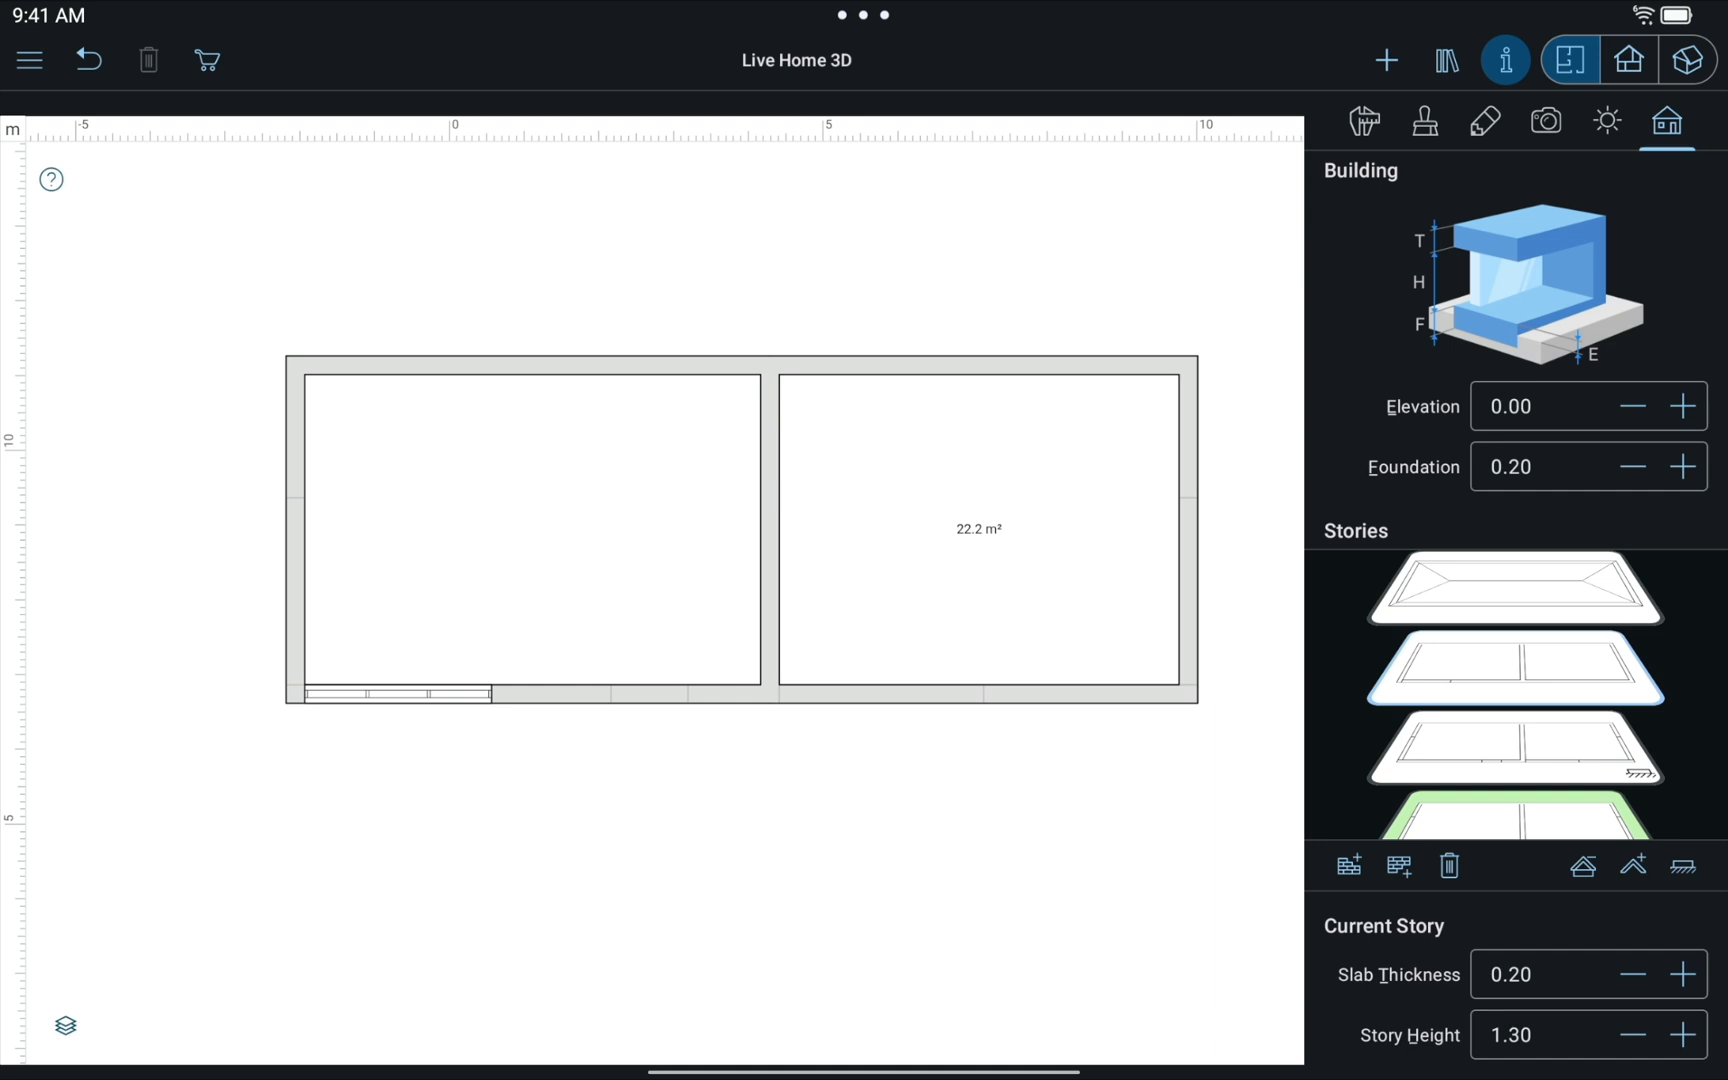
- Change the right room's back wall type and view the hip-roofed house in 3D
{"action": "left_click", "coordinate": [1188, 528]}
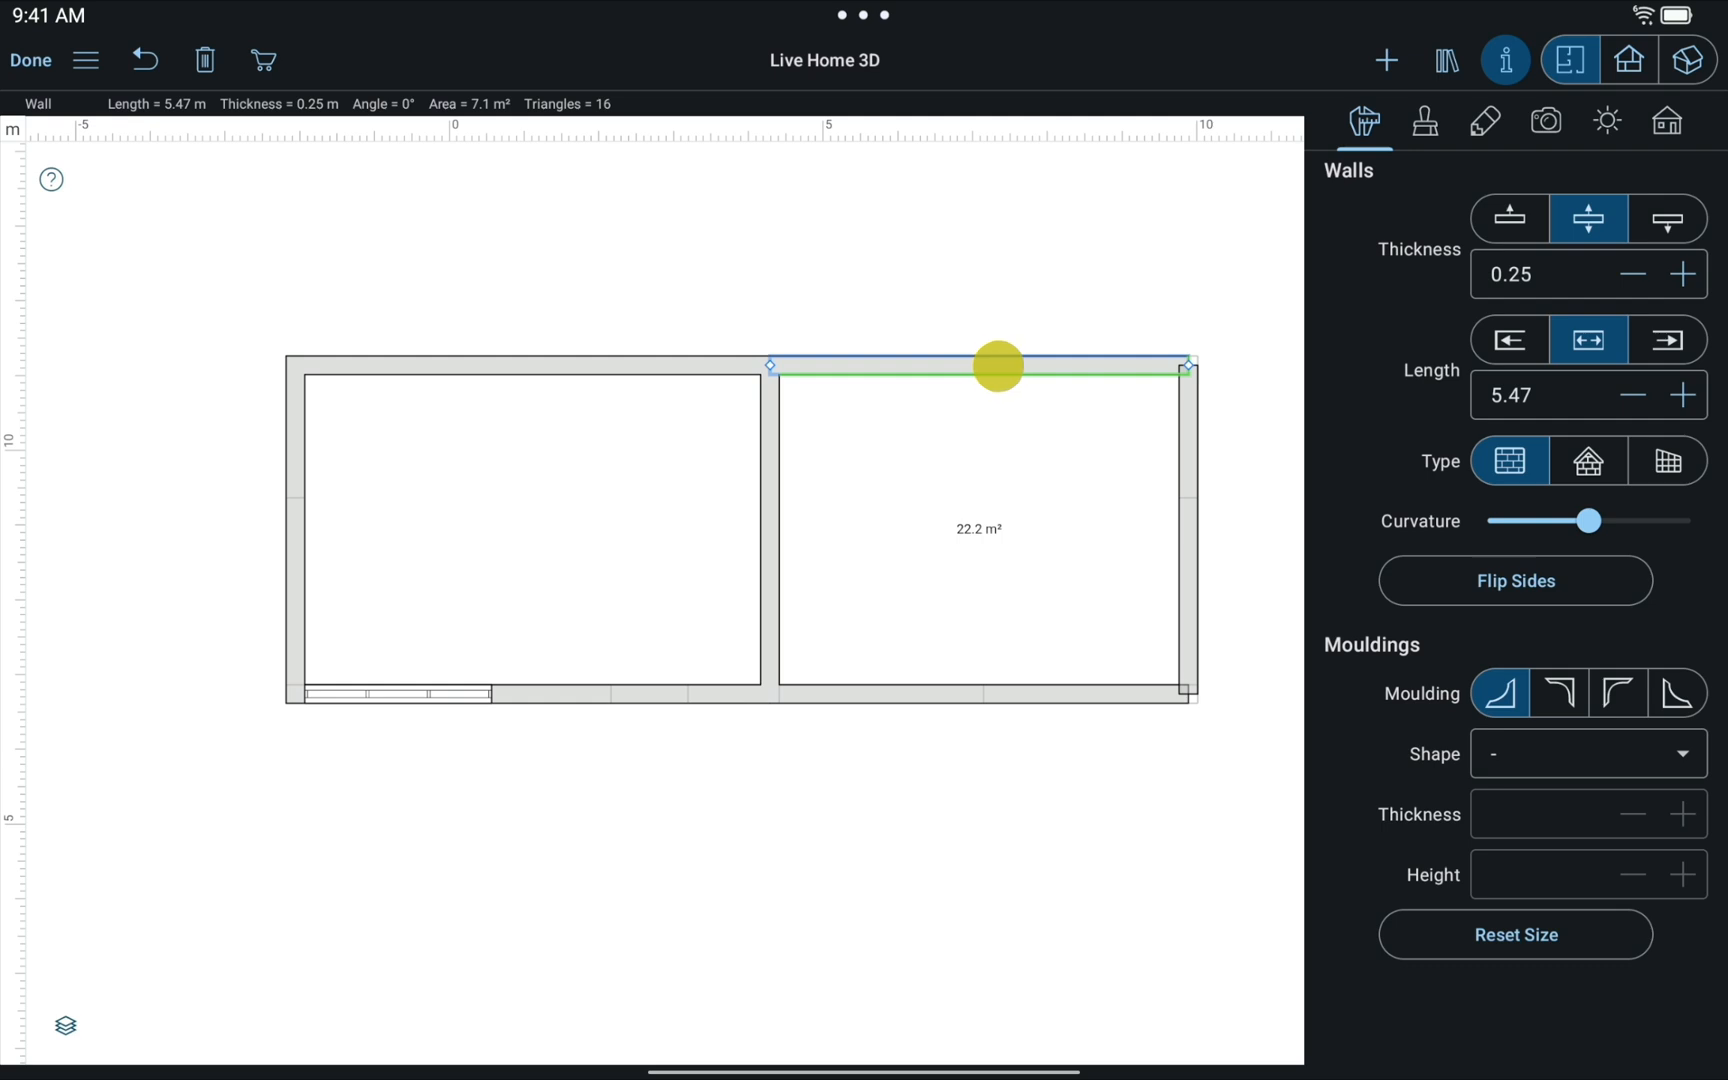
{"action": "left_click", "coordinate": [1586, 460]}
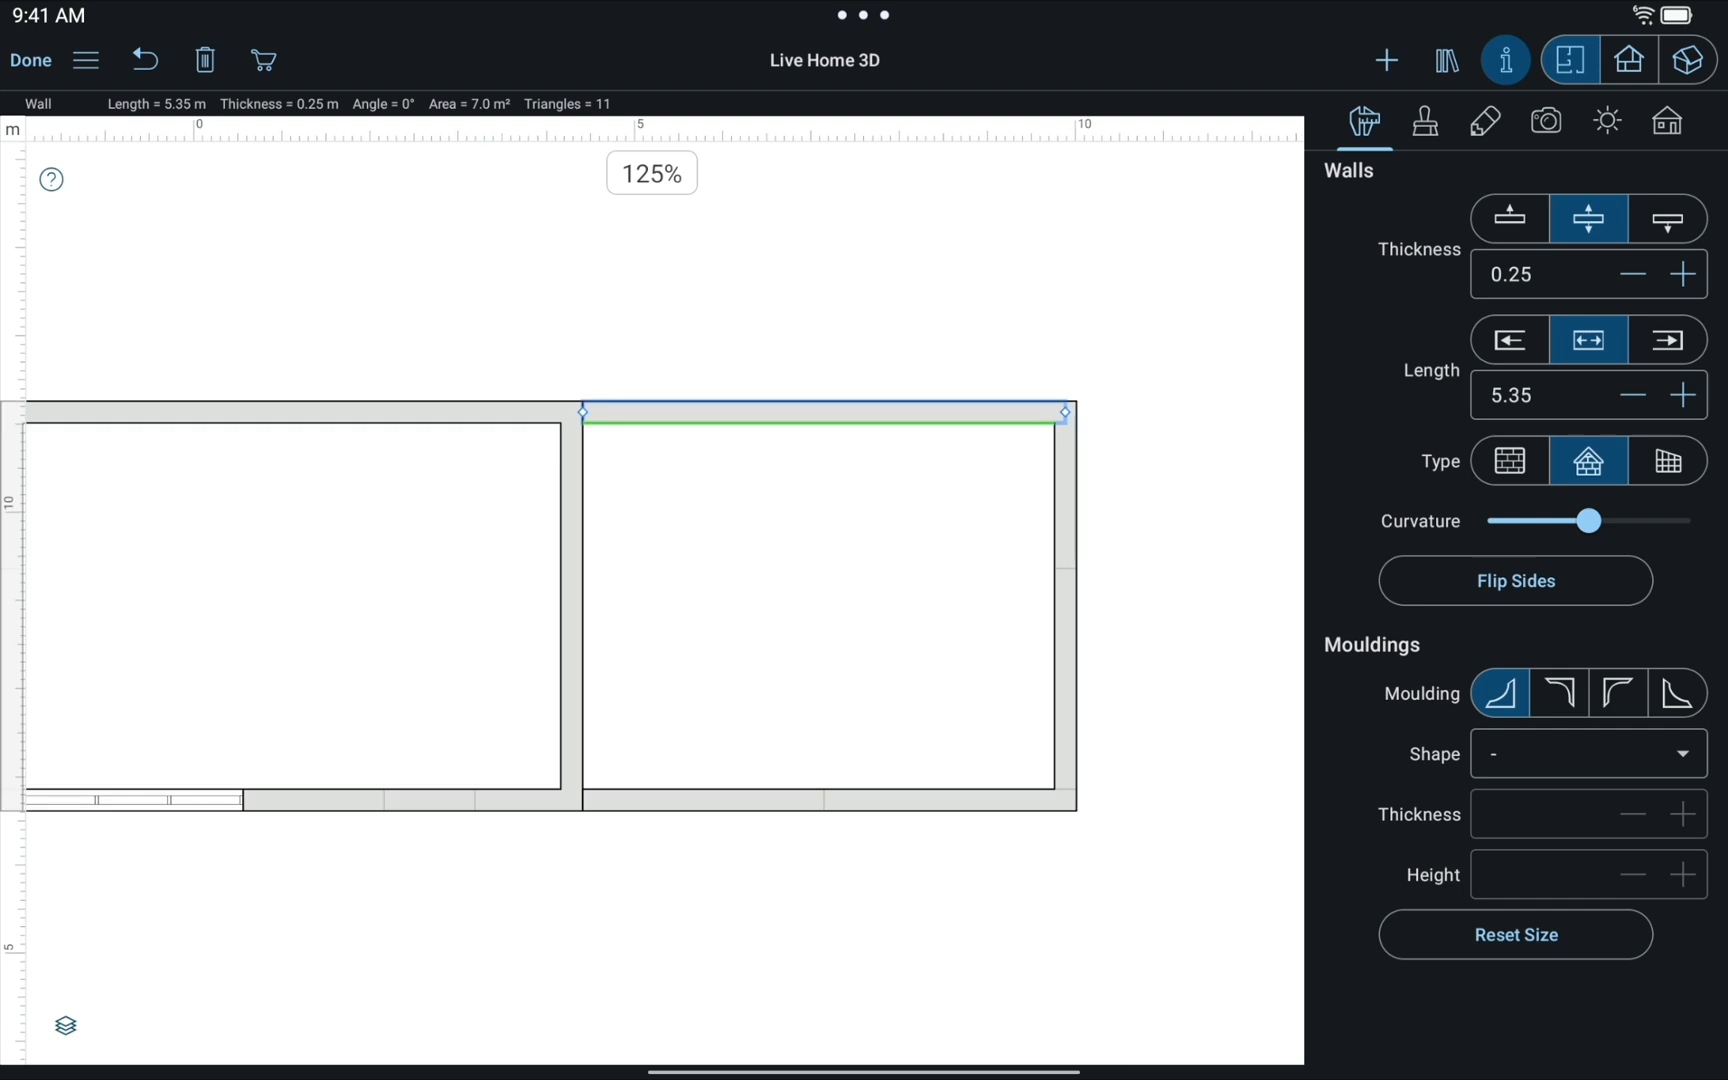
{"action": "left_click", "coordinate": [1688, 60]}
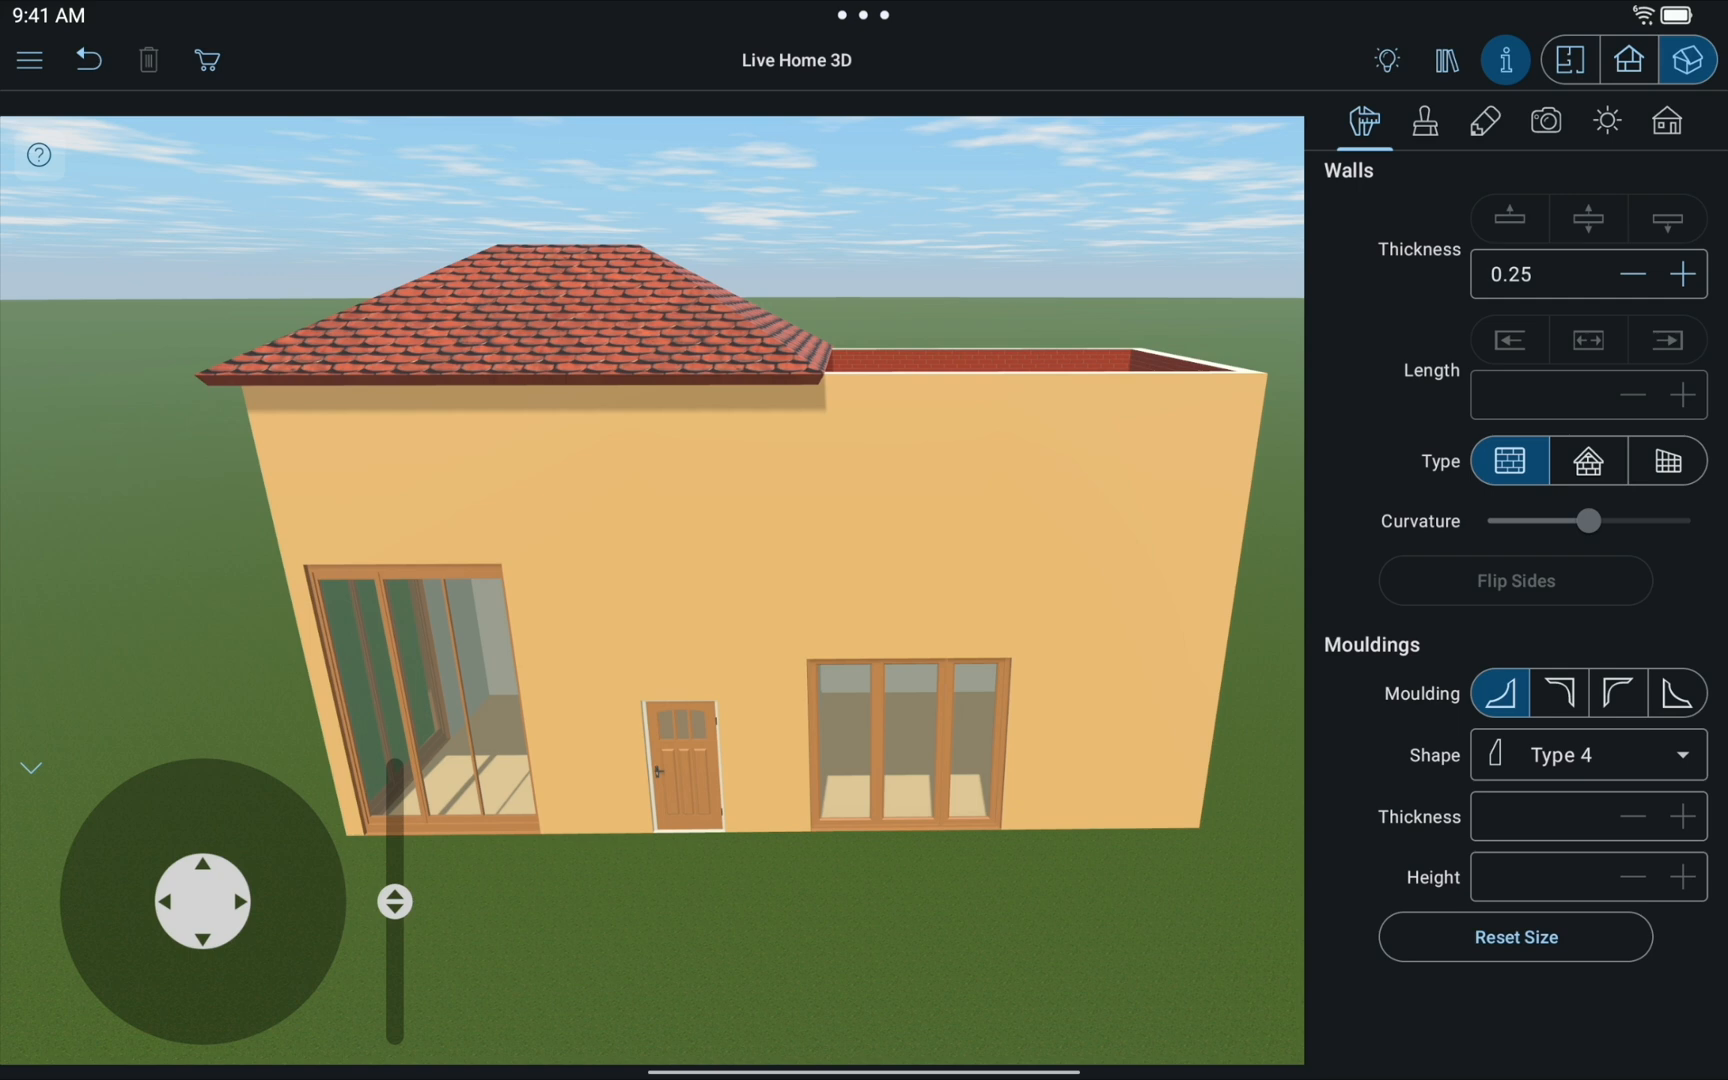
- Build a shed roof over the lower right wing with the Roof Assistant
{"action": "left_click", "coordinate": [1570, 60]}
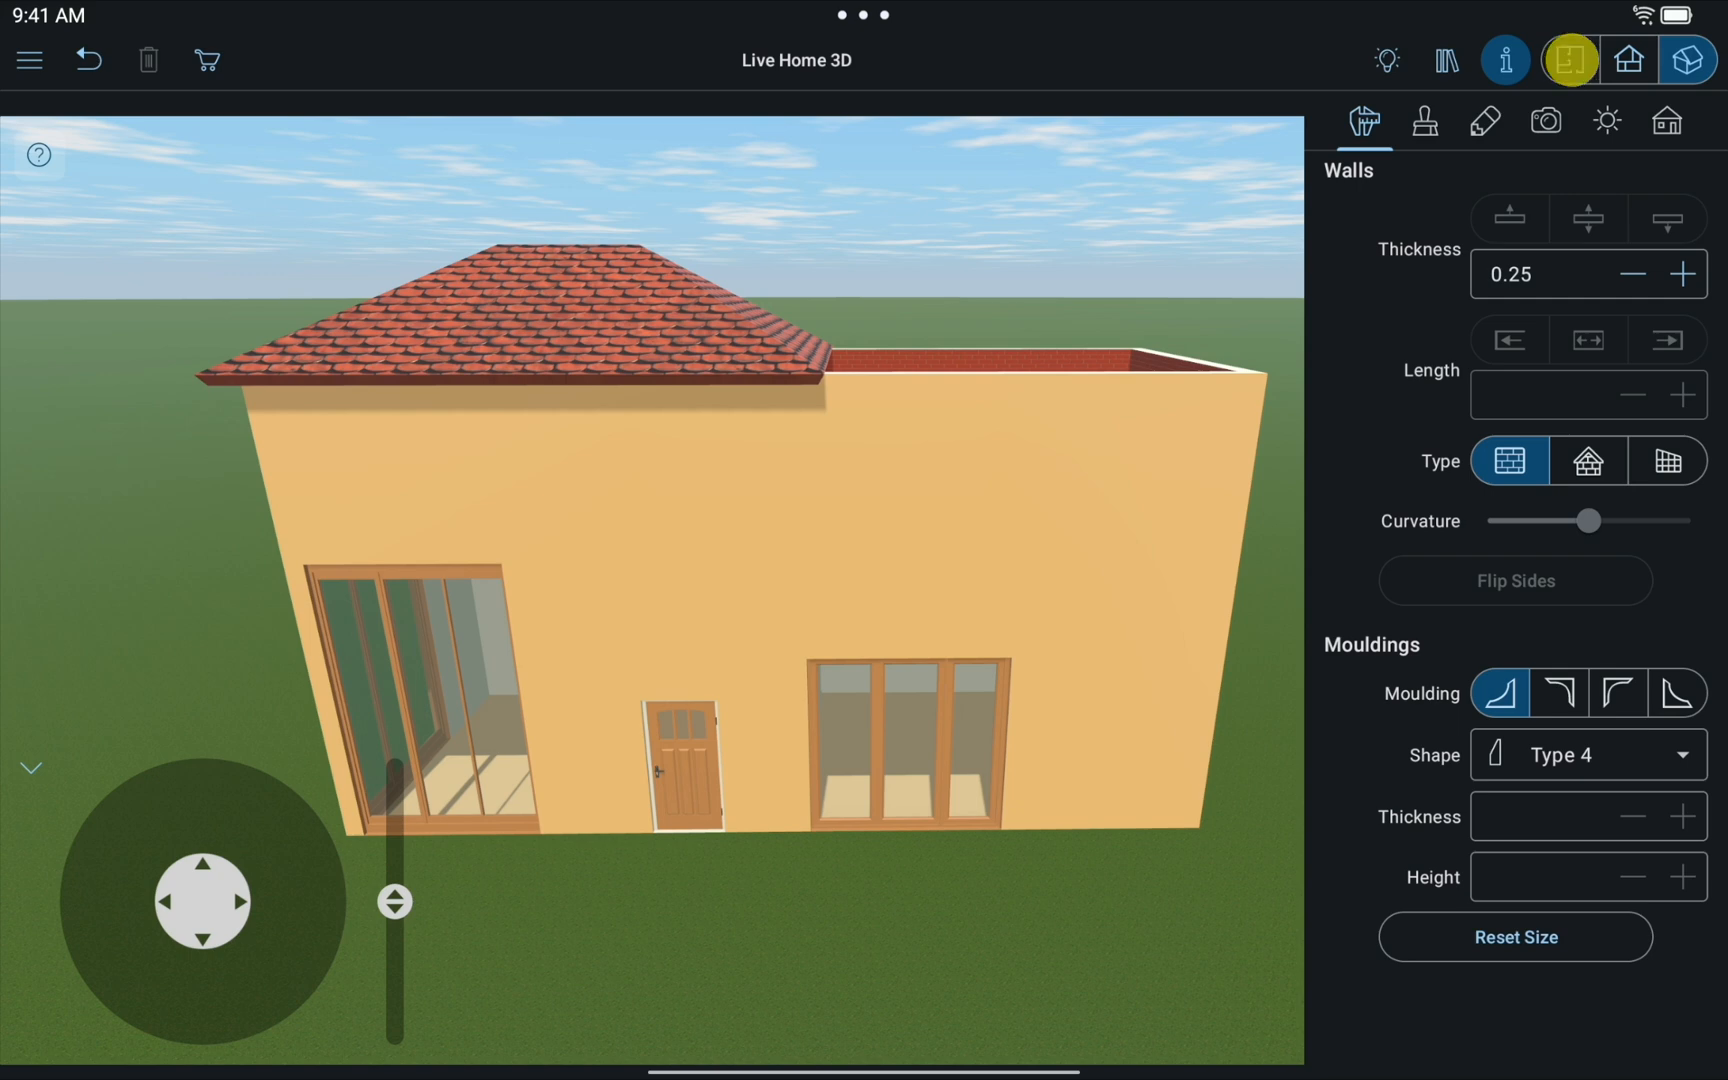
{"action": "left_click", "coordinate": [1570, 60]}
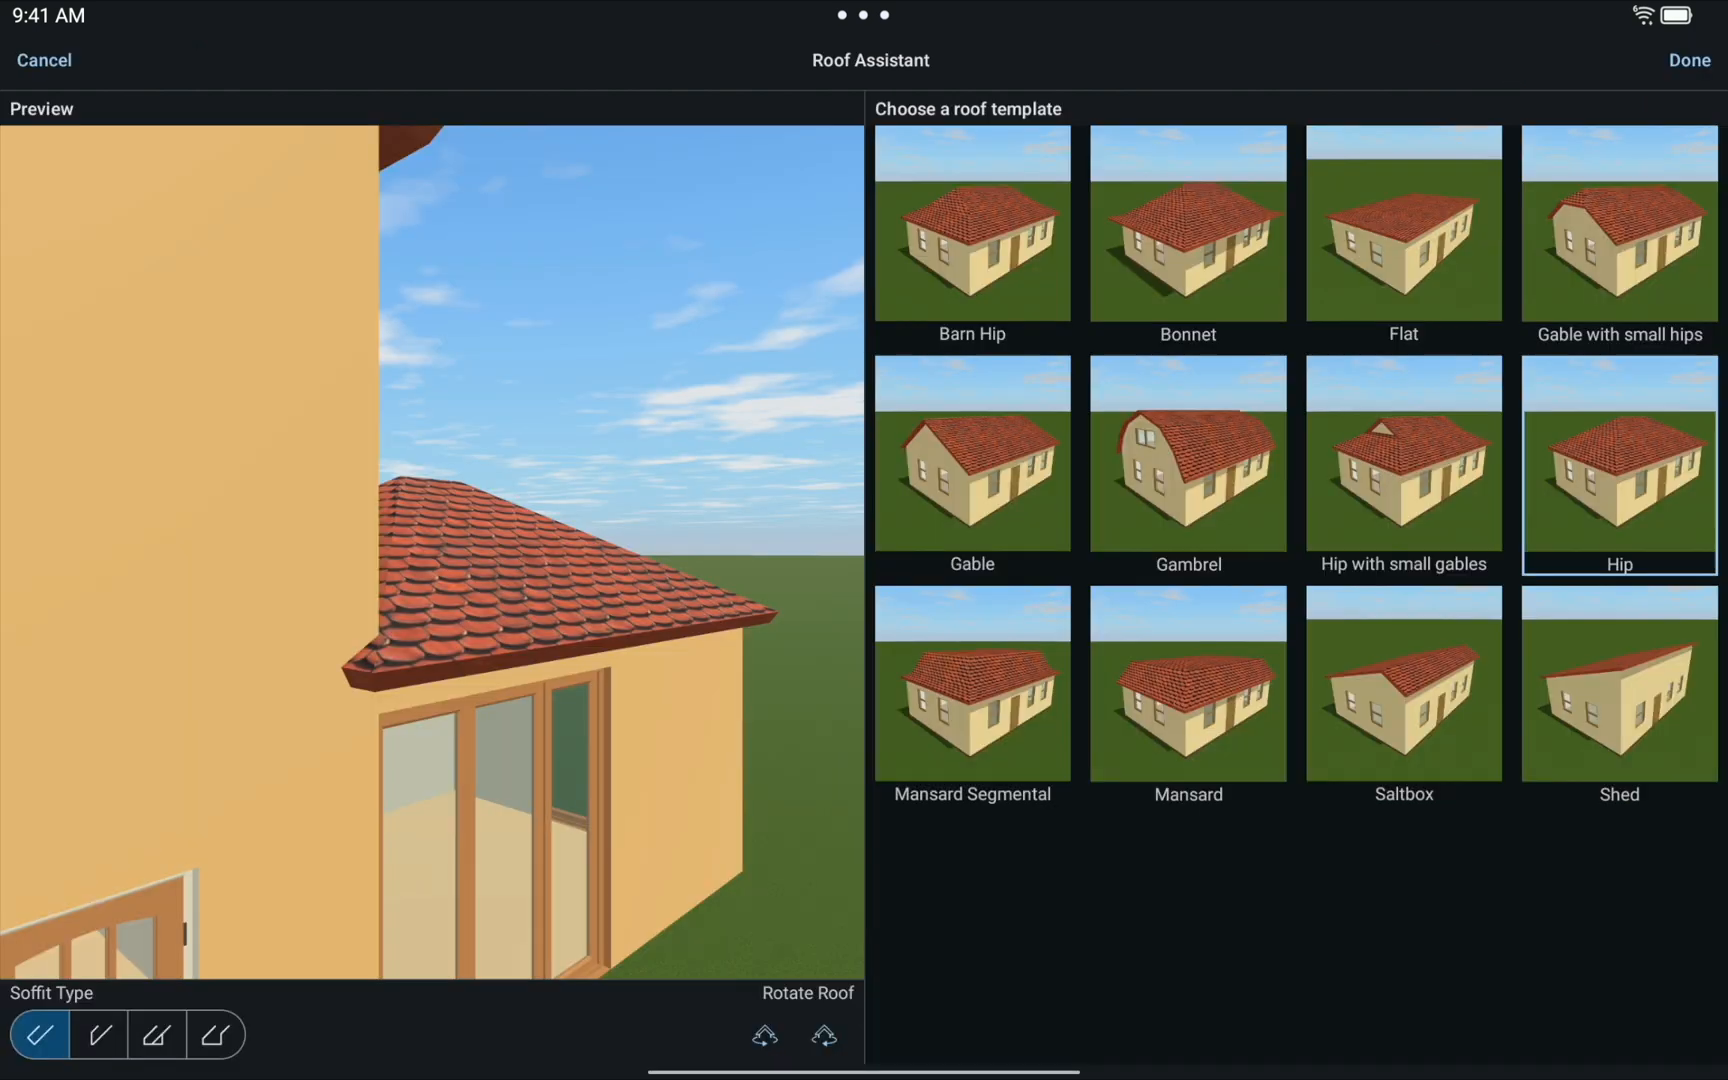
{"action": "left_click", "coordinate": [1618, 684]}
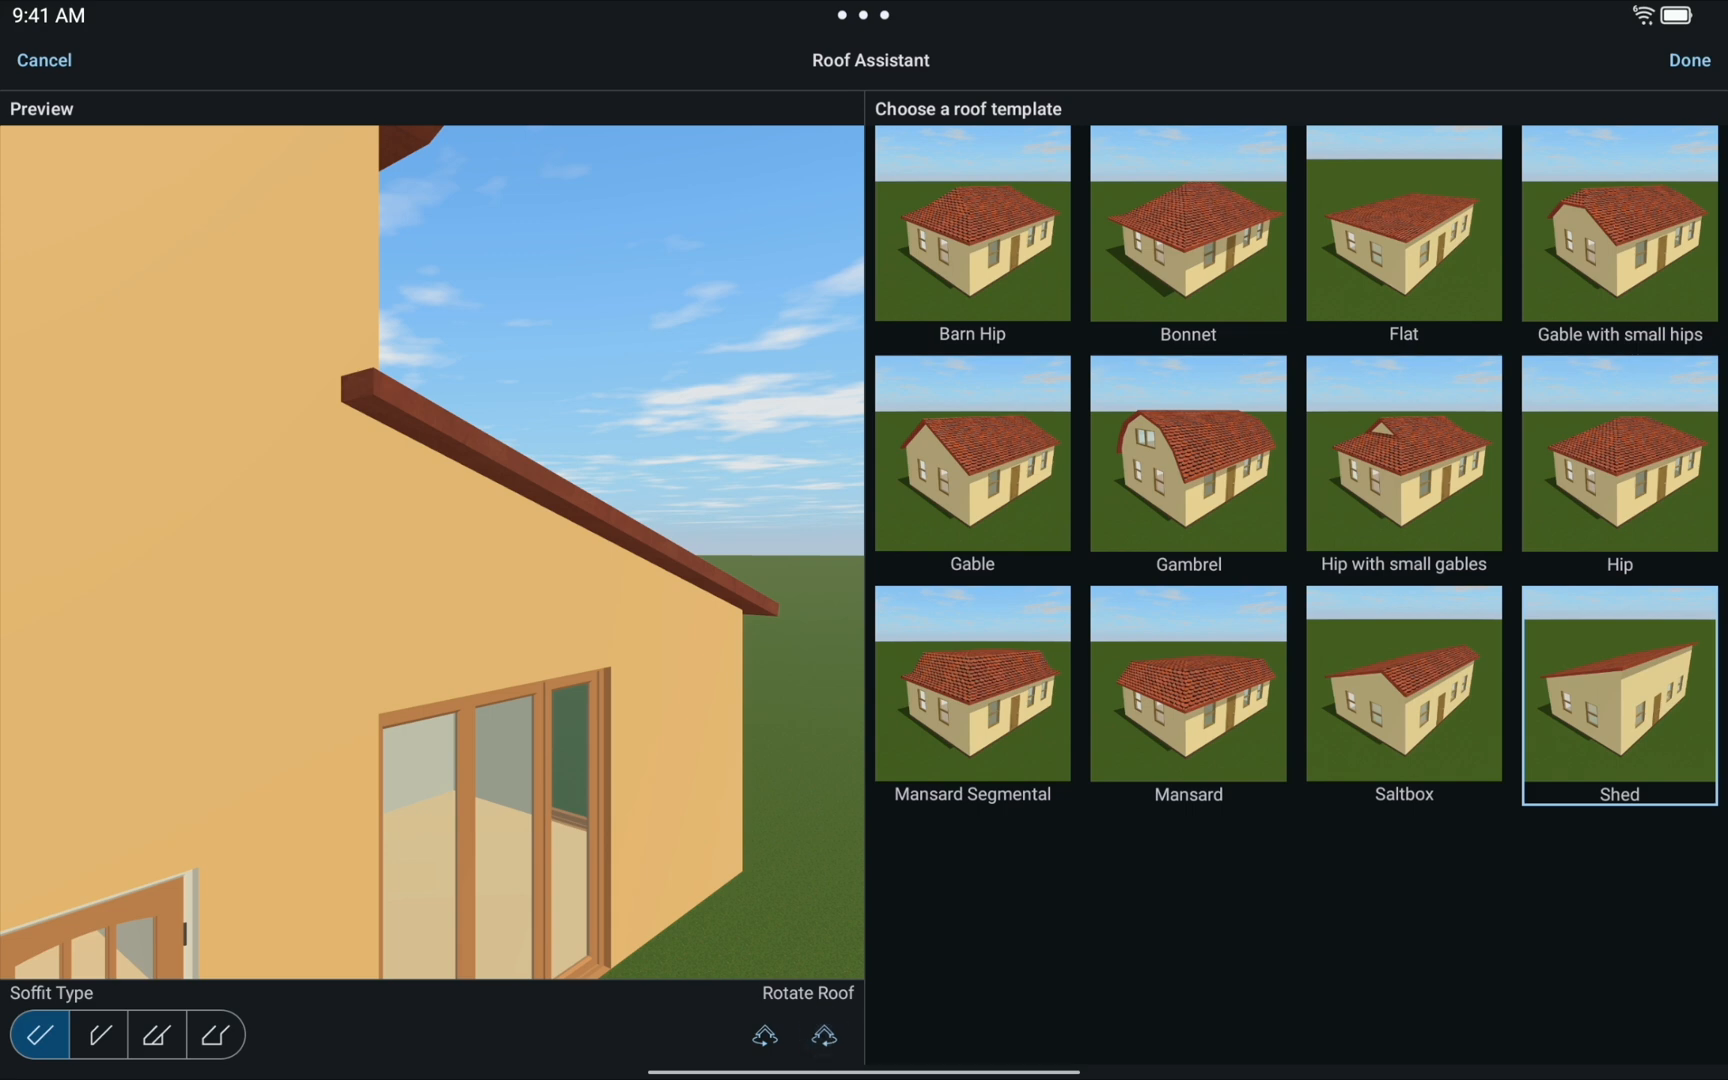
{"action": "left_click", "coordinate": [1688, 60]}
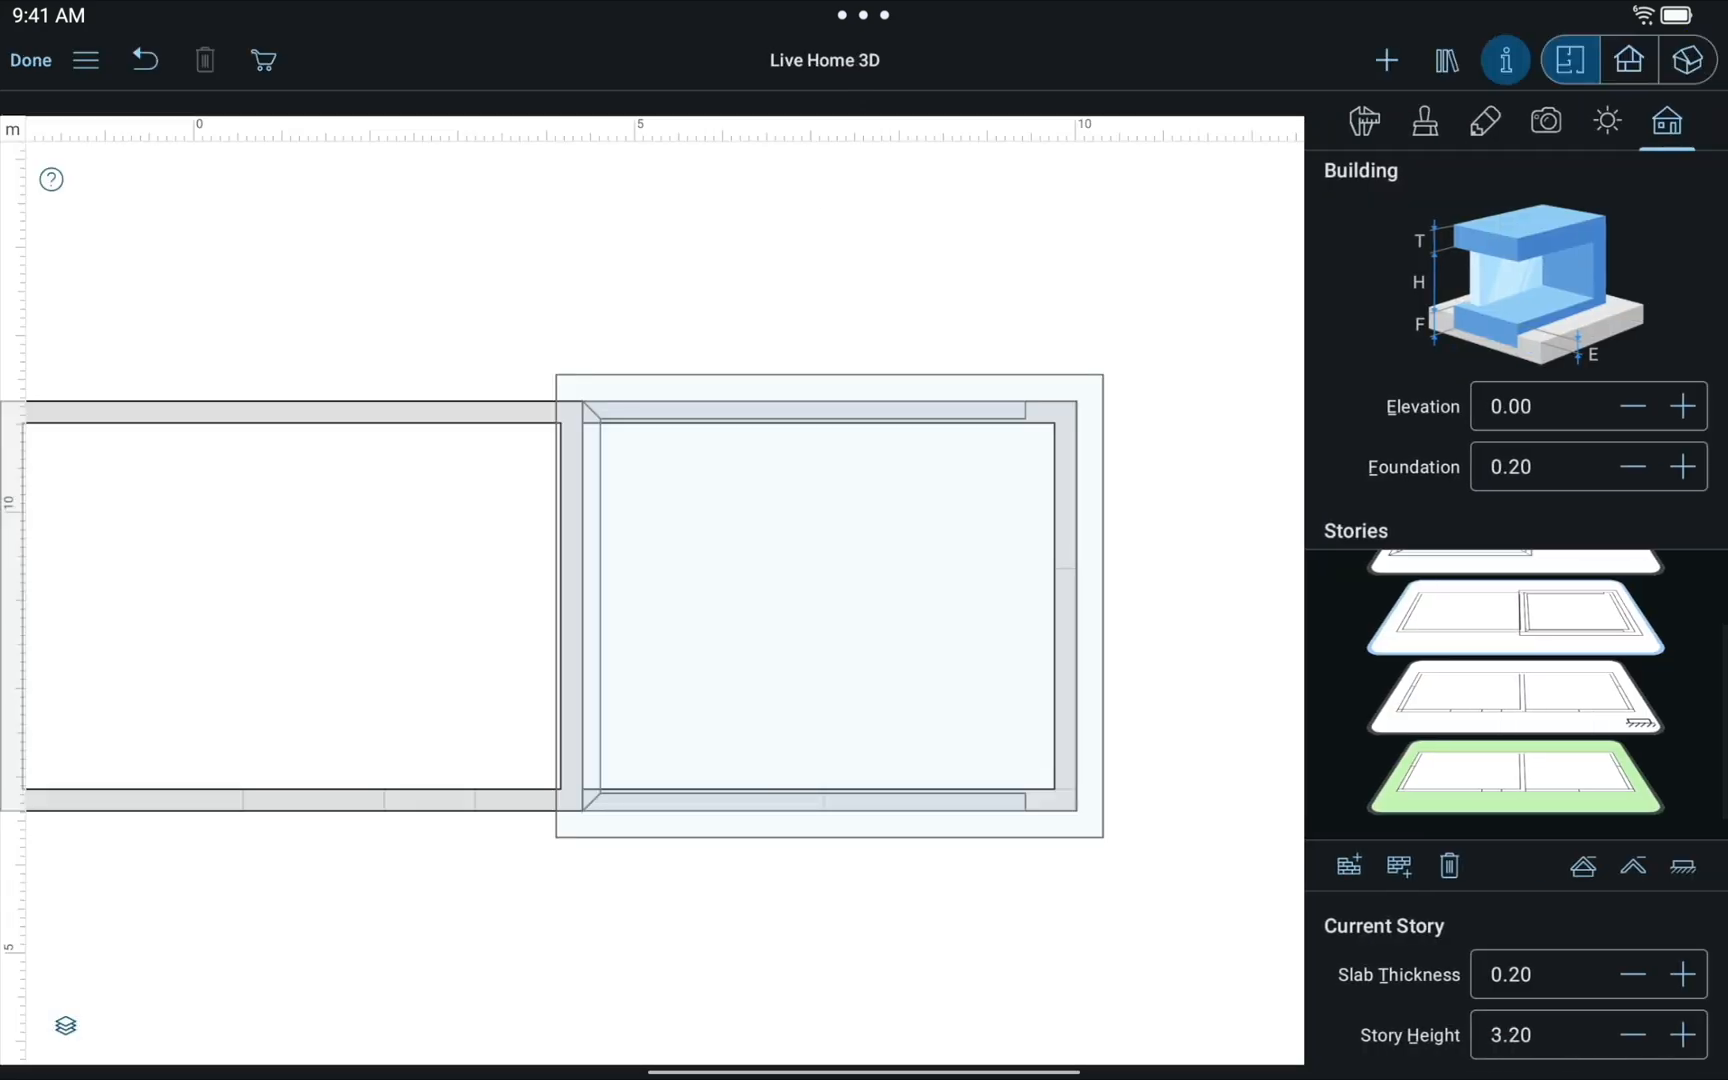
- Set the shed roof's elevation to 0.2 and its gable overhang to 0.05
{"action": "left_click", "coordinate": [1688, 60]}
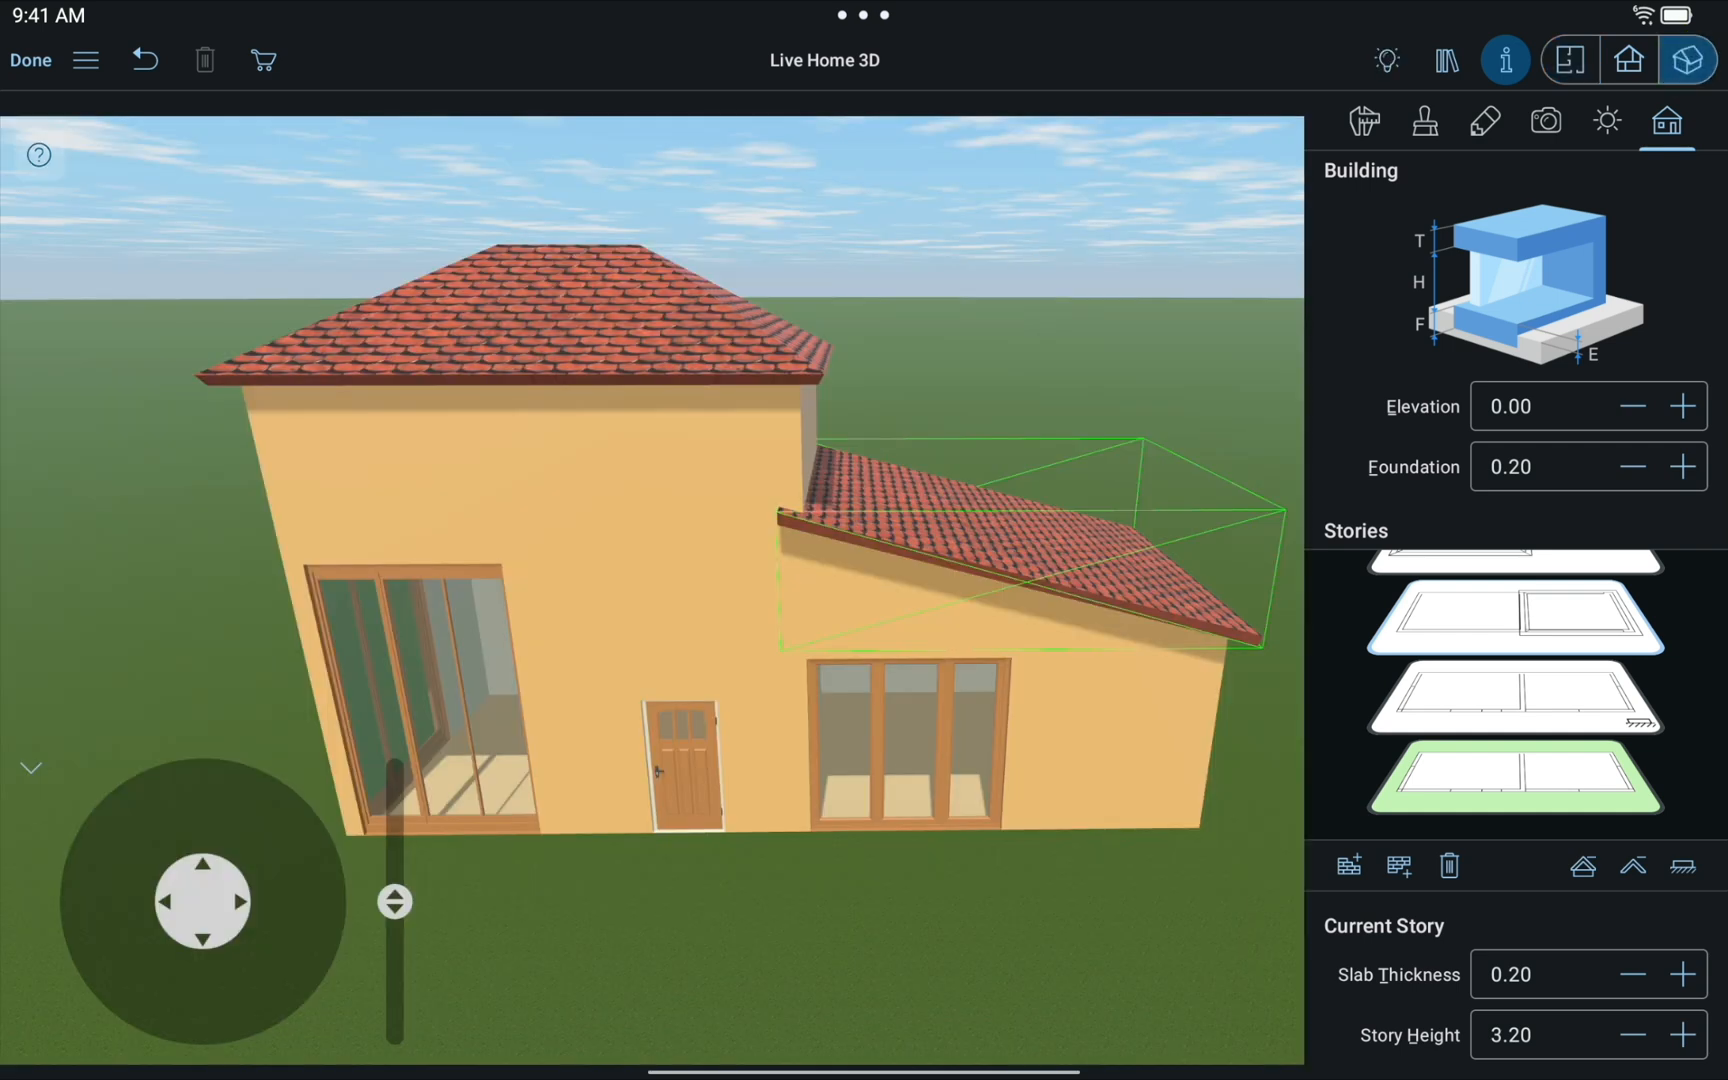
{"action": "left_click", "coordinate": [1362, 122]}
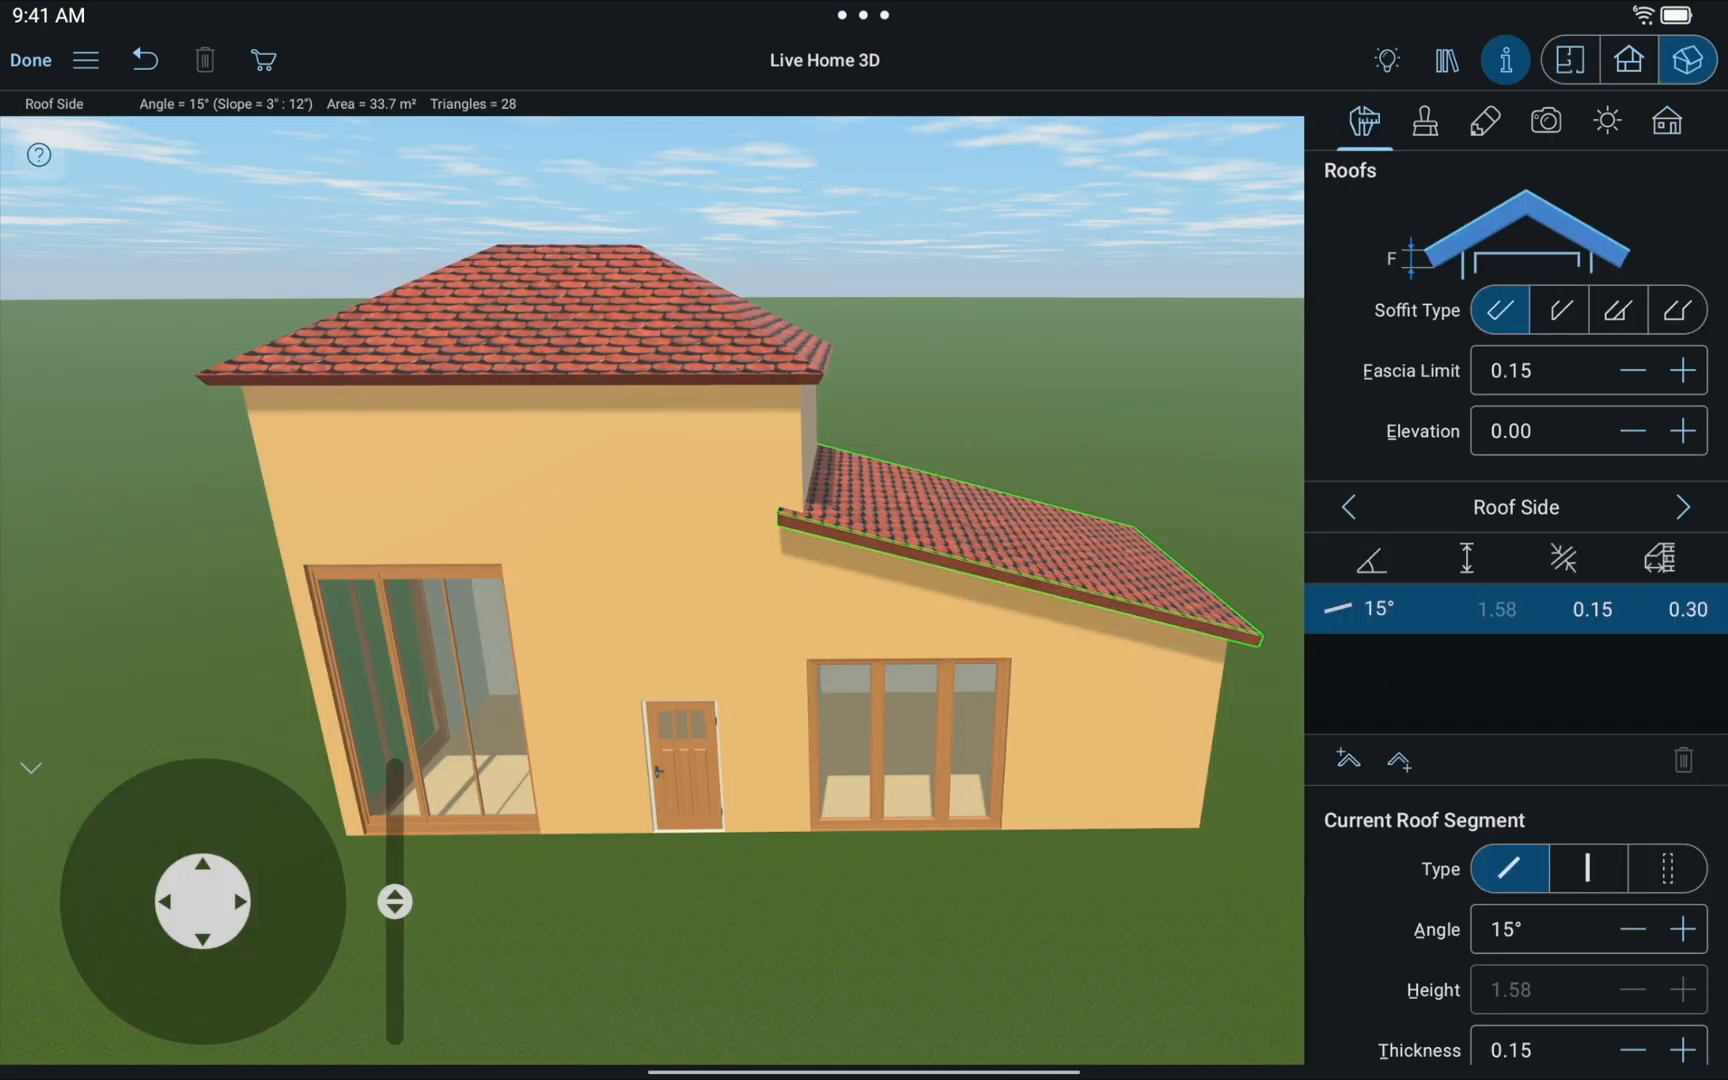
{"action": "left_click", "coordinate": [1562, 430]}
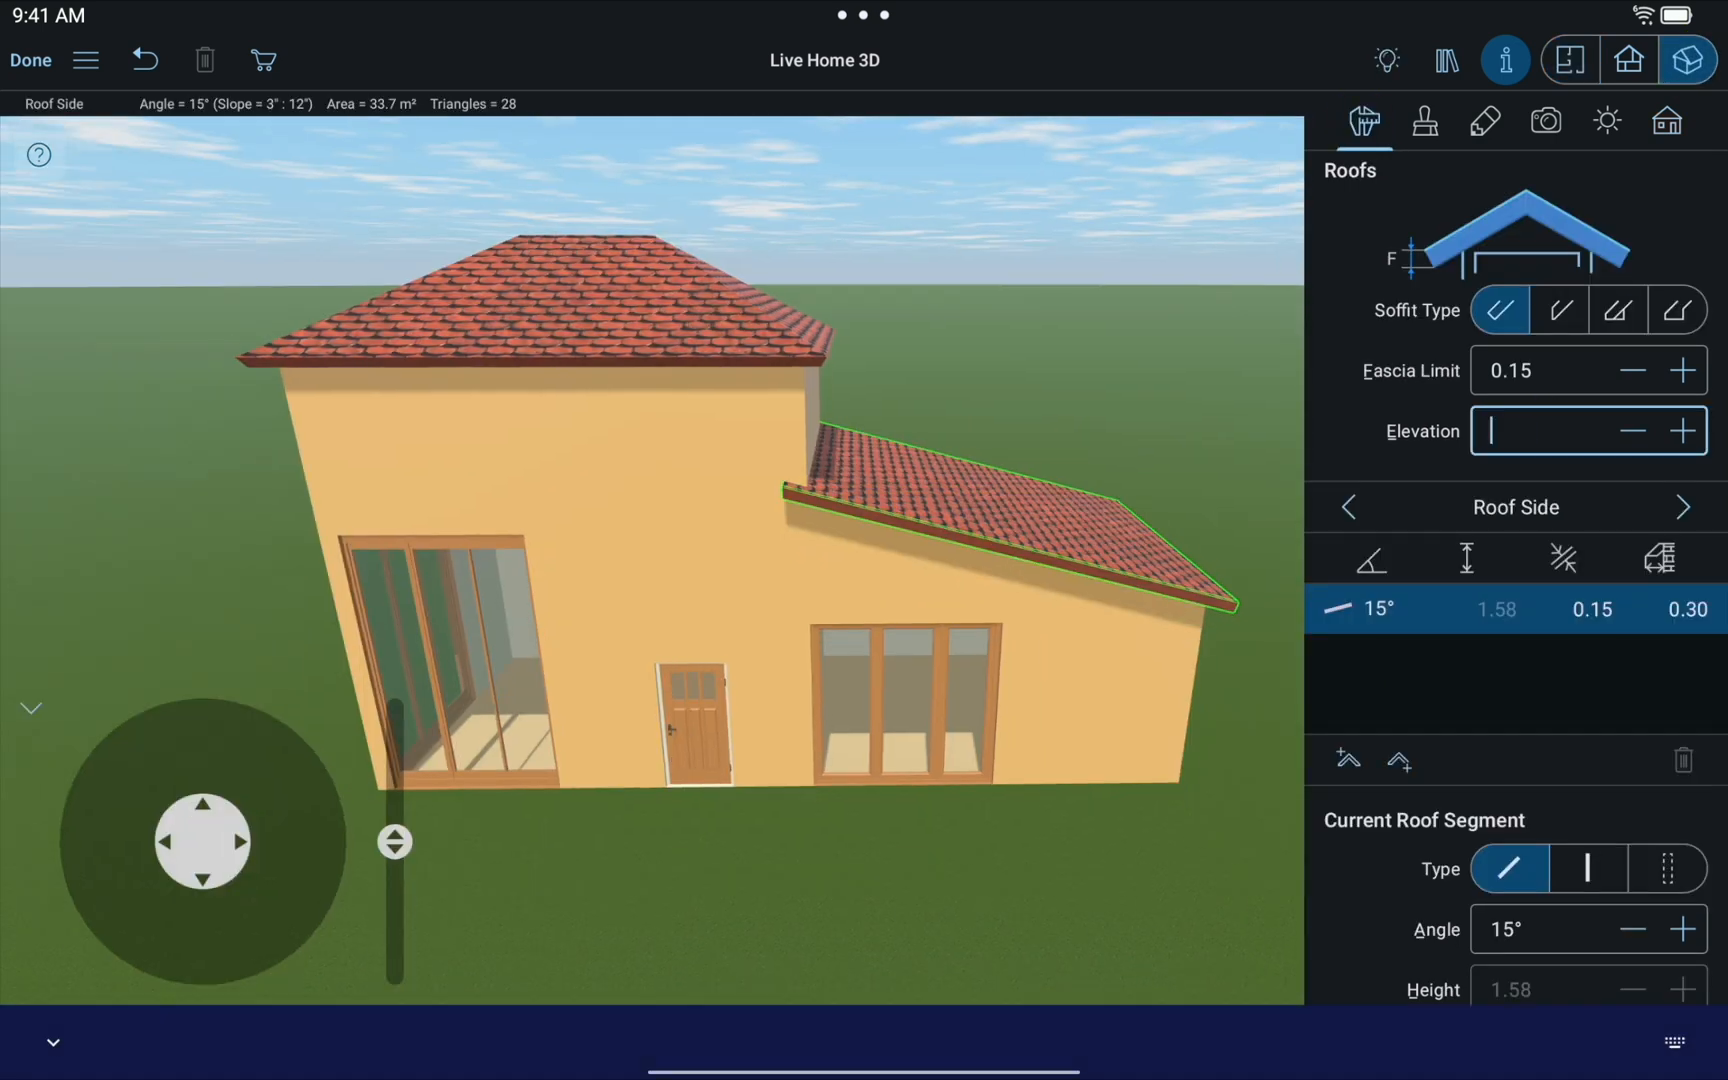
{"action": "type", "text": "0.20"}
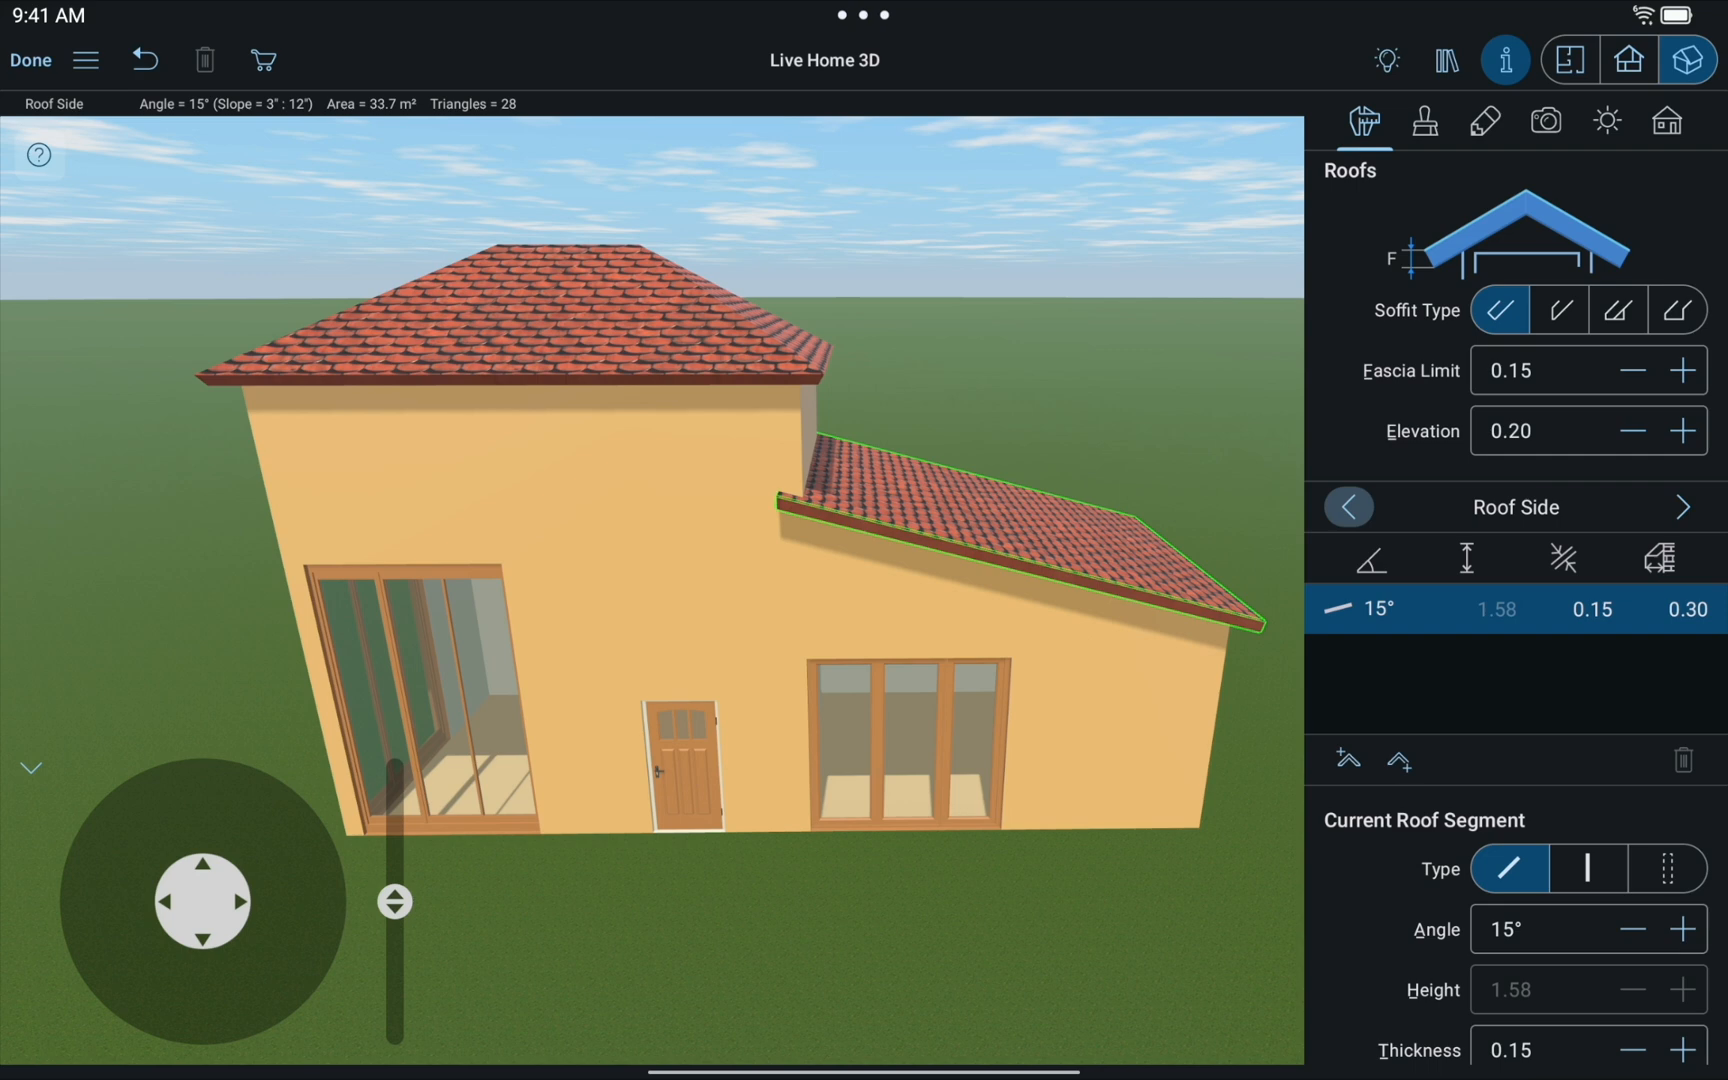
{"action": "left_click", "coordinate": [1586, 868]}
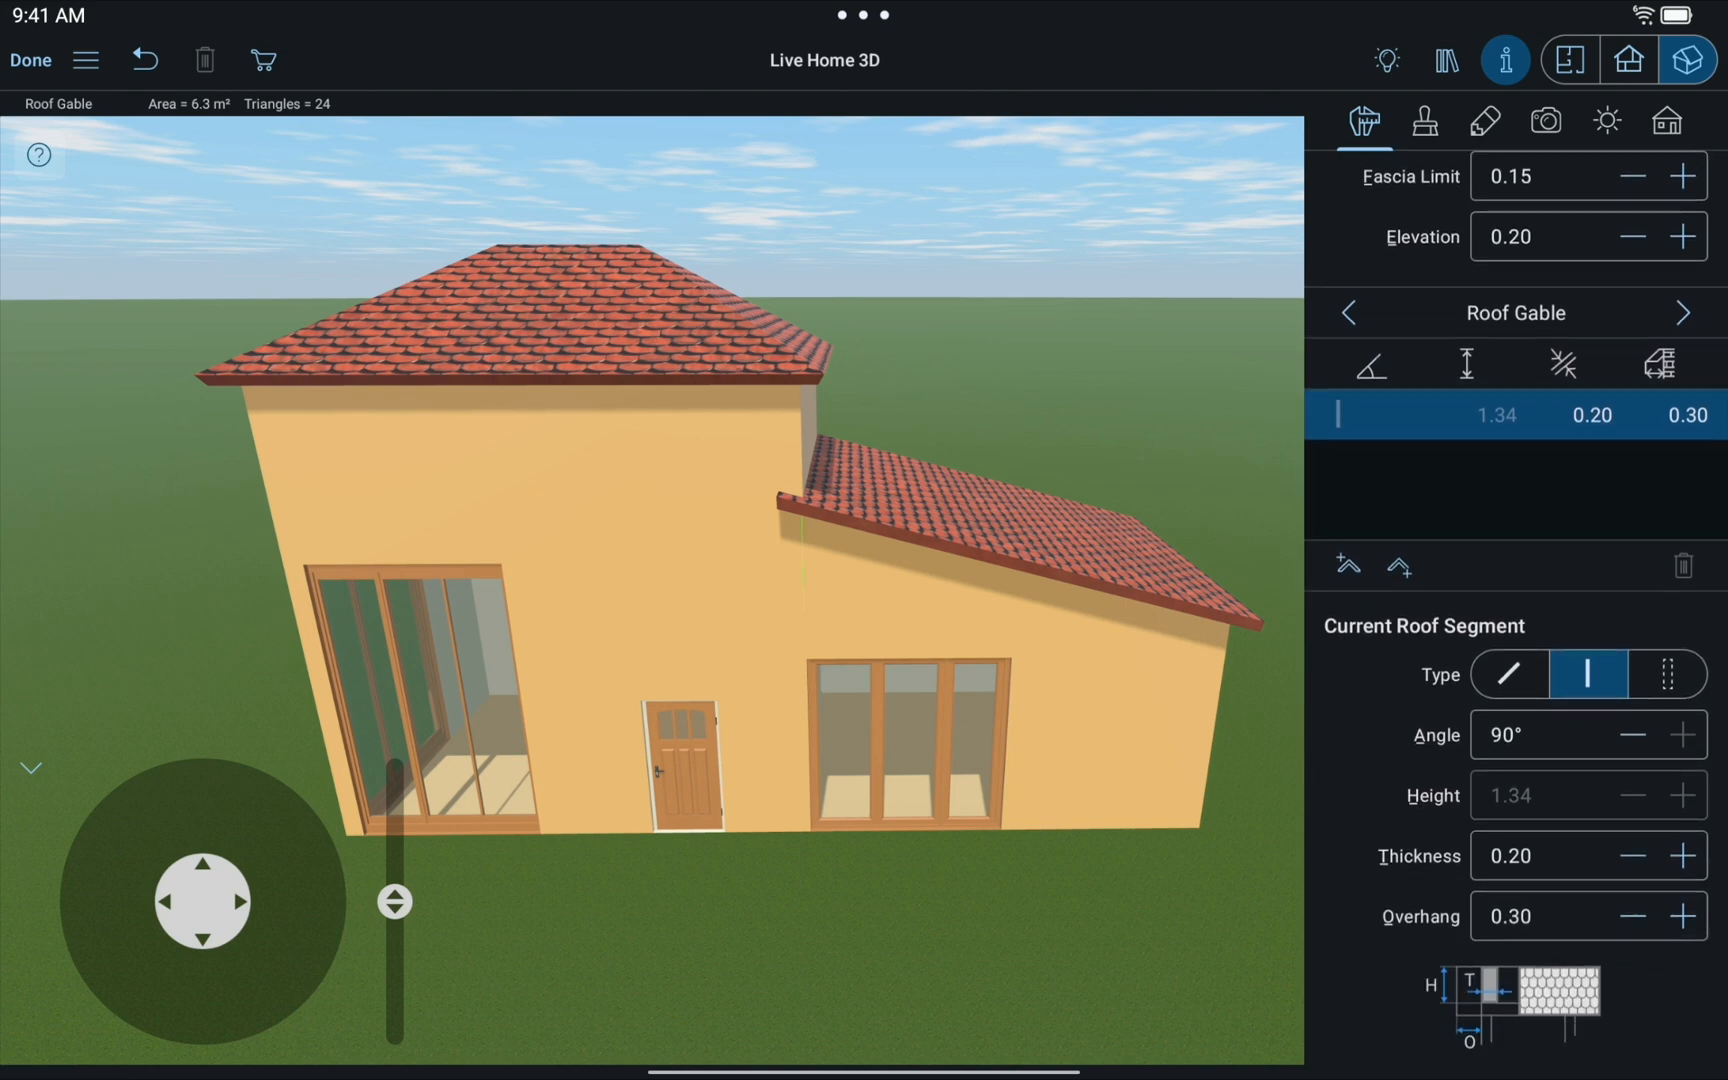
{"action": "left_click", "coordinate": [1642, 916]}
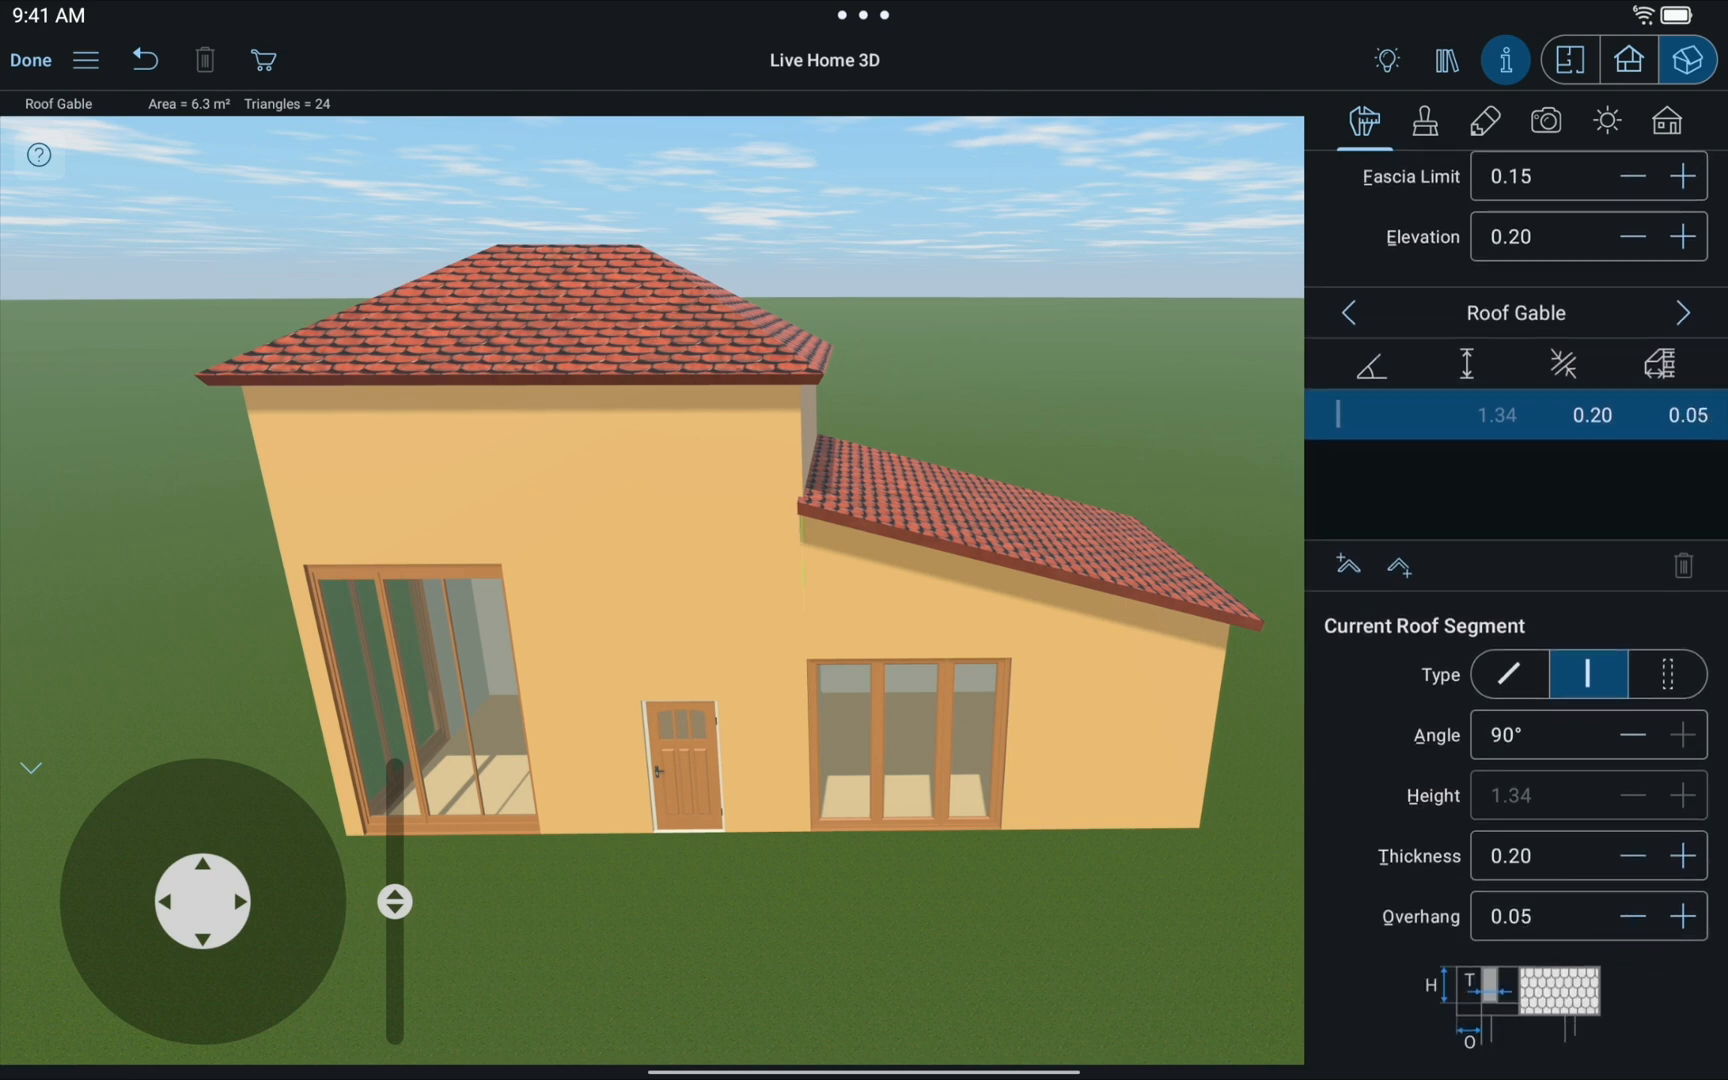